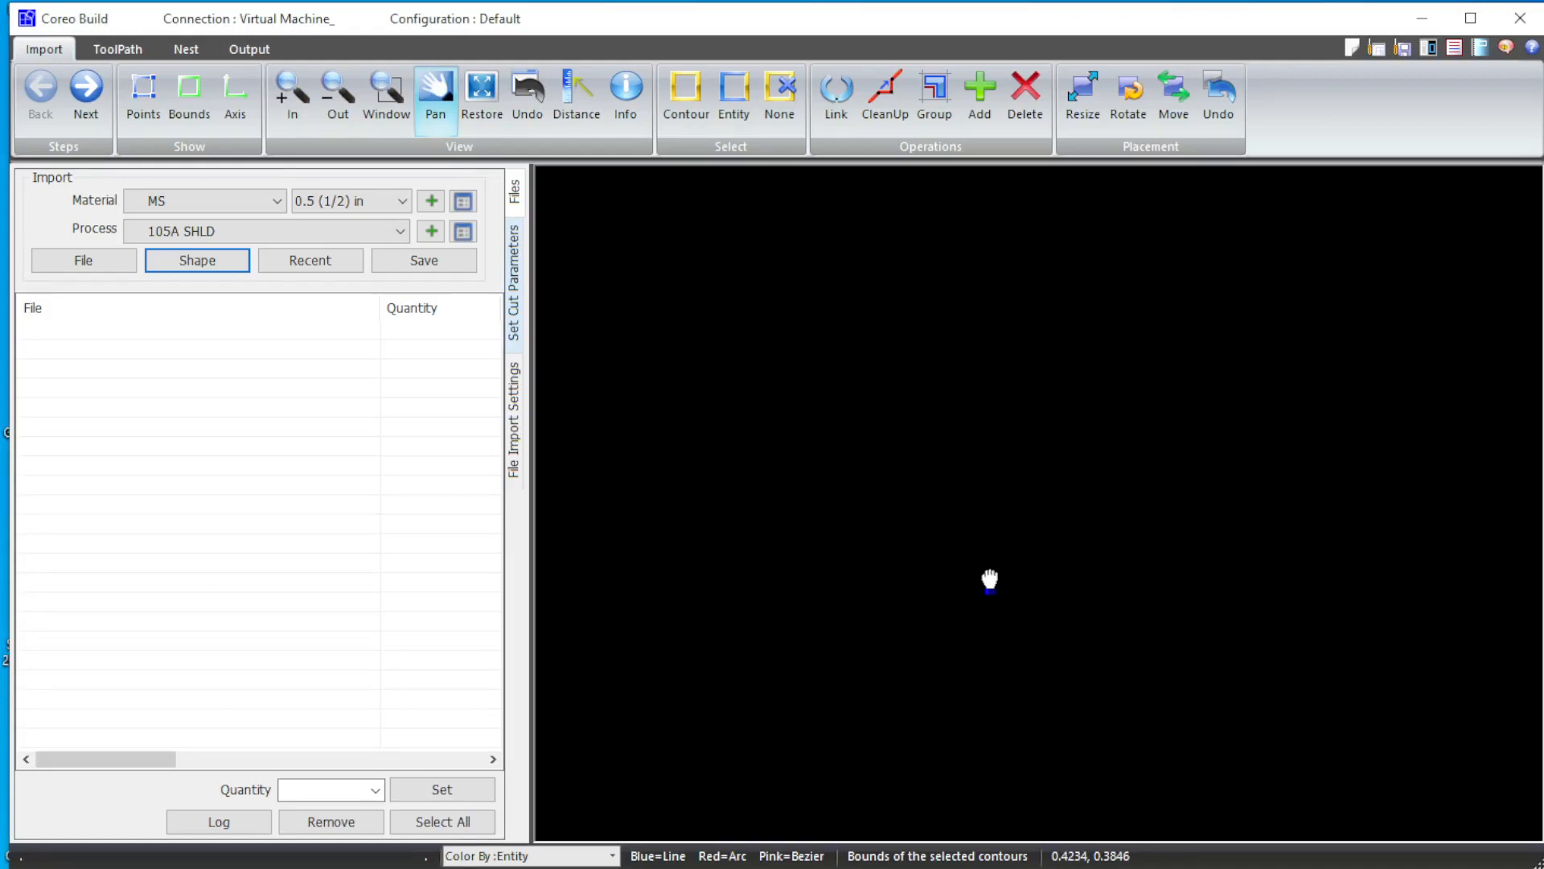
mouse_move(357, 392)
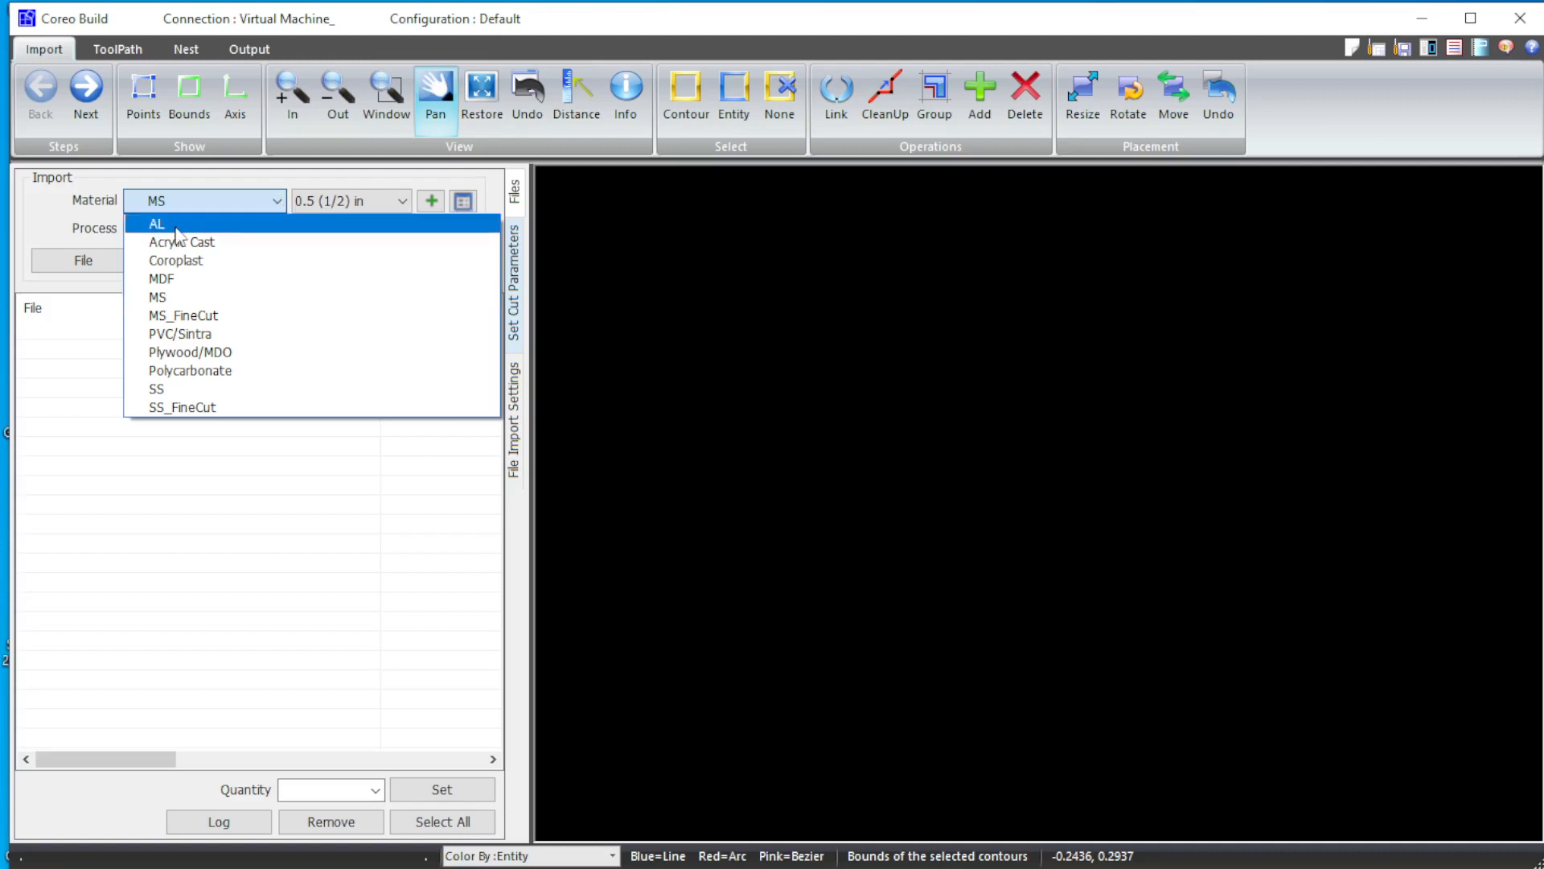
mouse_move(163, 279)
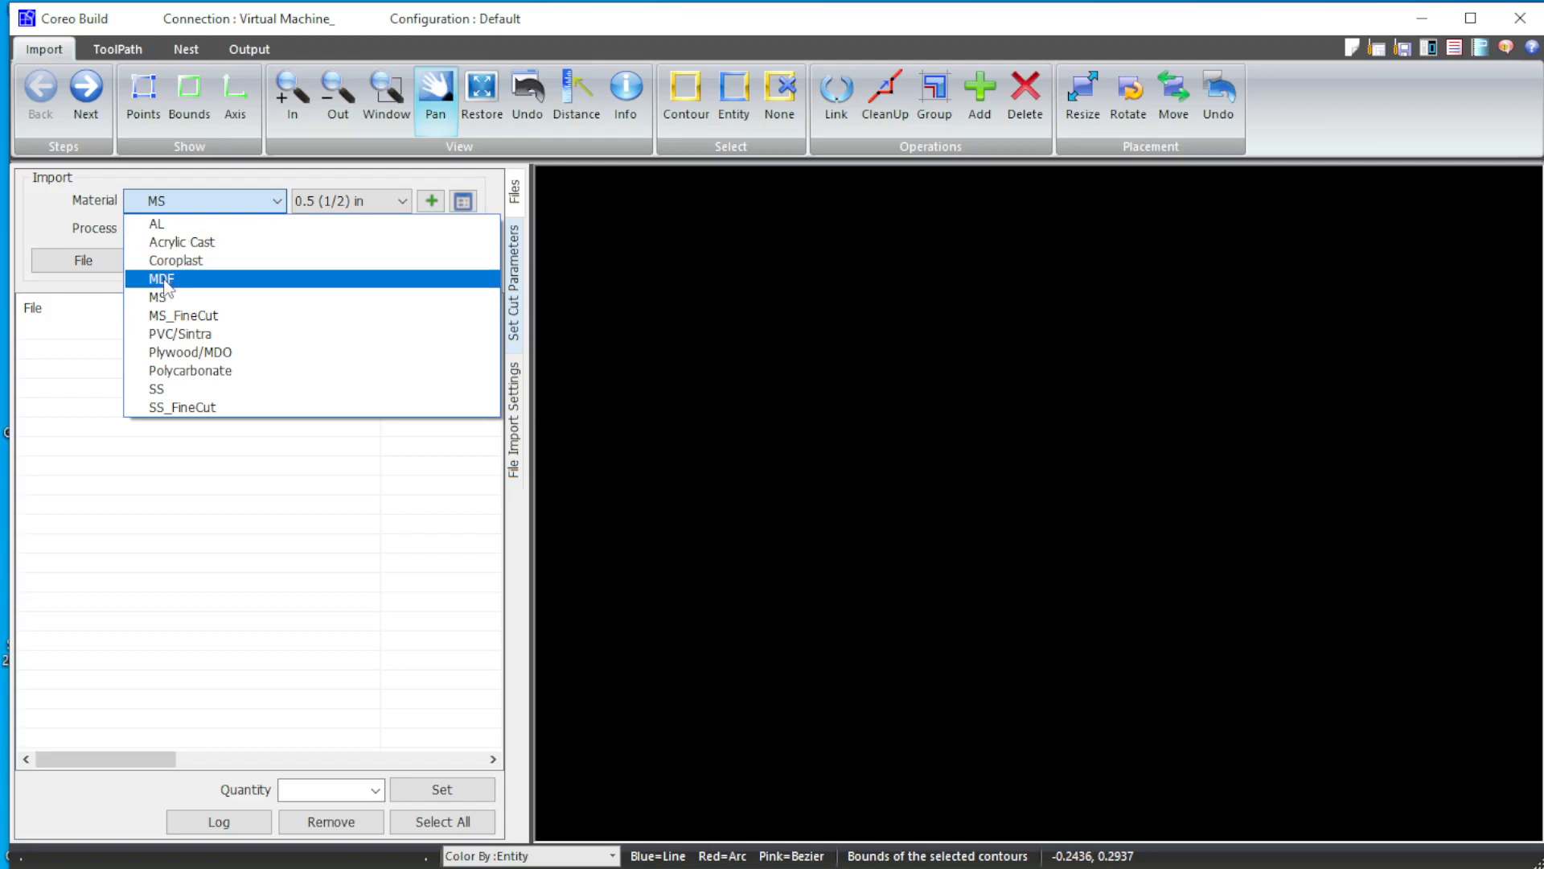
mouse_move(183, 387)
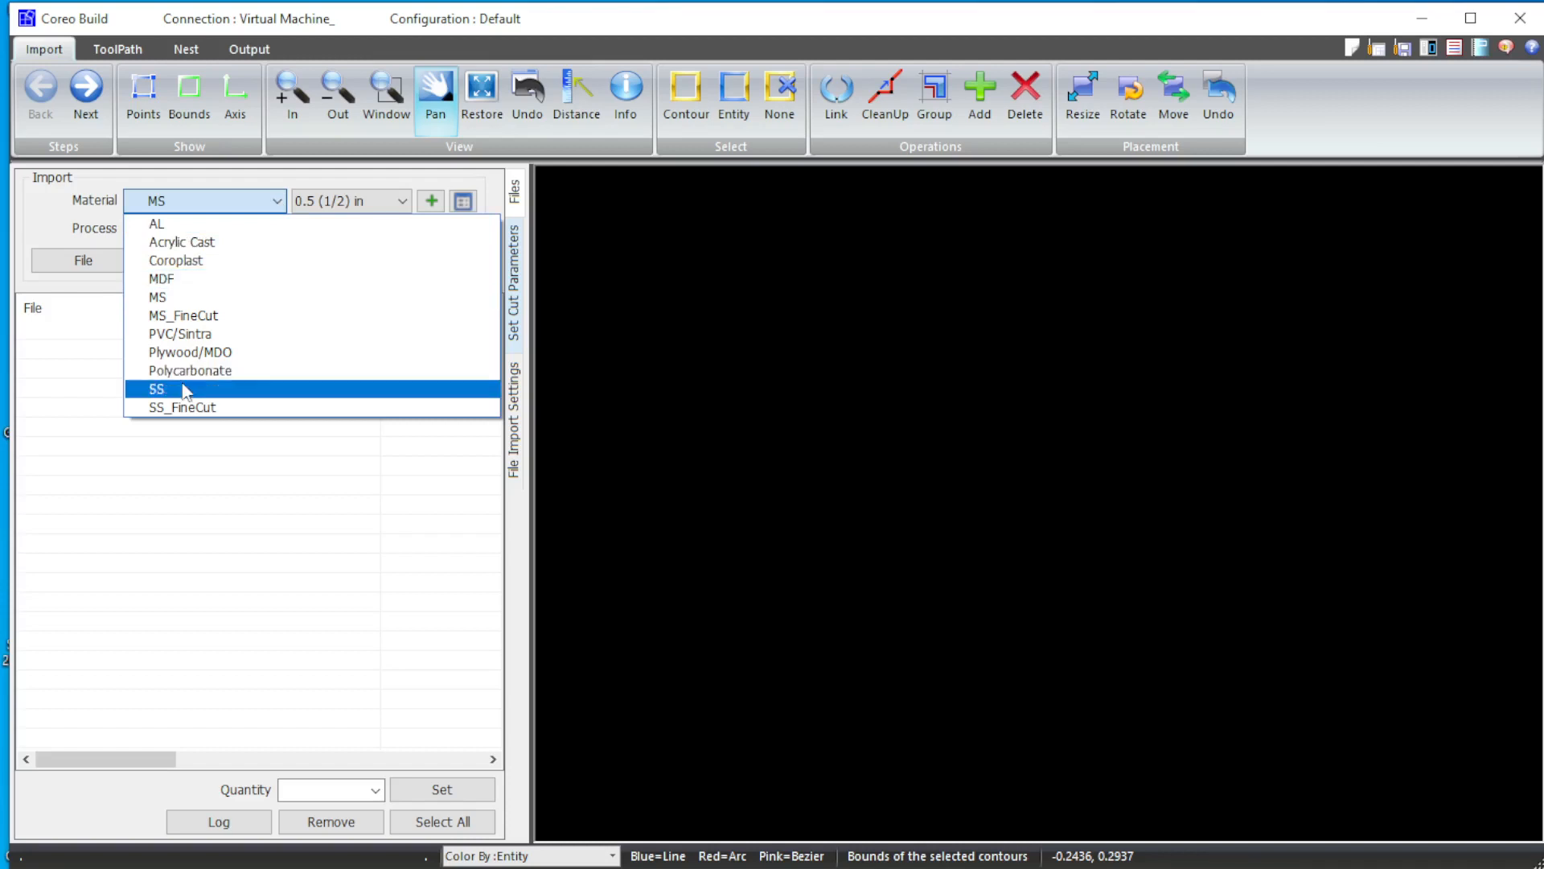
mouse_move(158, 298)
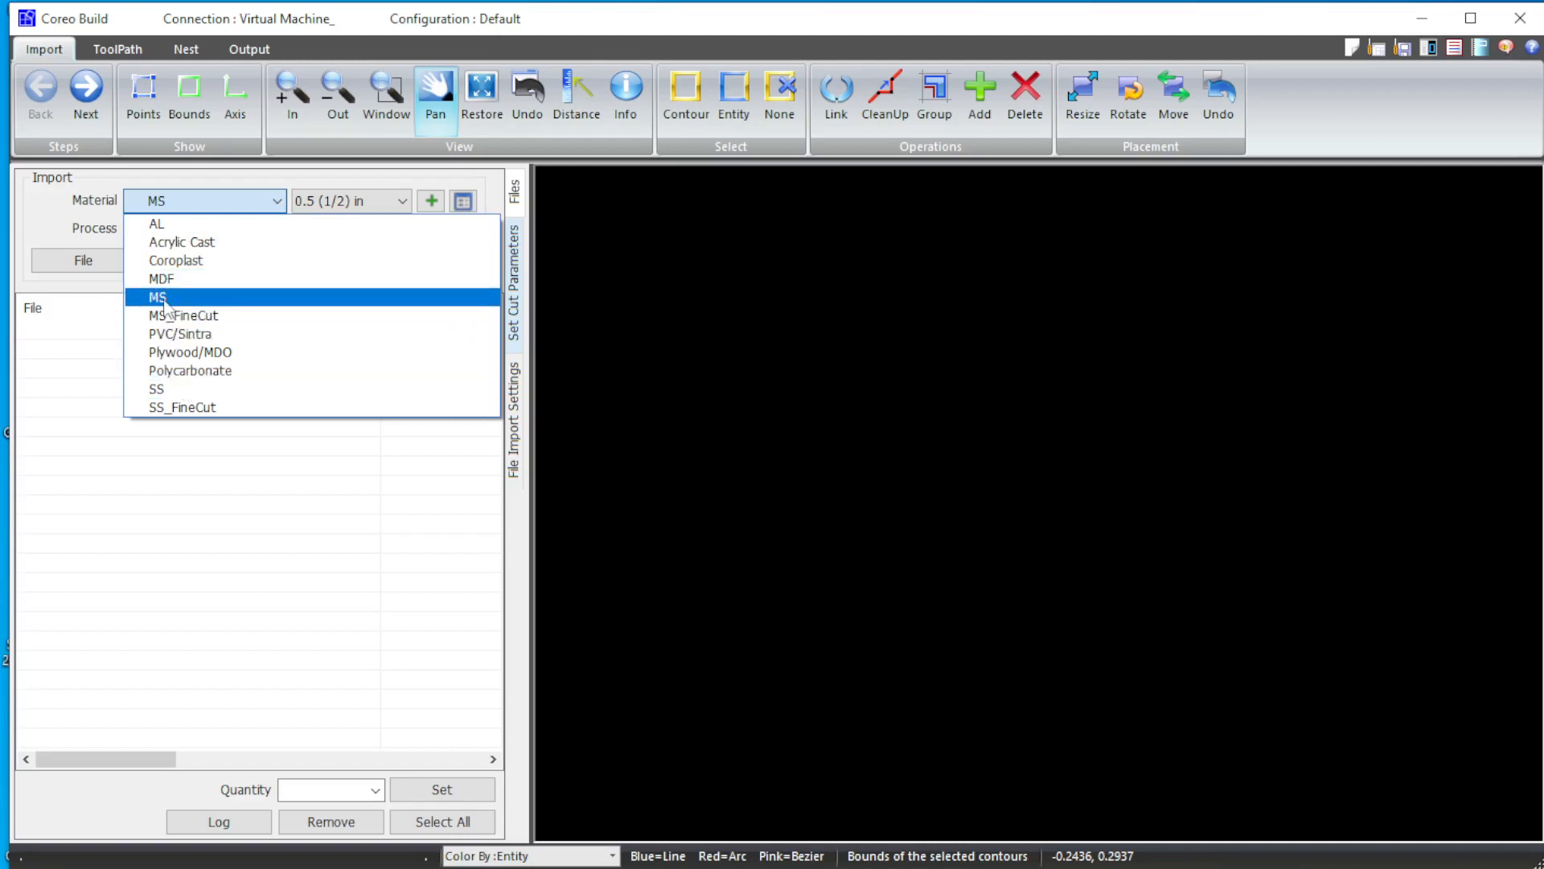
Step: Choose MS (mild steel) as the sheet material
left_click(156, 296)
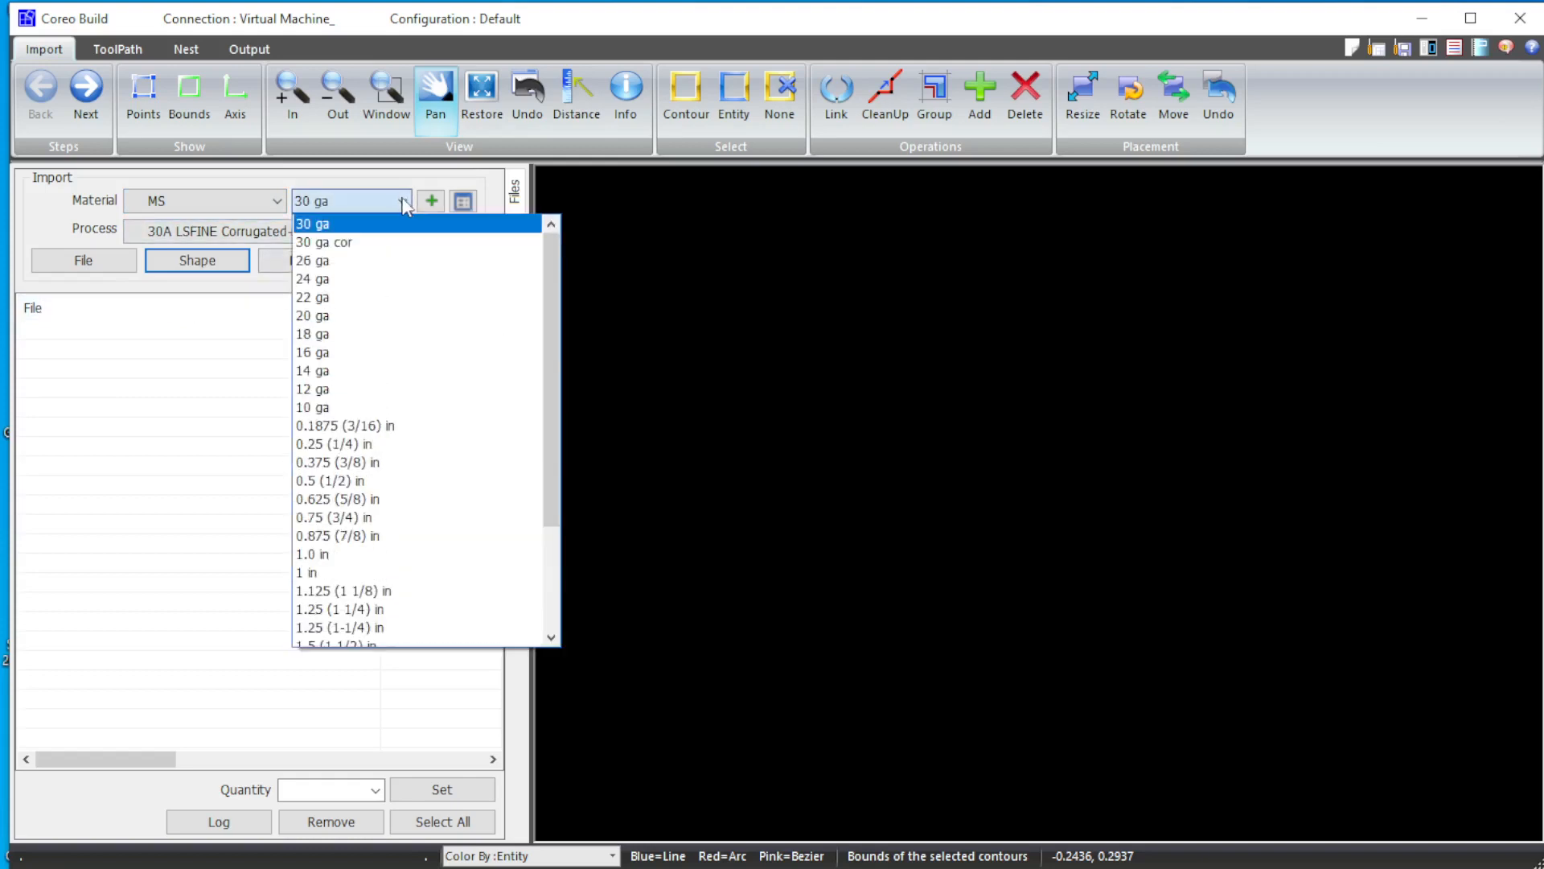
mouse_move(312, 261)
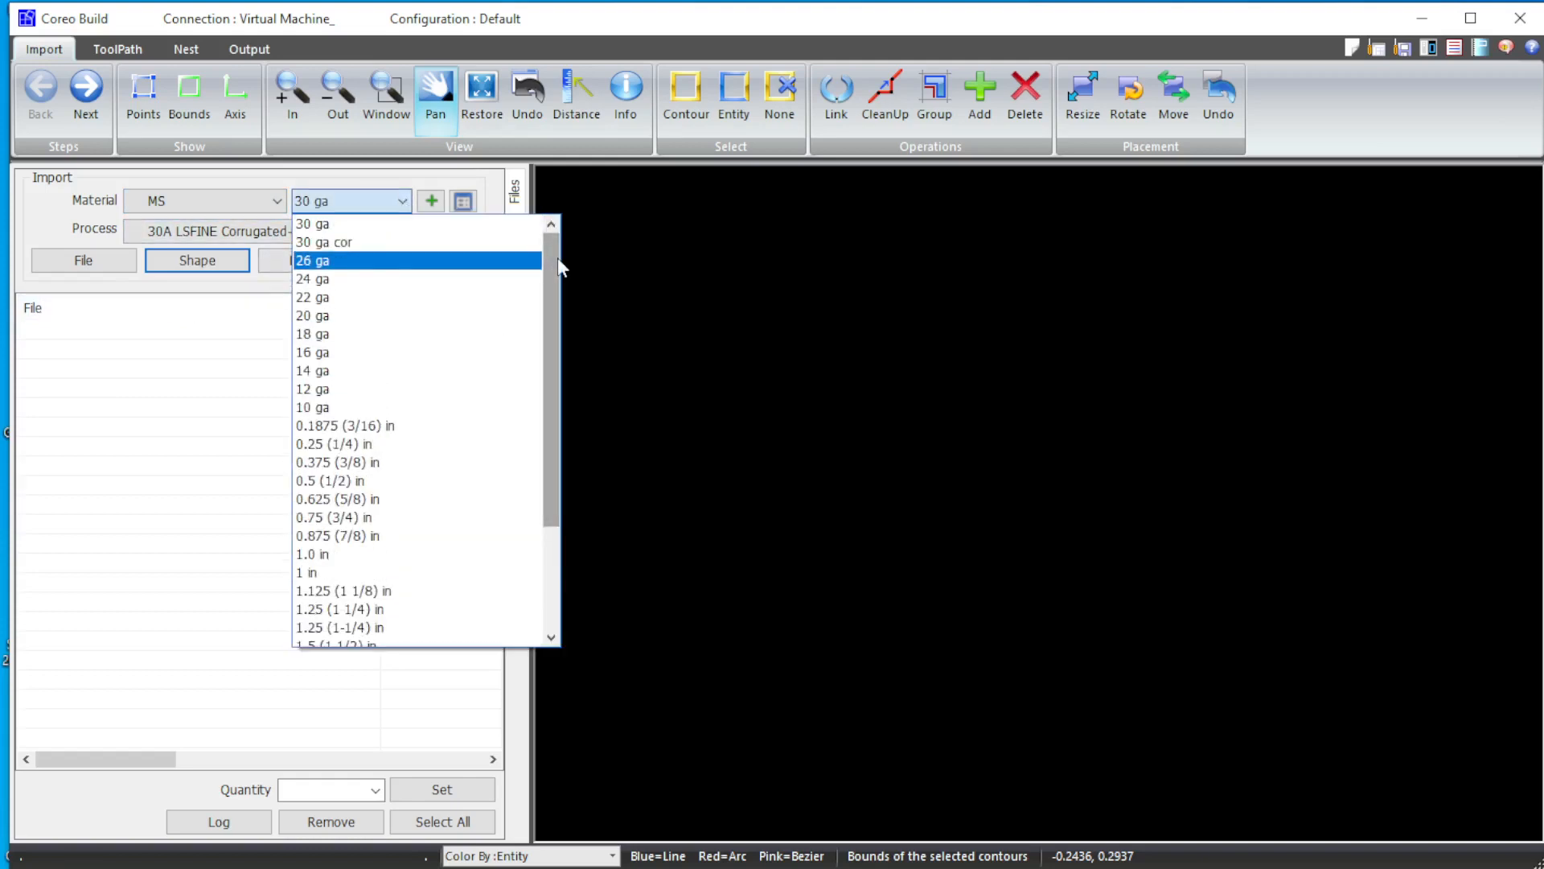
mouse_move(339, 481)
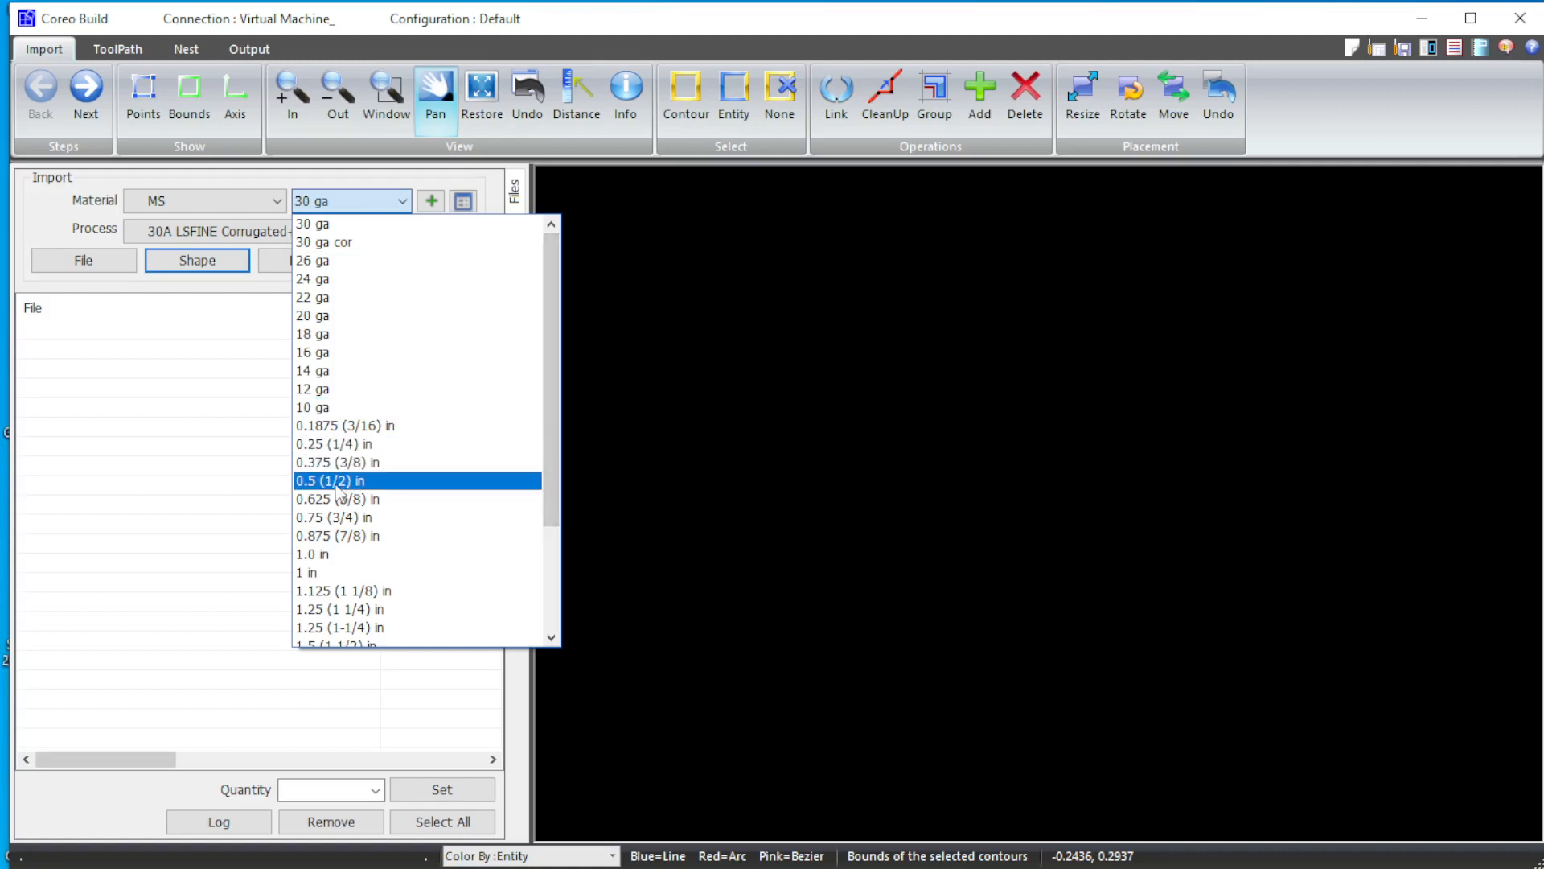
Step: Set thickness to 0.5 (1/2) in and the cutting process to 85A SHLD
left_click(328, 481)
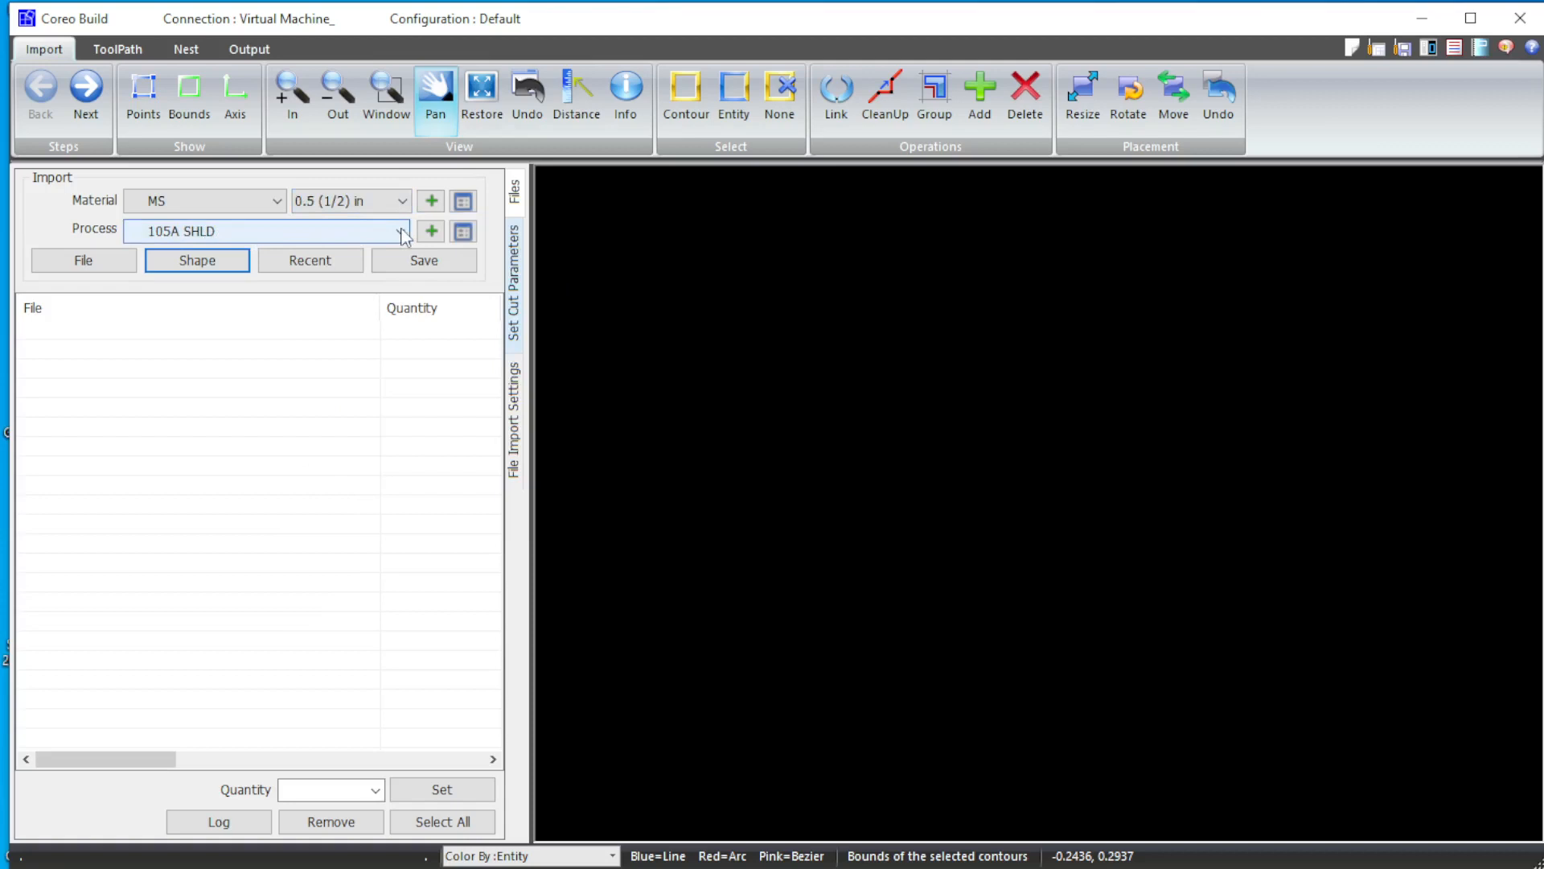
left_click(400, 230)
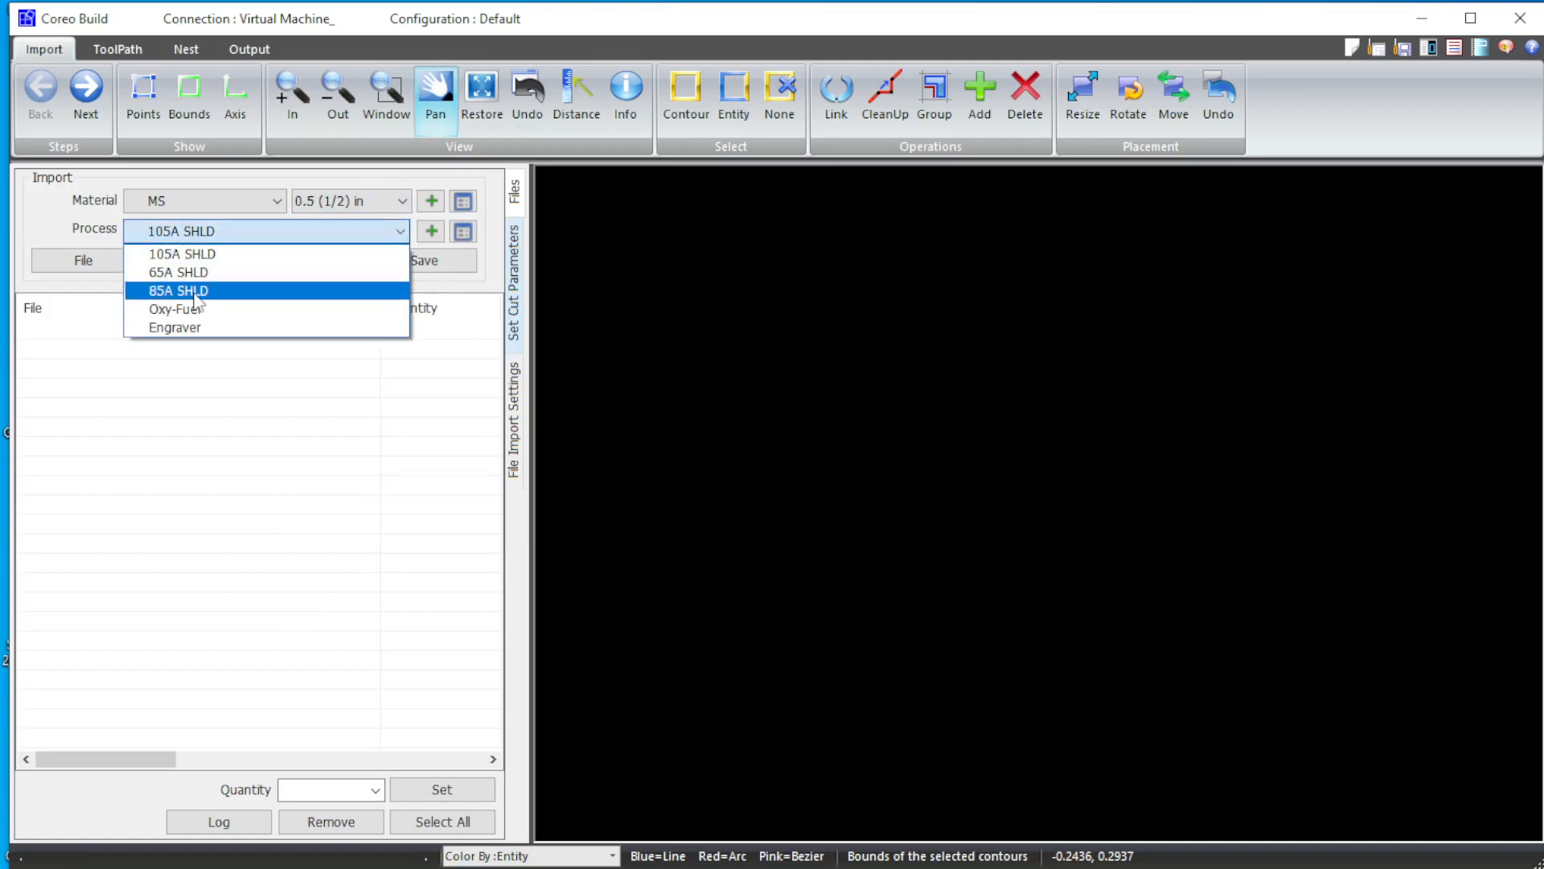
left_click(179, 289)
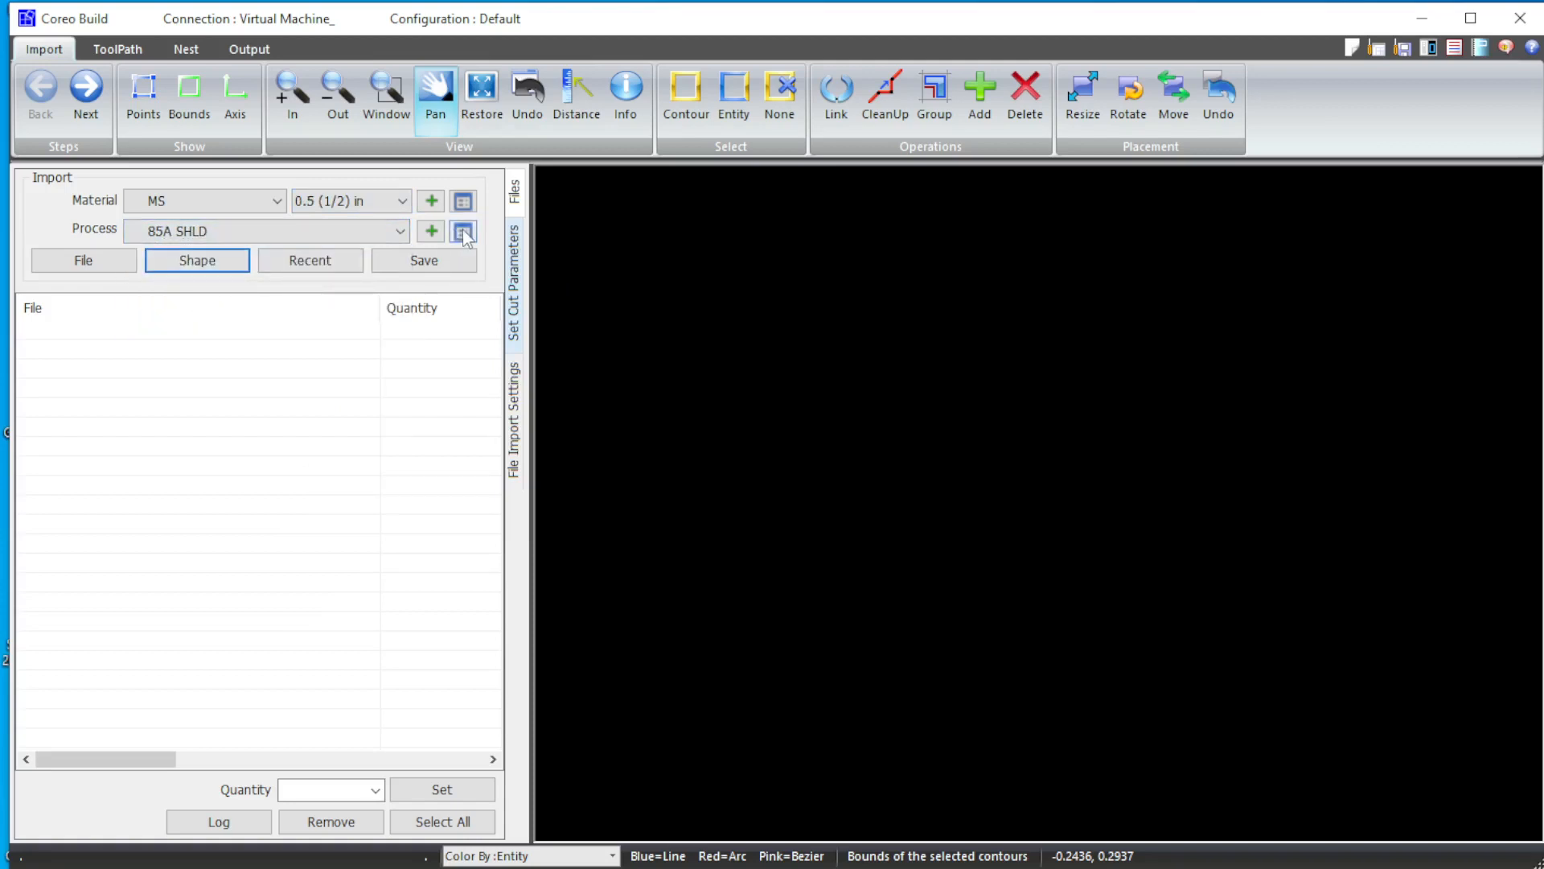
Step: Review the 85A SHLD process settings, keeping kerf 0.09 and arc lead-in and lead-out
left_click(464, 230)
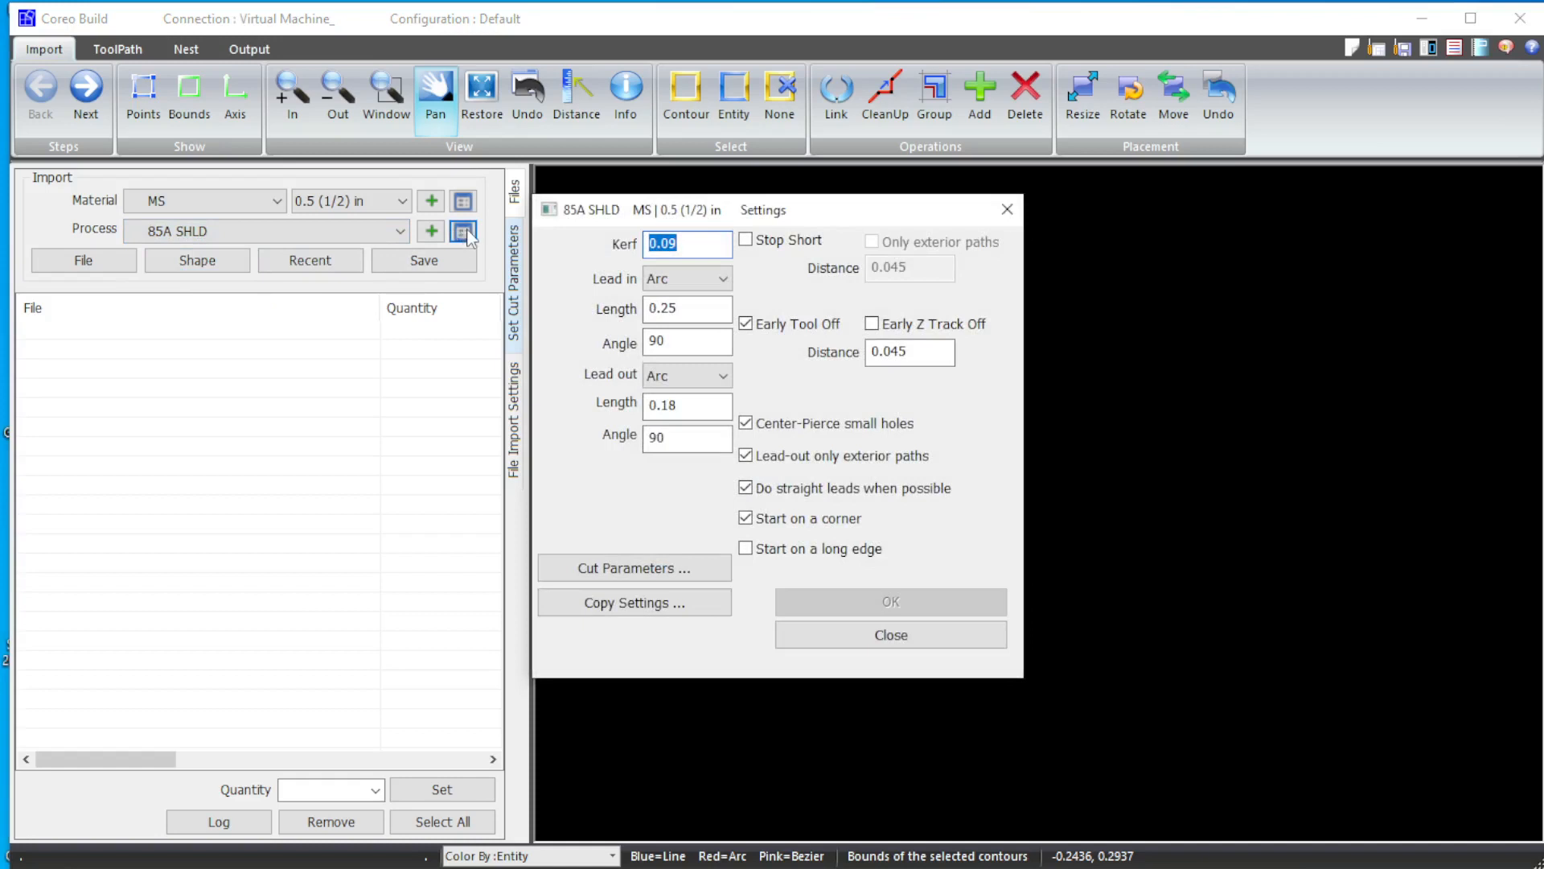
mouse_move(561, 315)
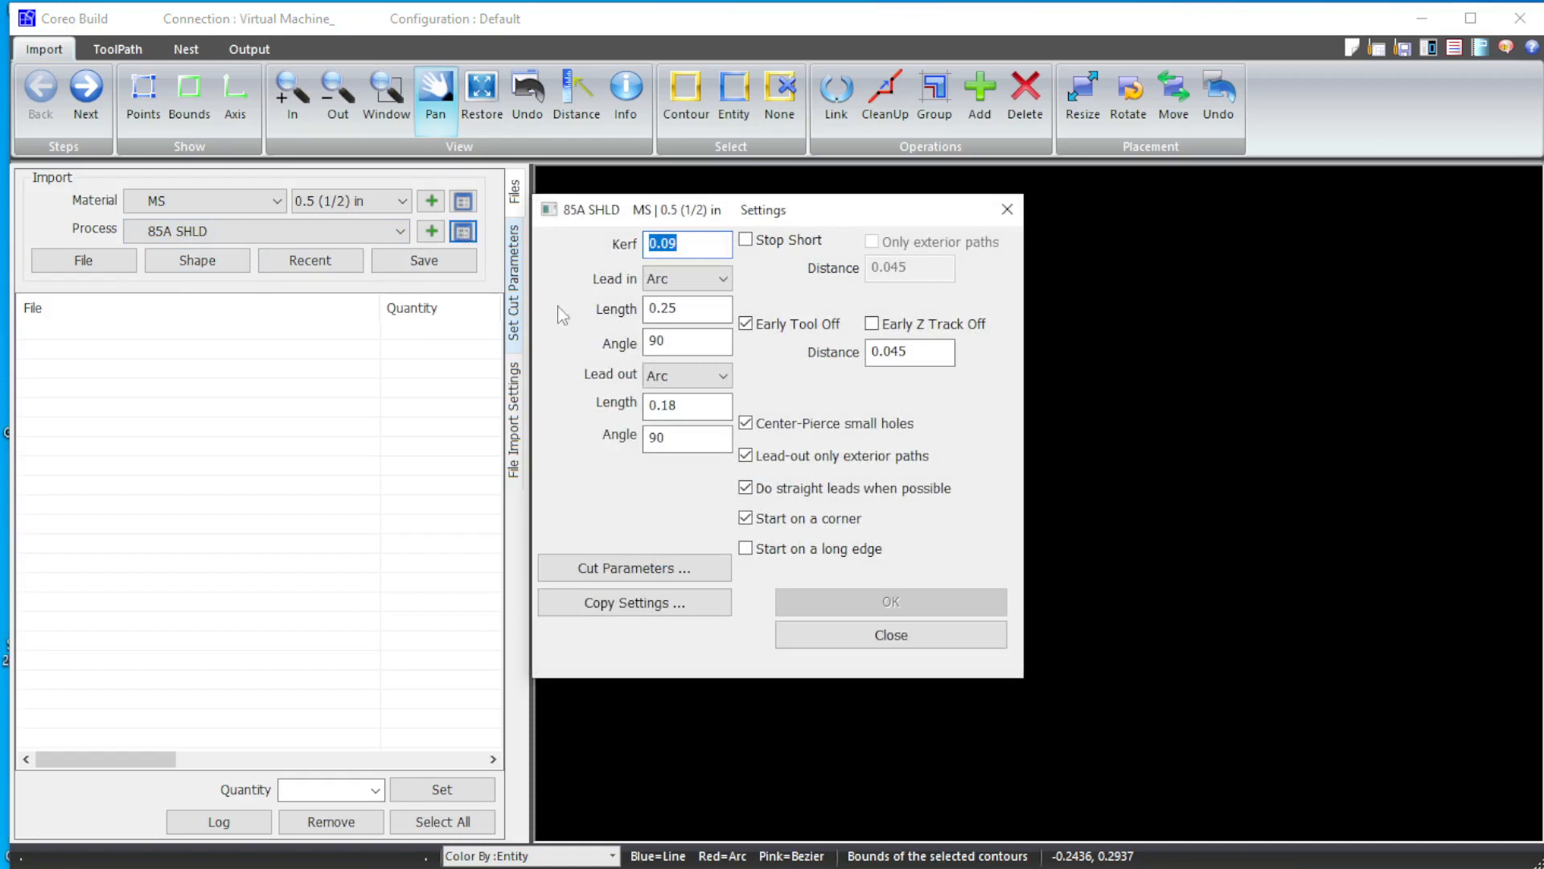
mouse_move(687, 244)
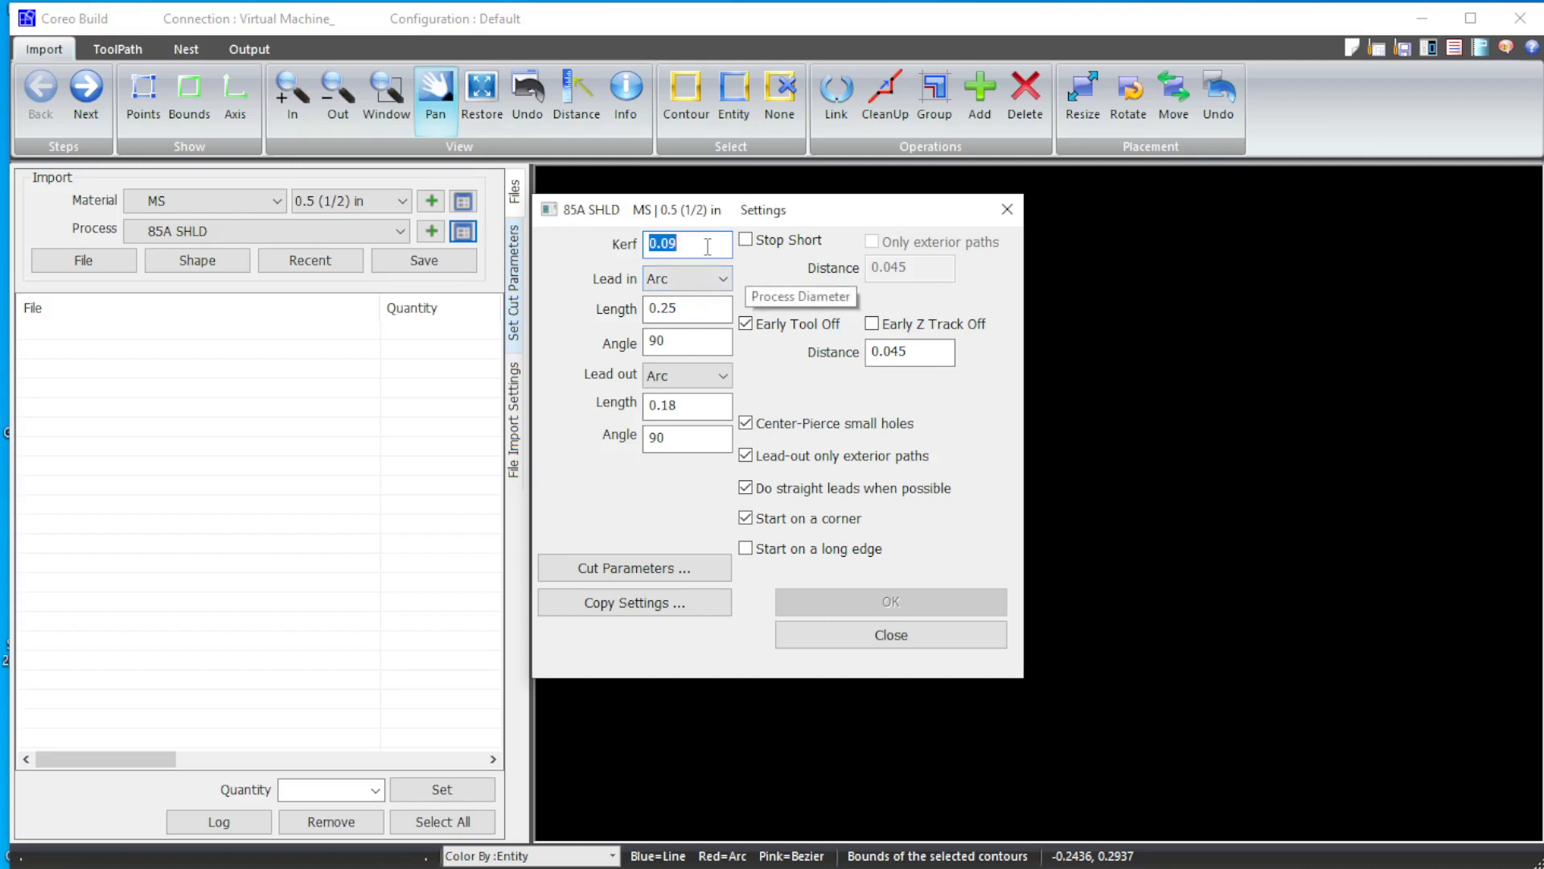
left_click(724, 278)
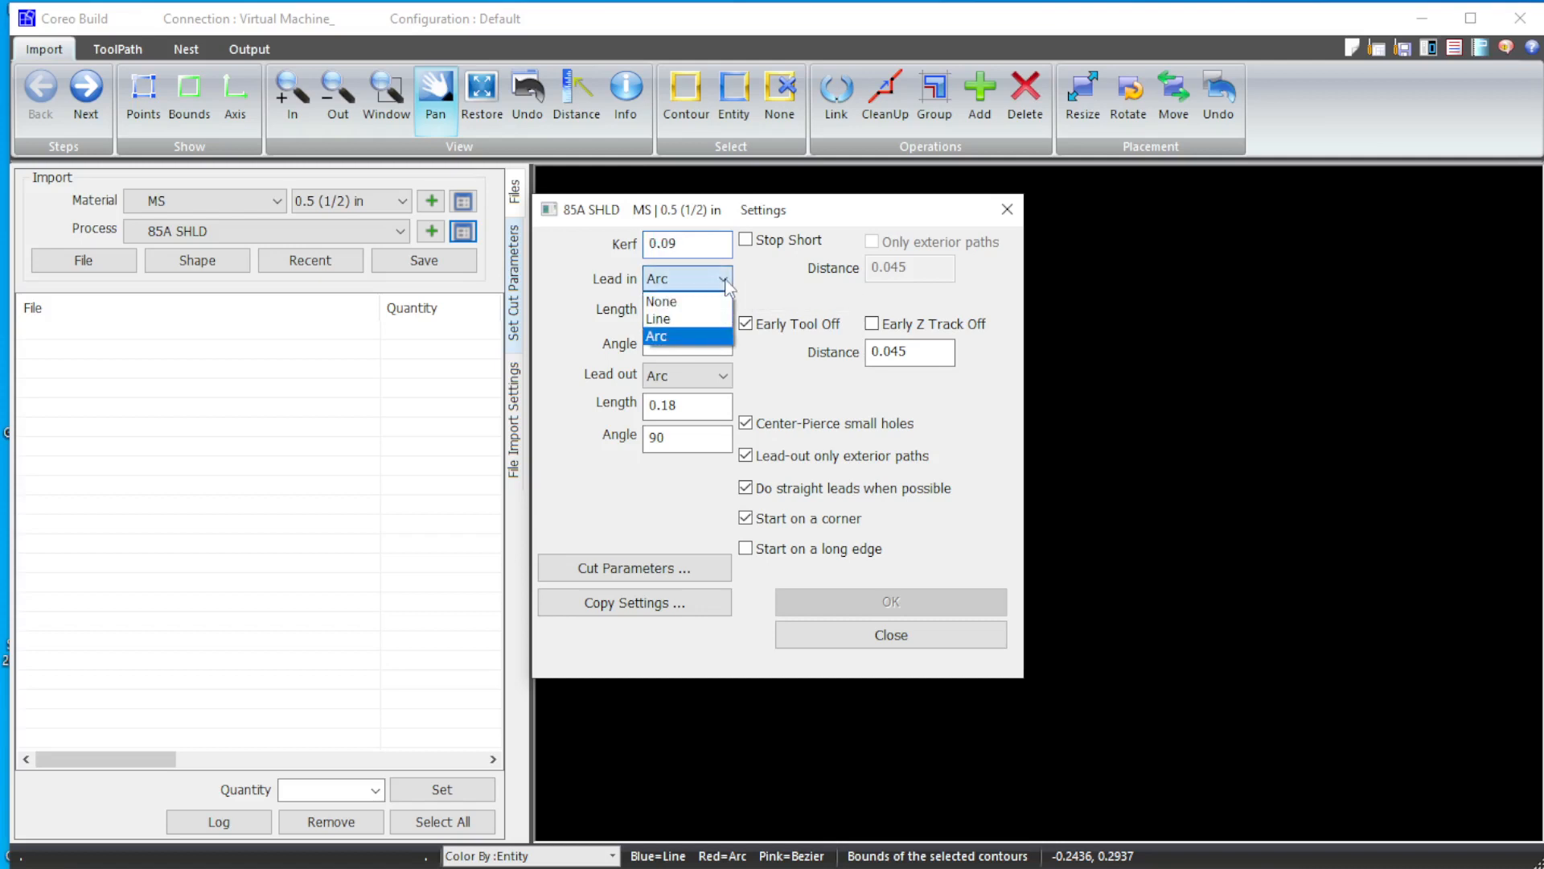
left_click(655, 336)
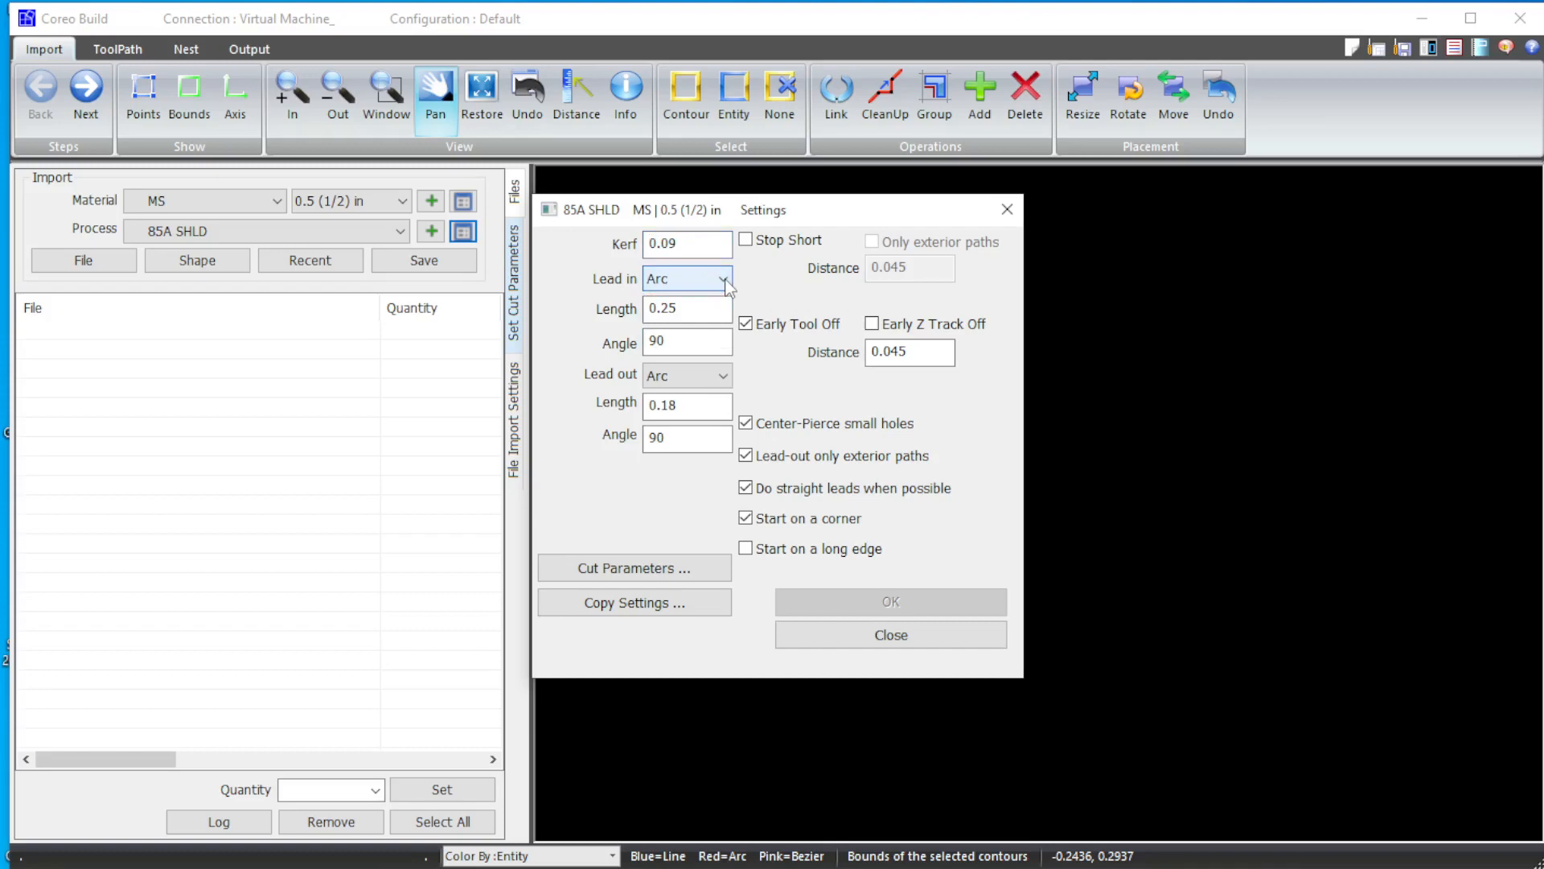
left_click(724, 375)
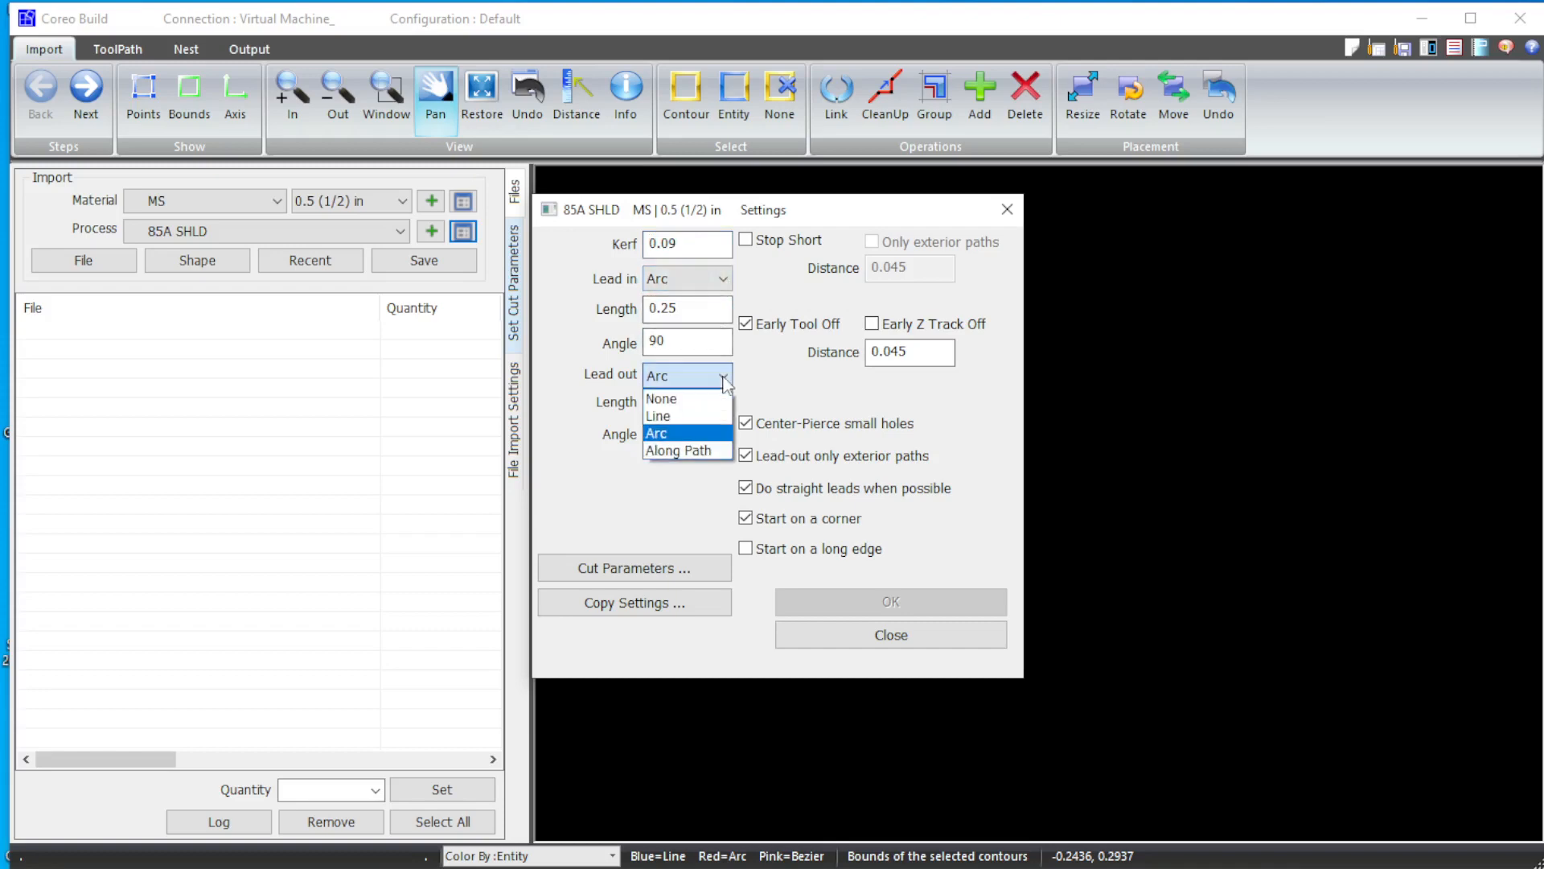
left_click(654, 432)
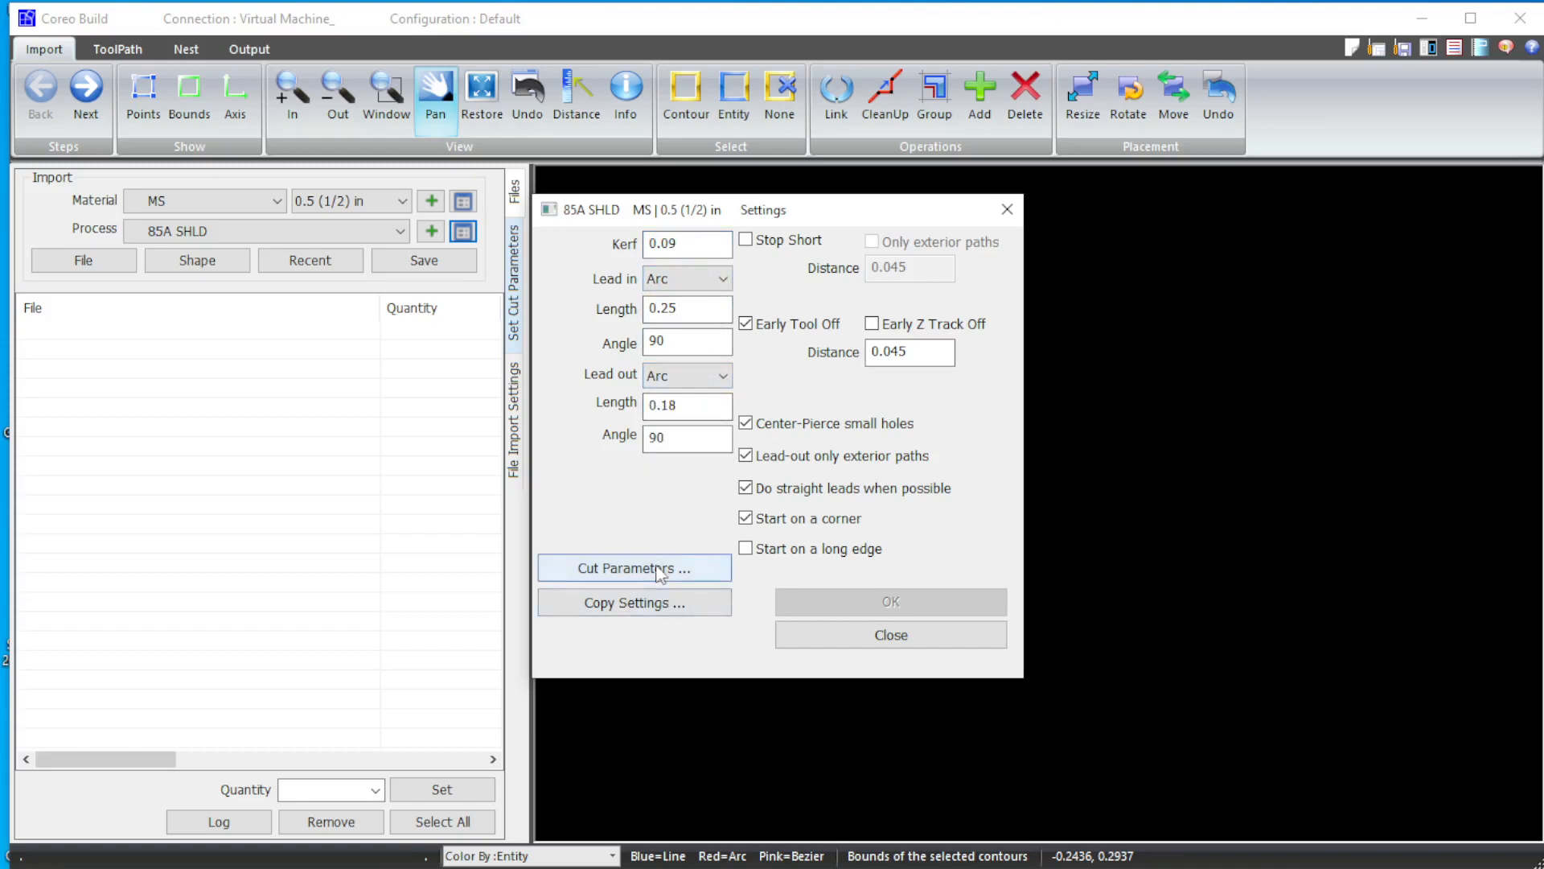
left_click(634, 568)
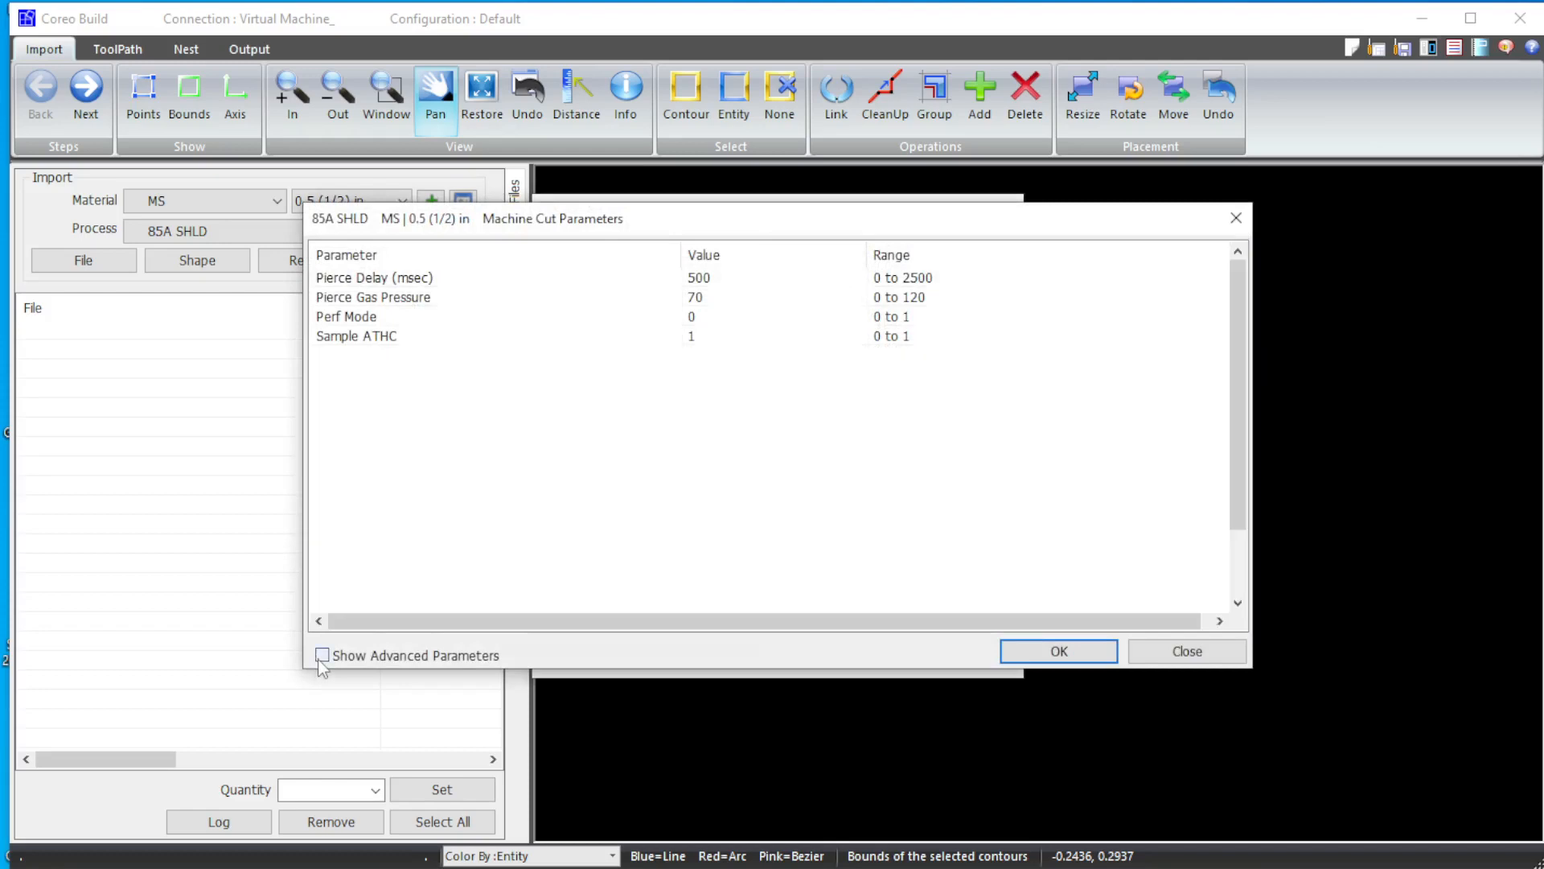
left_click(322, 655)
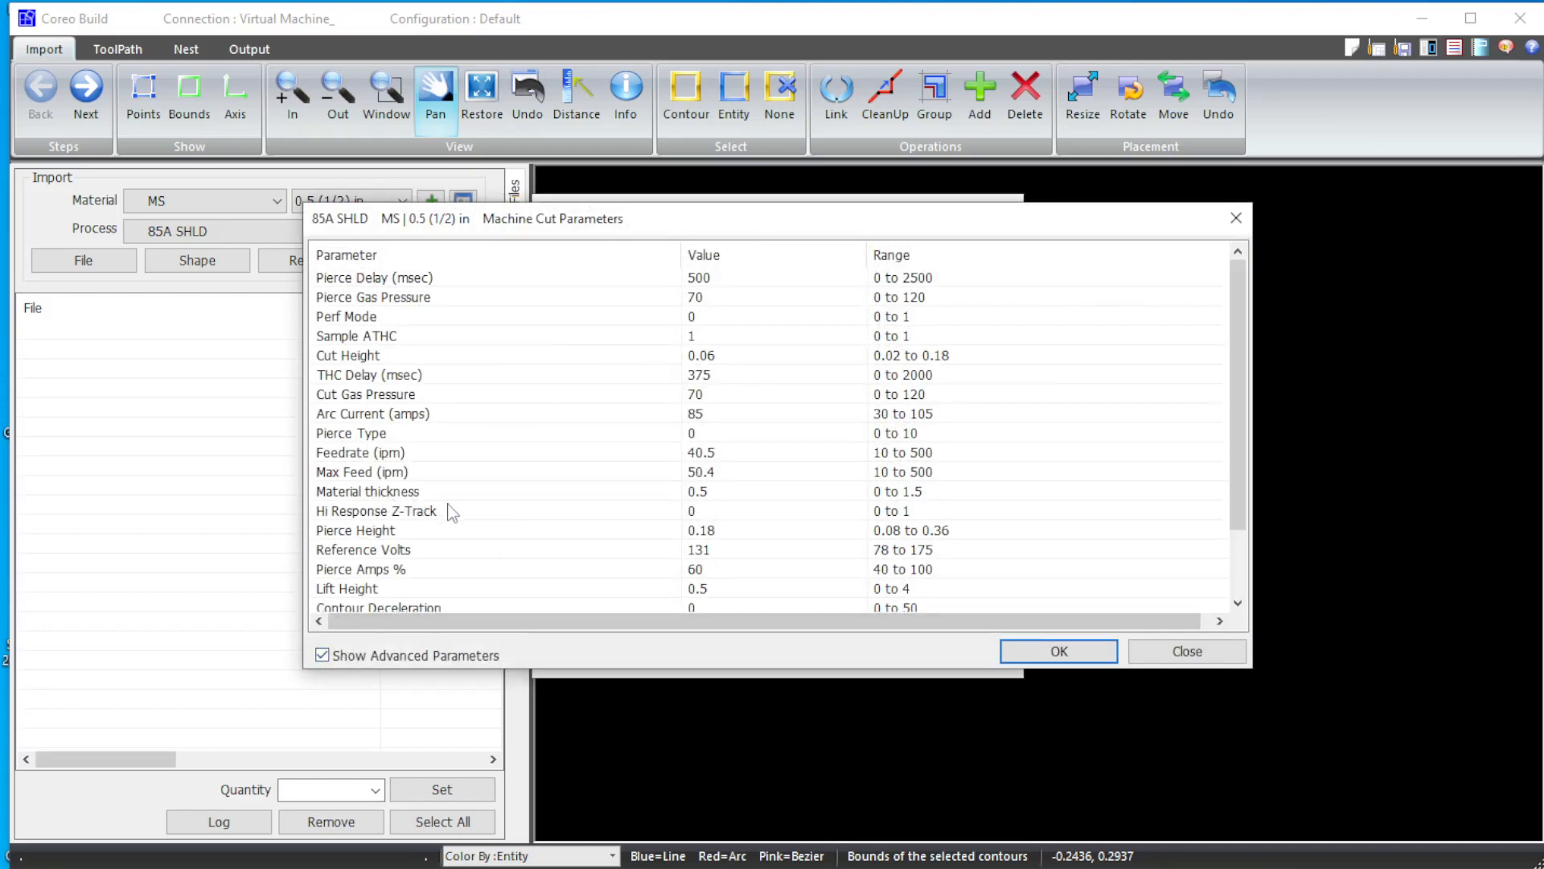
mouse_move(725, 462)
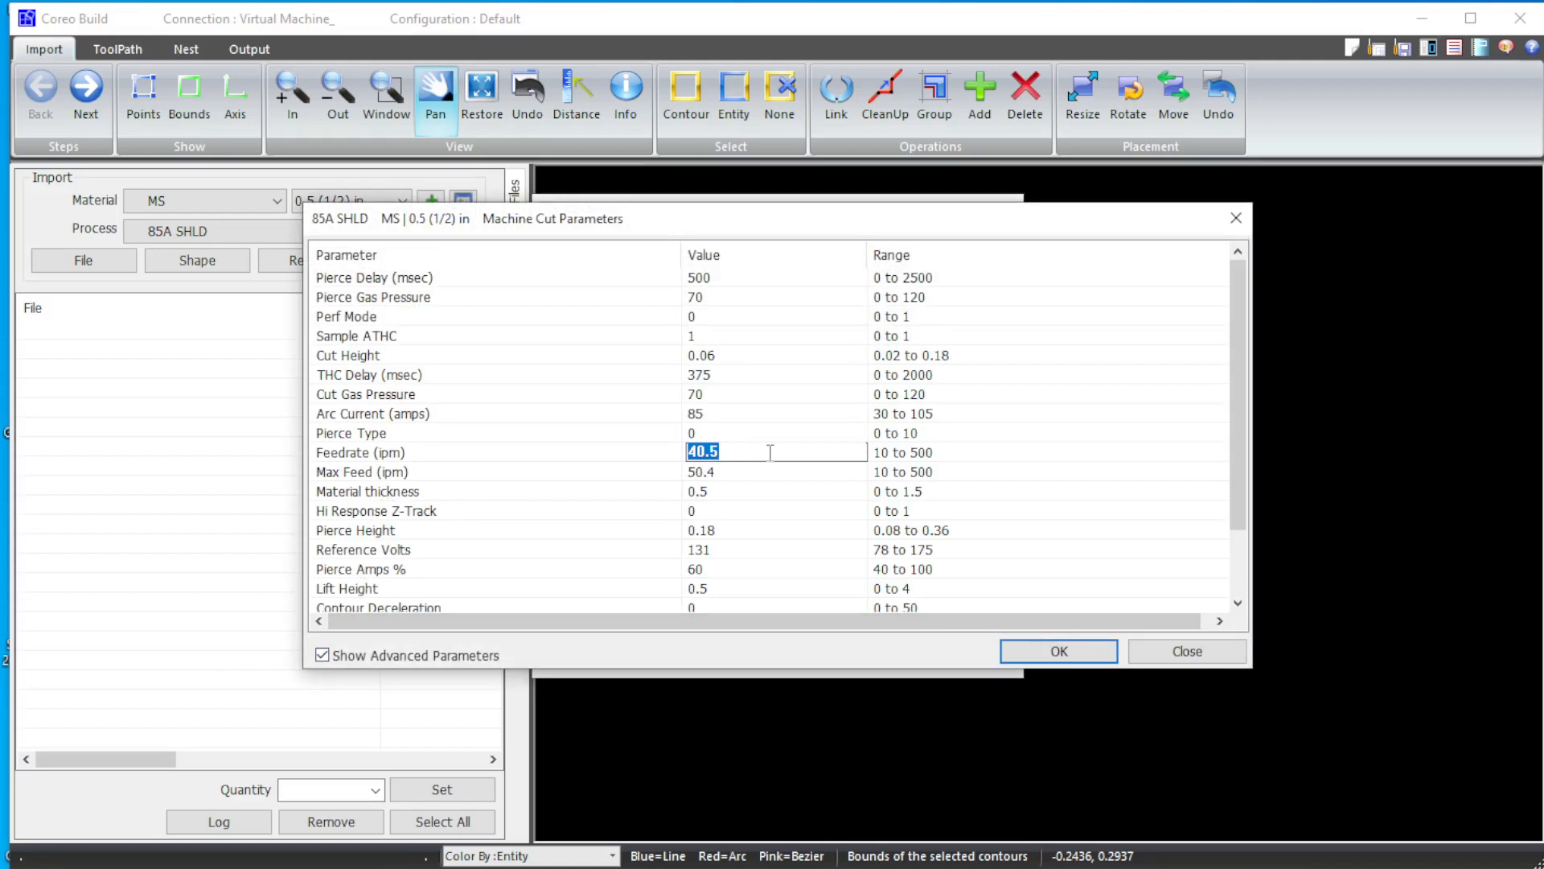
scroll("down", 3)
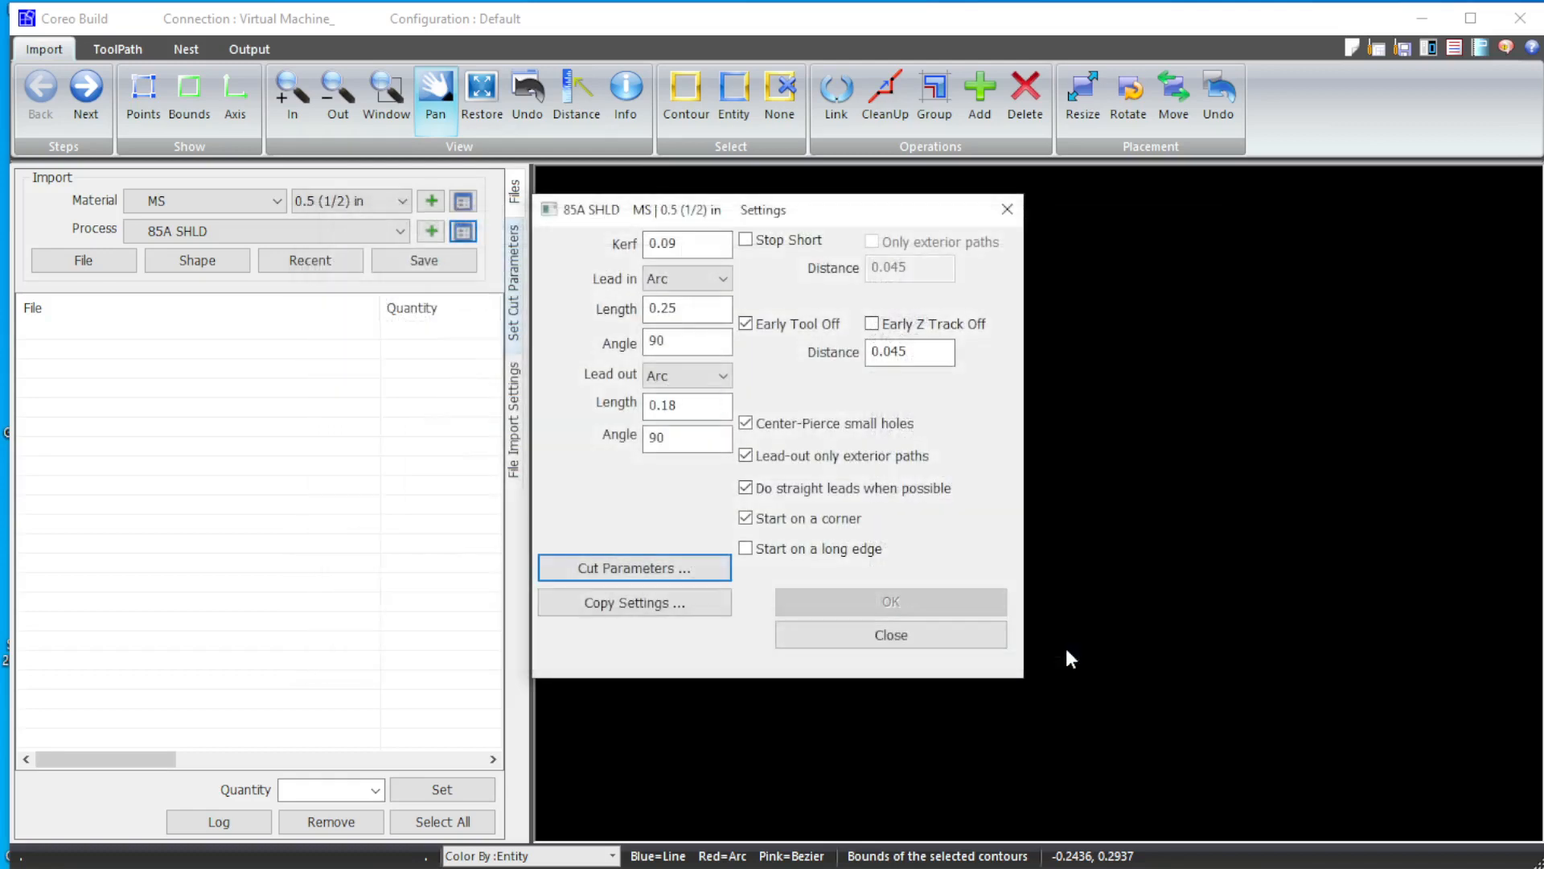
mouse_move(890, 636)
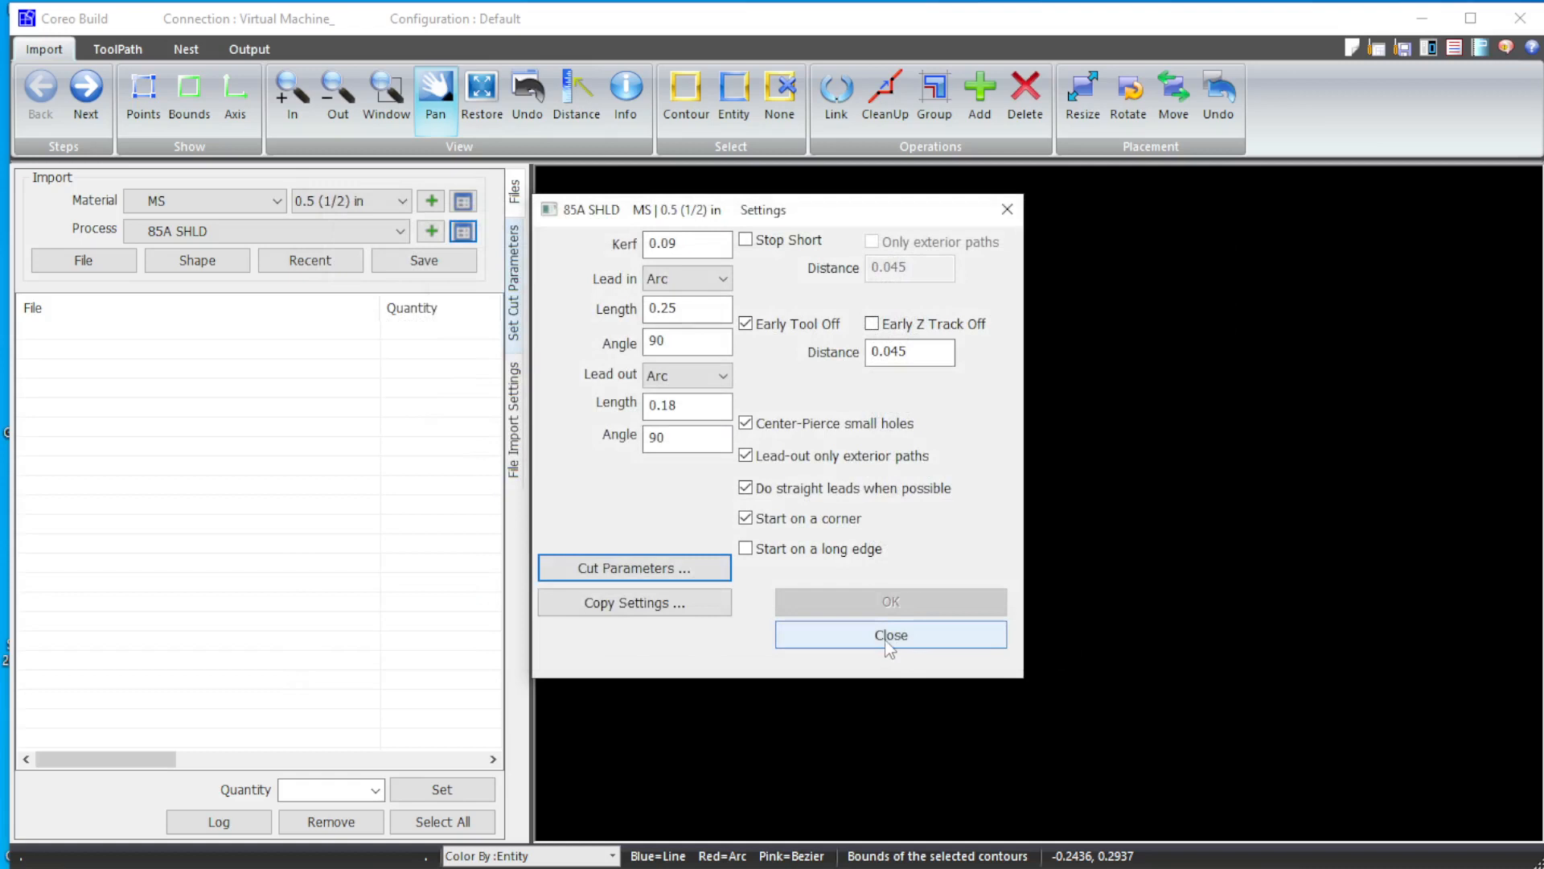
Step: Close the 85A SHLD process settings, returning to the empty import workspace
left_click(888, 634)
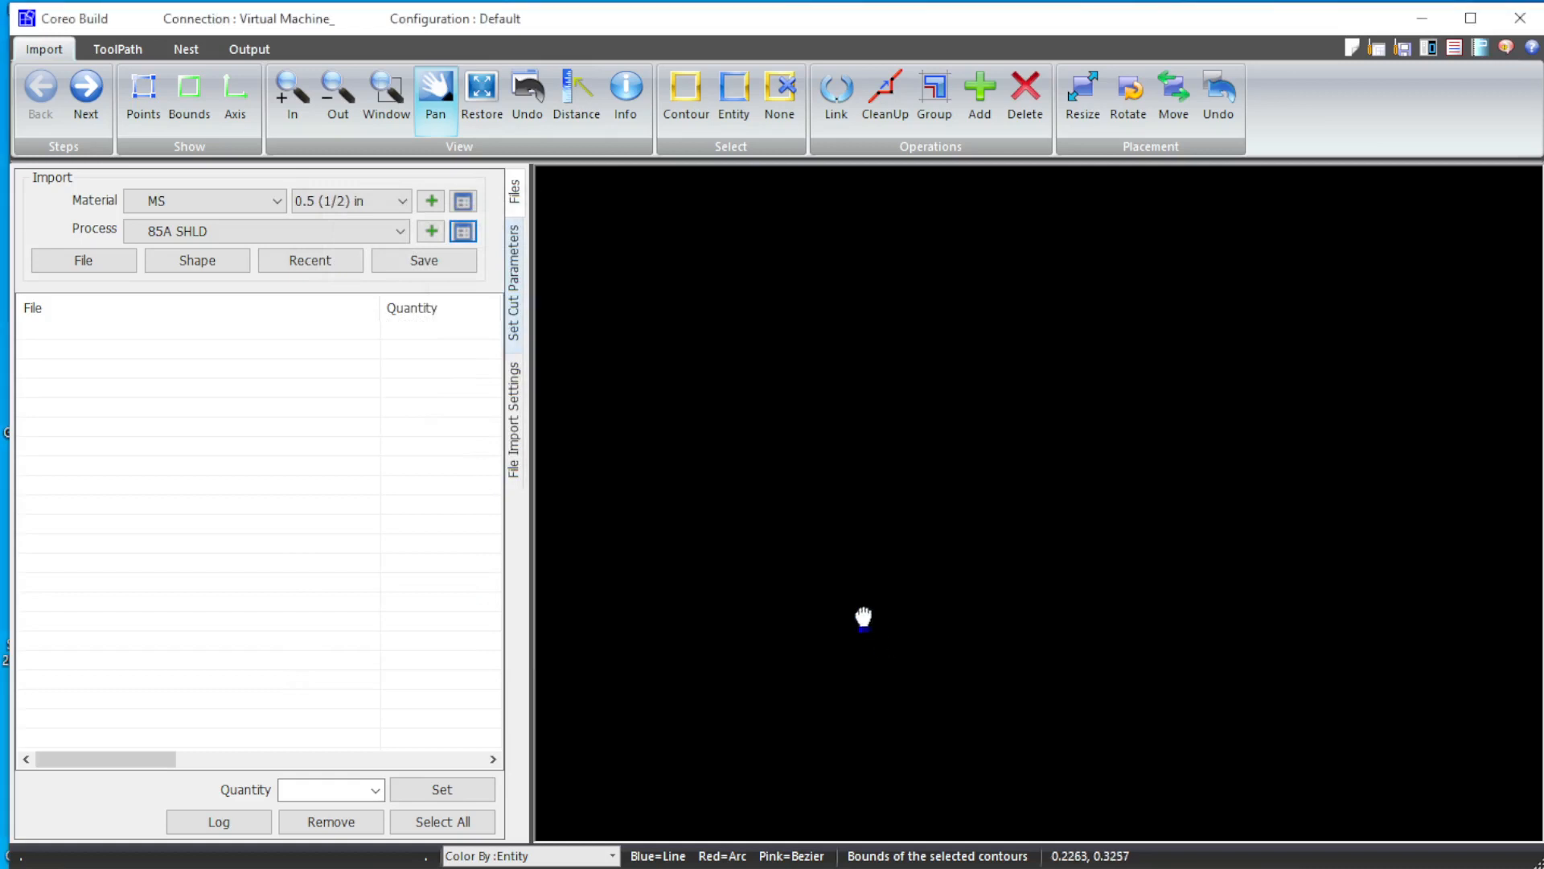
mouse_move(664, 552)
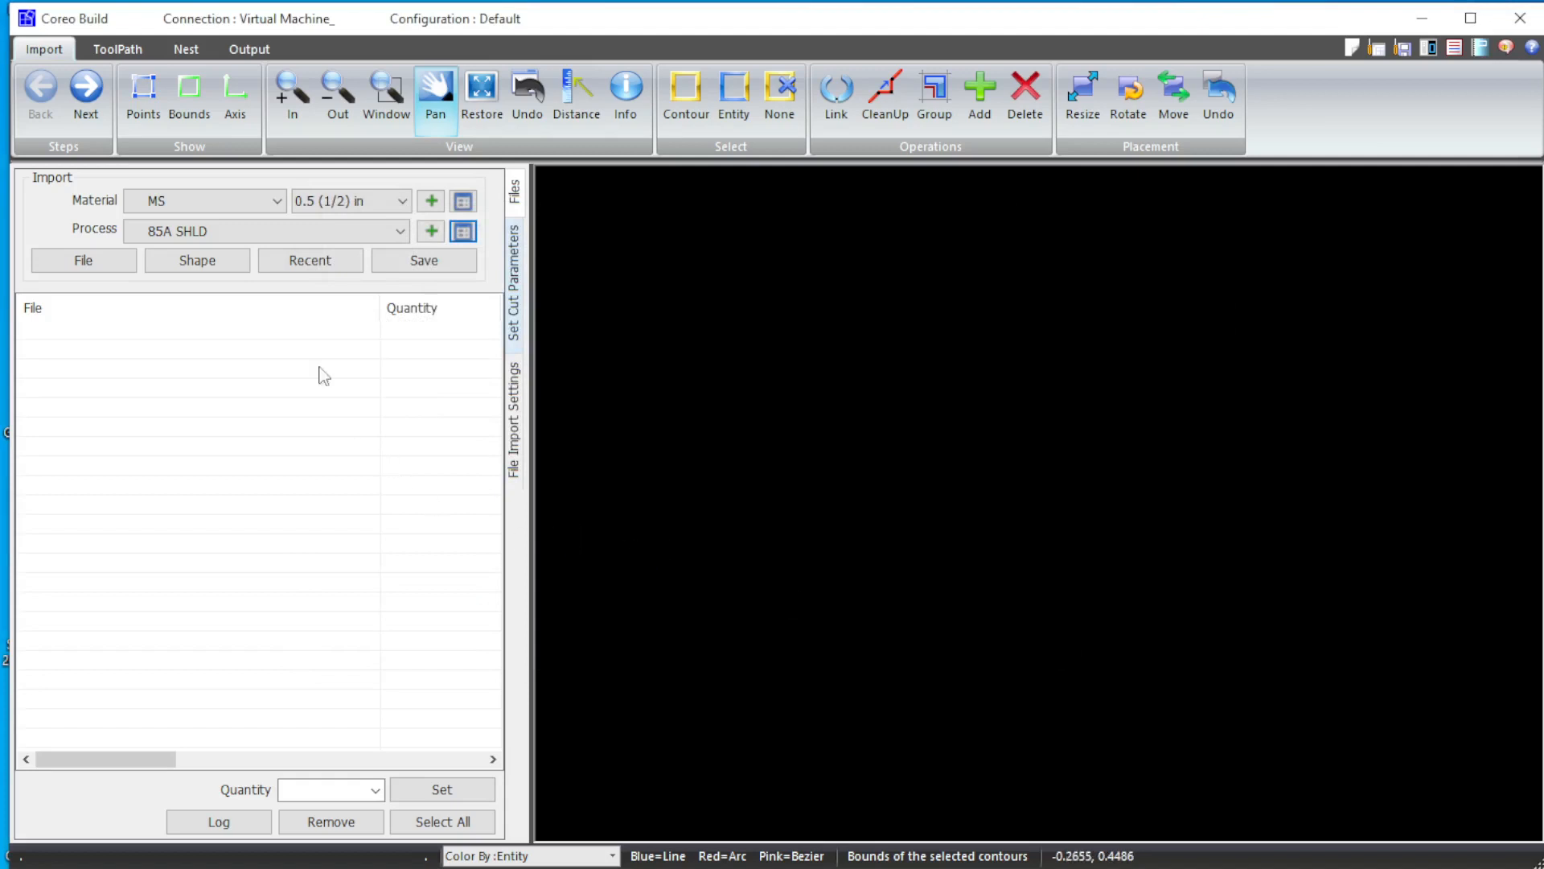
Step: Choose the Lifted Lug shape from the parametric shapes library
left_click(196, 260)
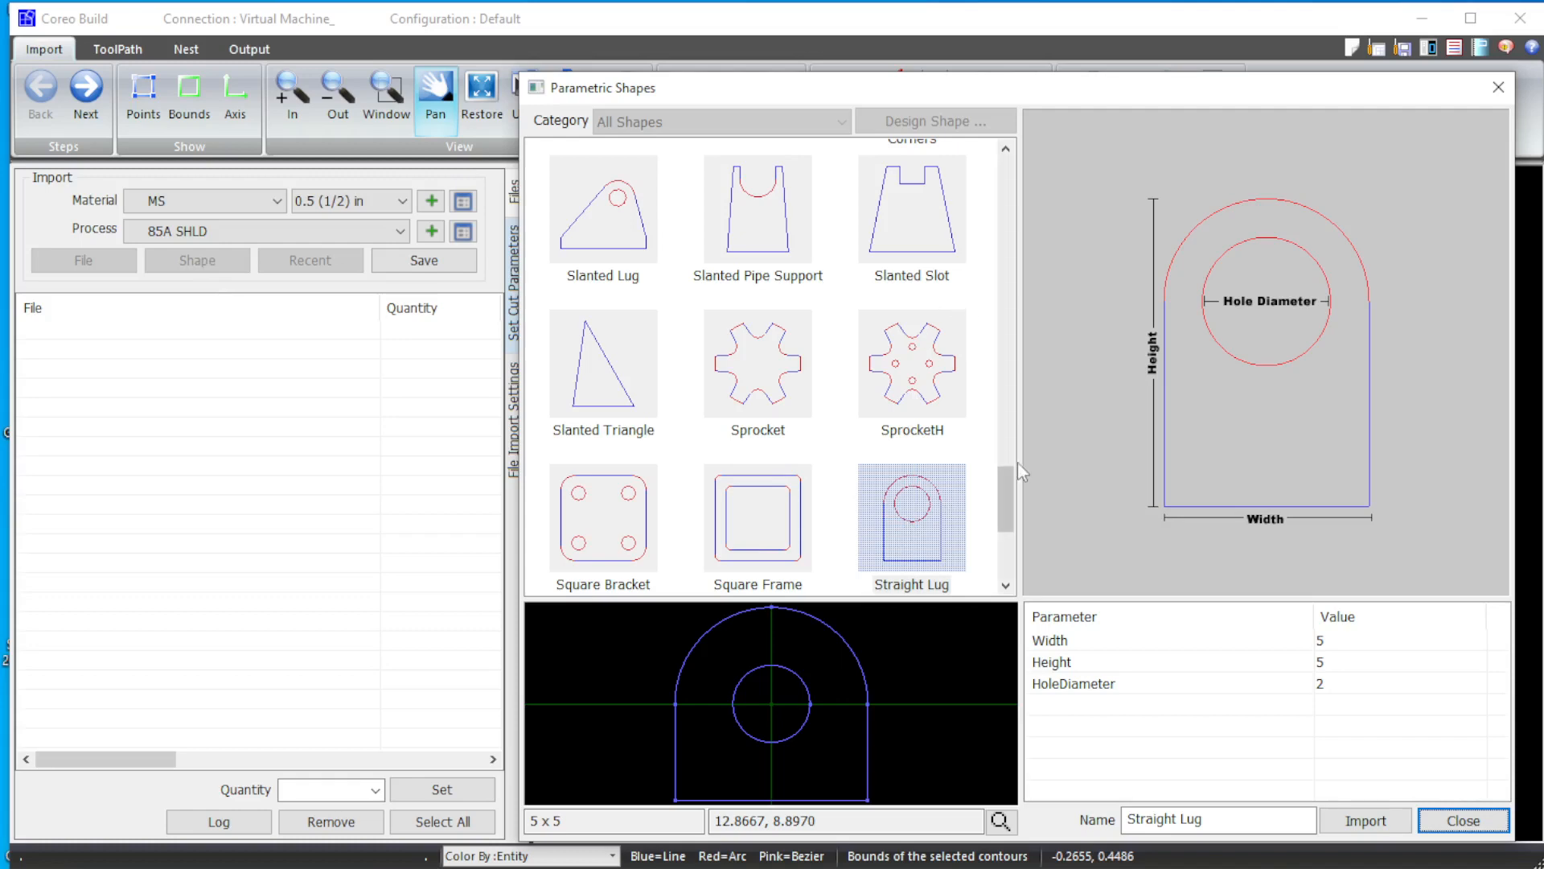
scroll("down", 3)
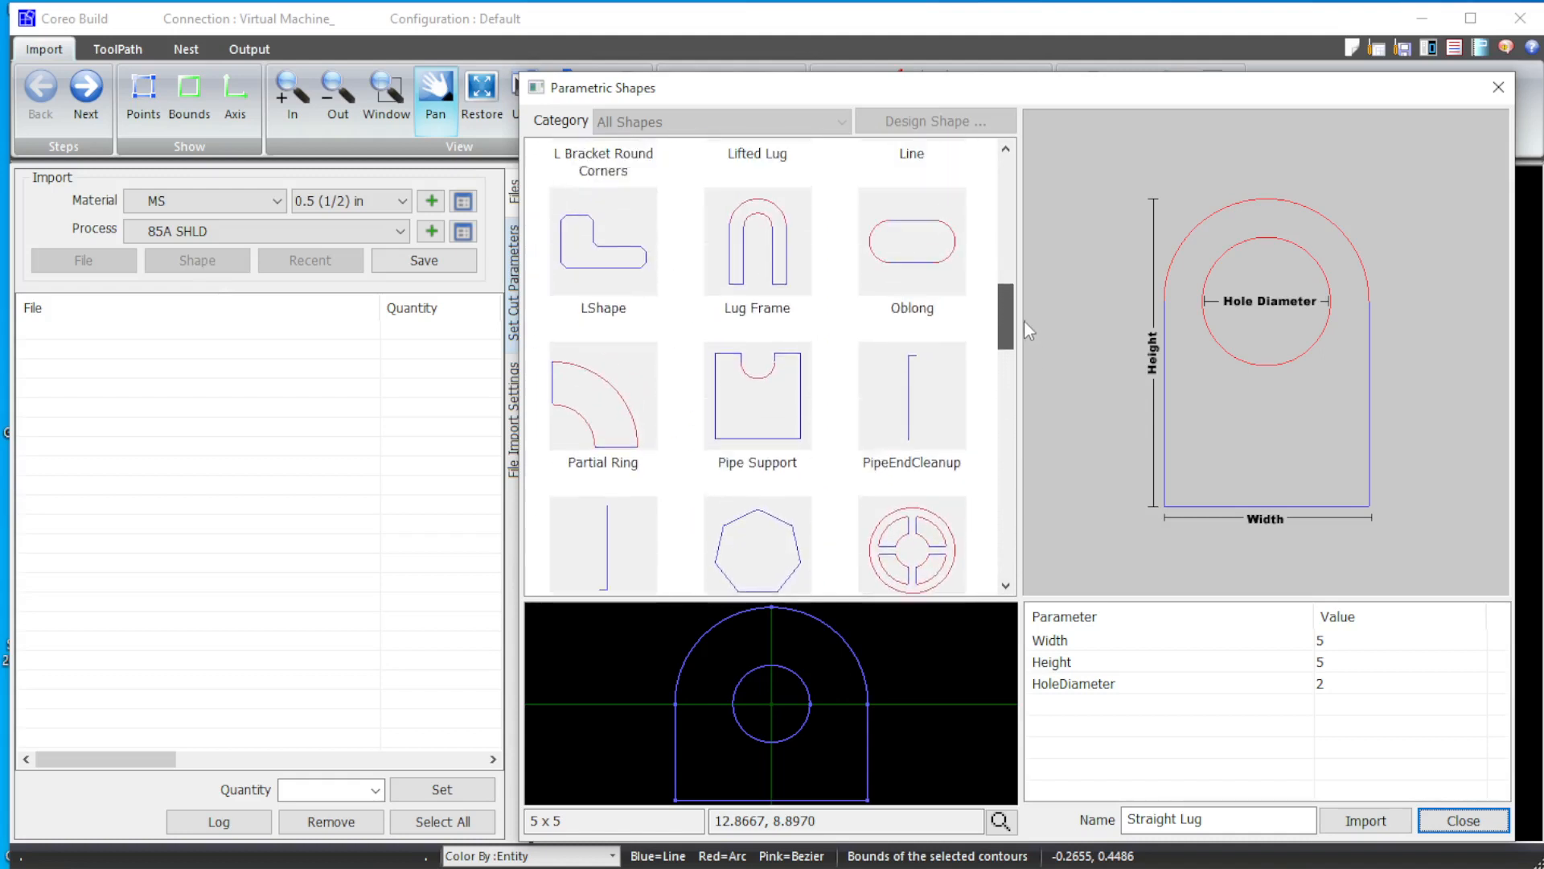
left_click(756, 296)
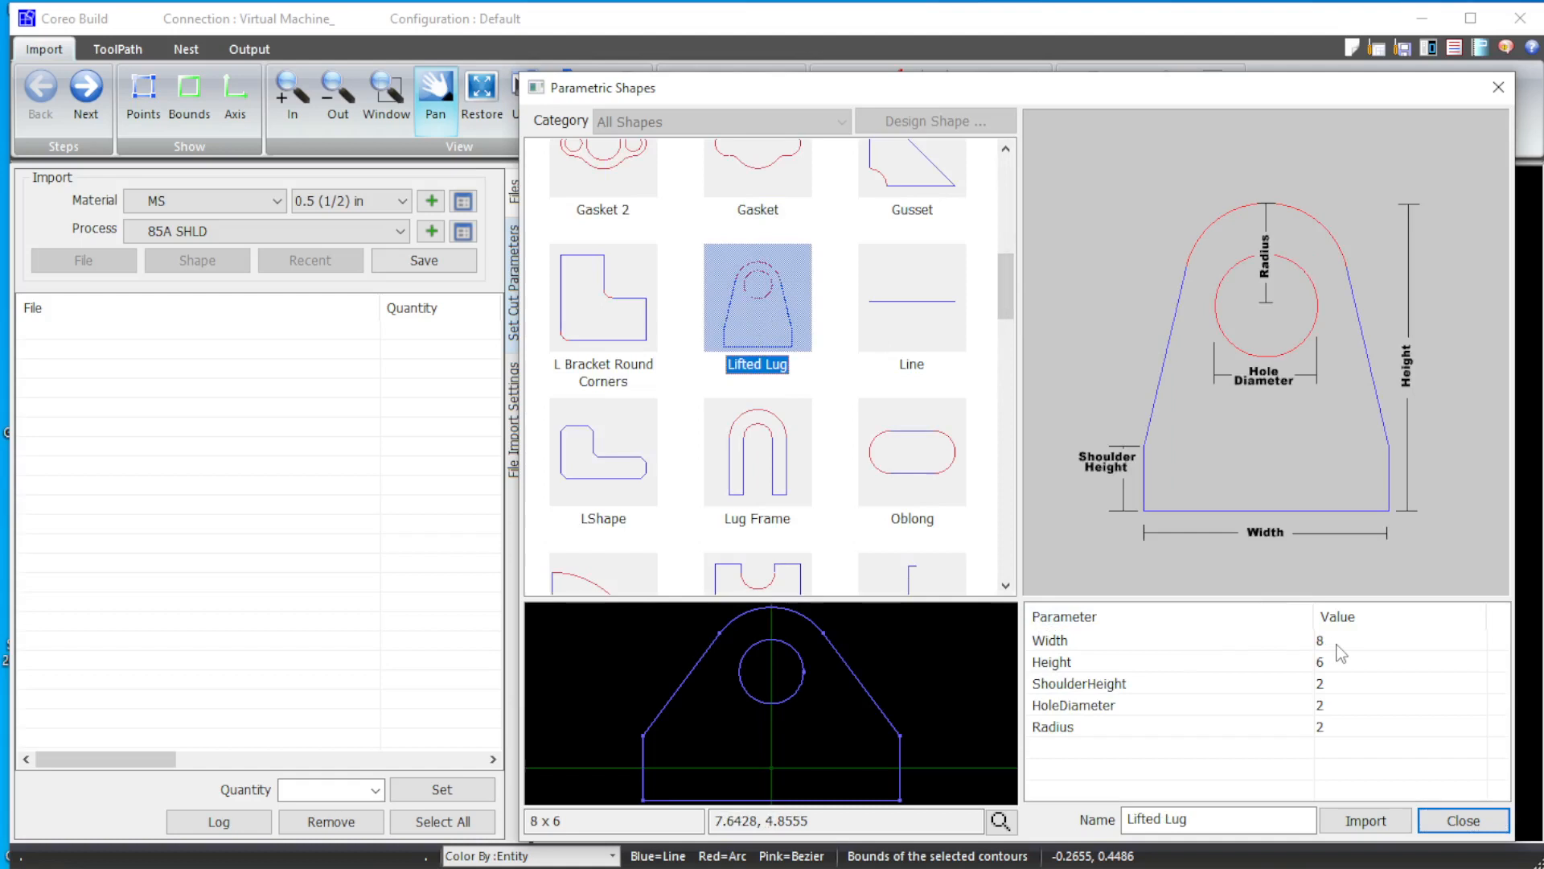
mouse_move(1345, 651)
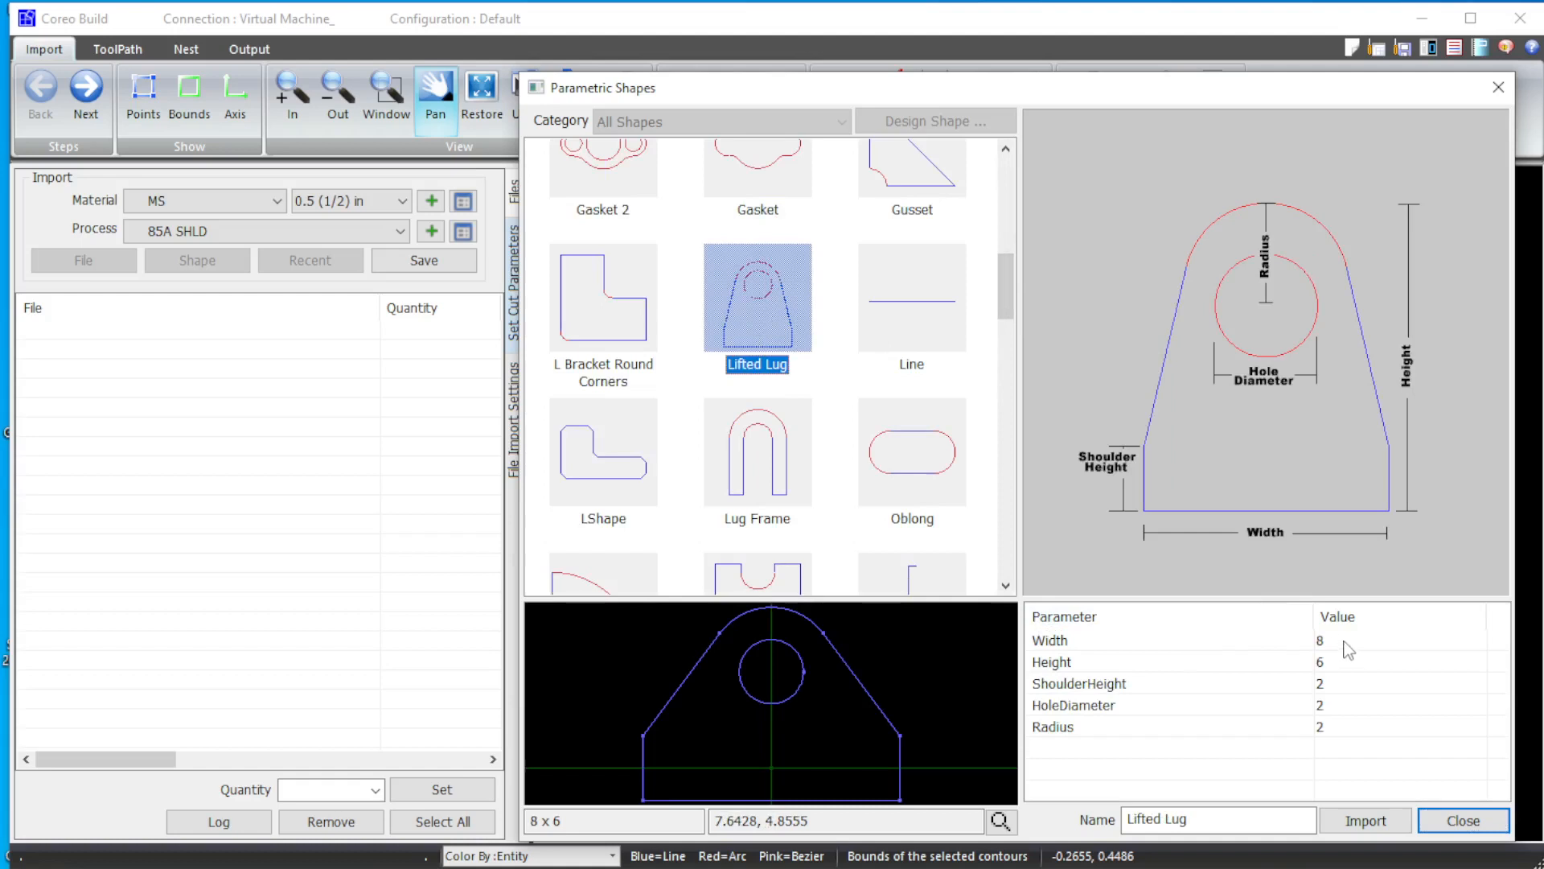
mouse_move(845, 719)
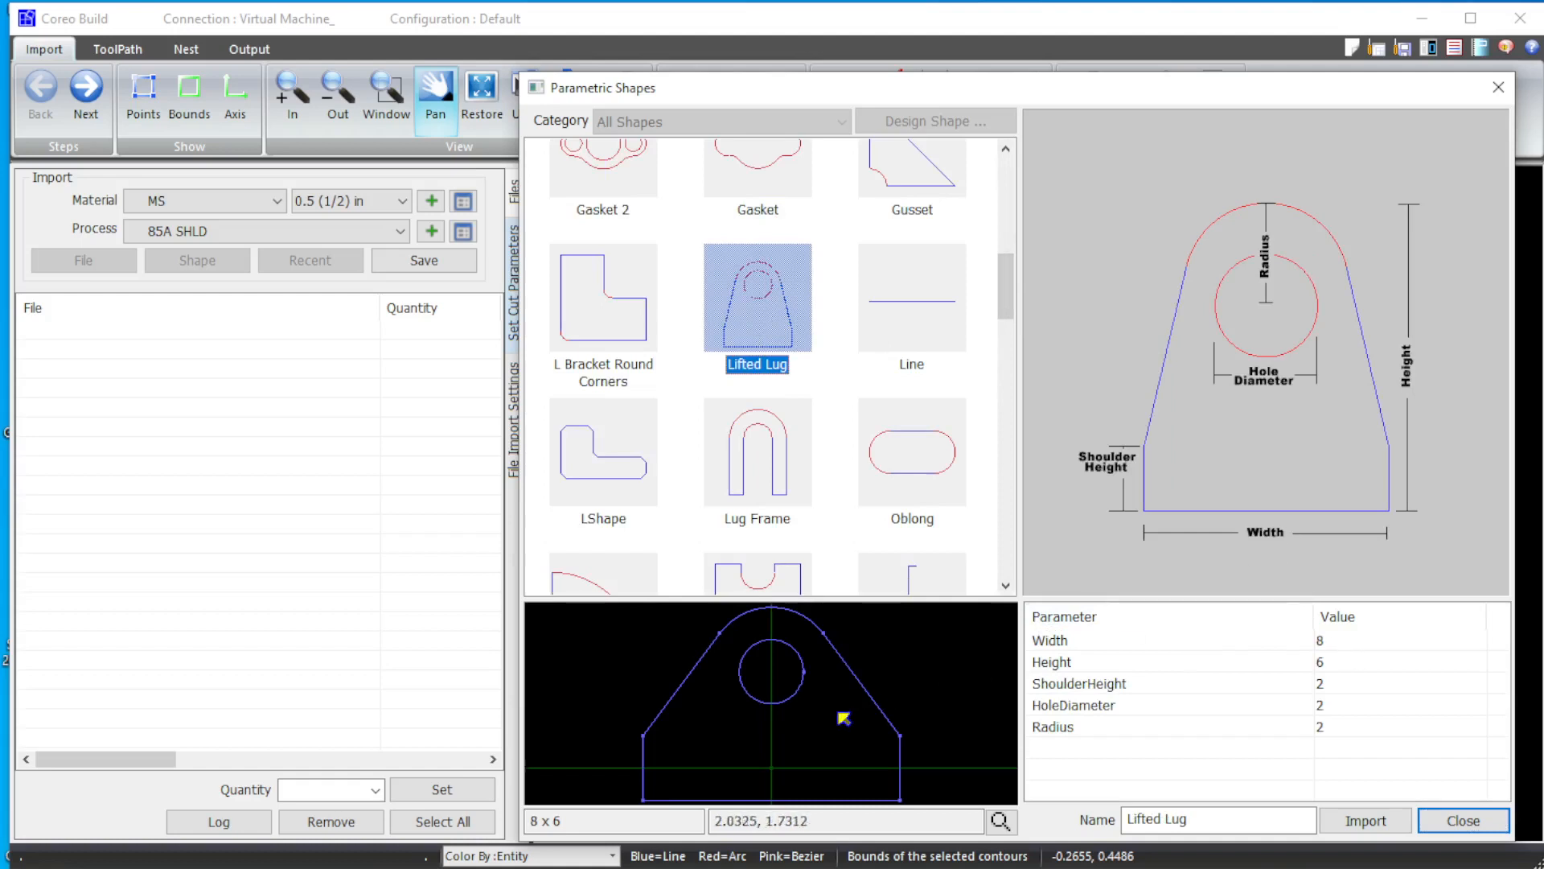
mouse_move(1337, 649)
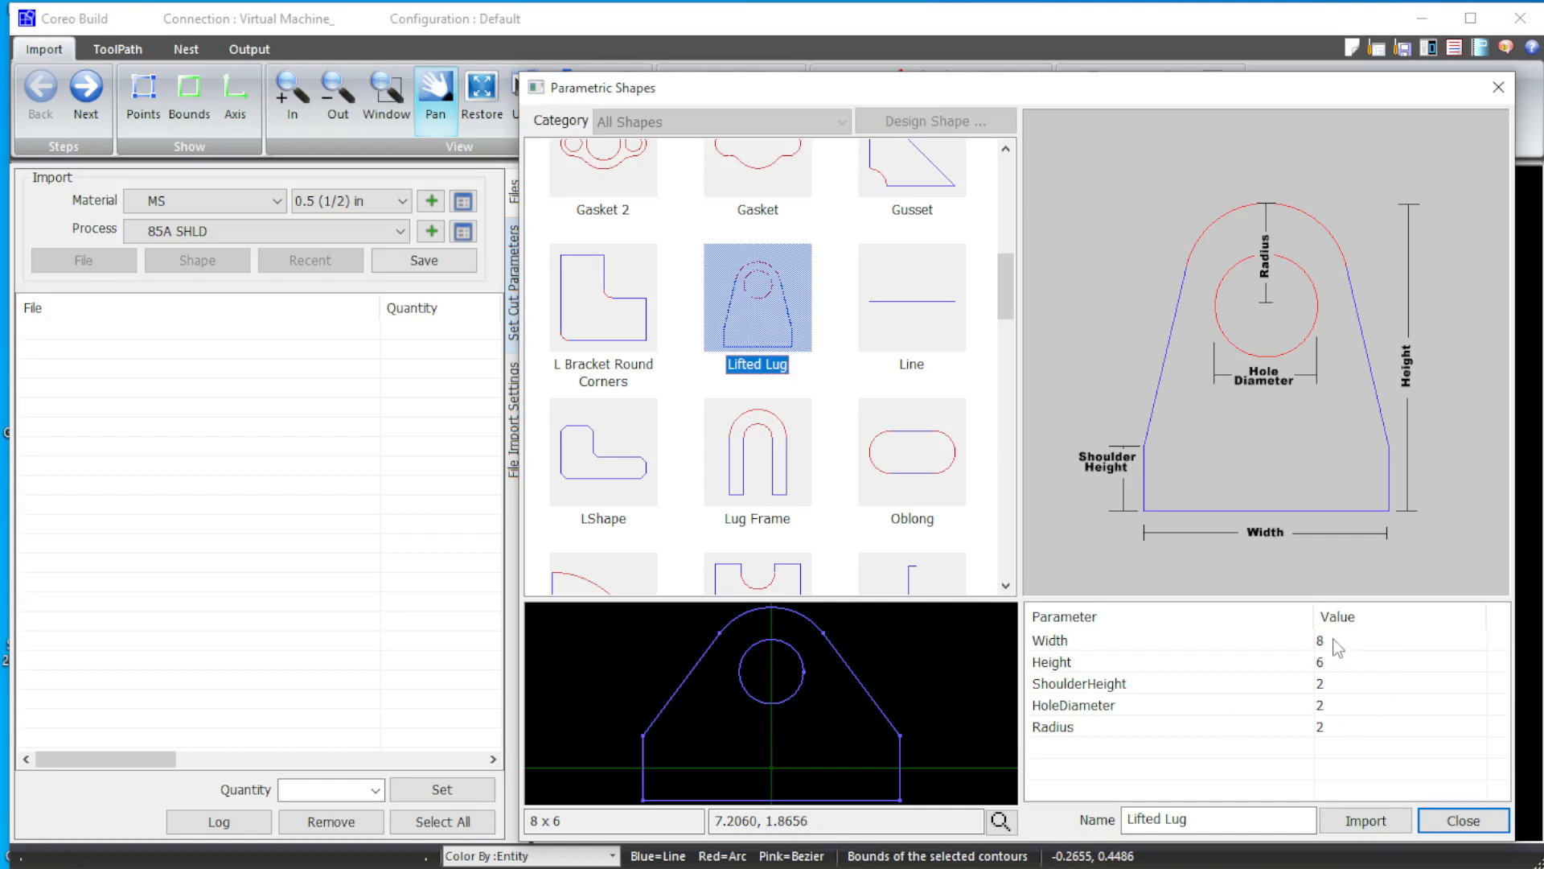
Step: Size the lug to height 7, shoulder height 3, hole diameter 3, radius 2.5 and import it
left_click(1334, 641)
type("6")
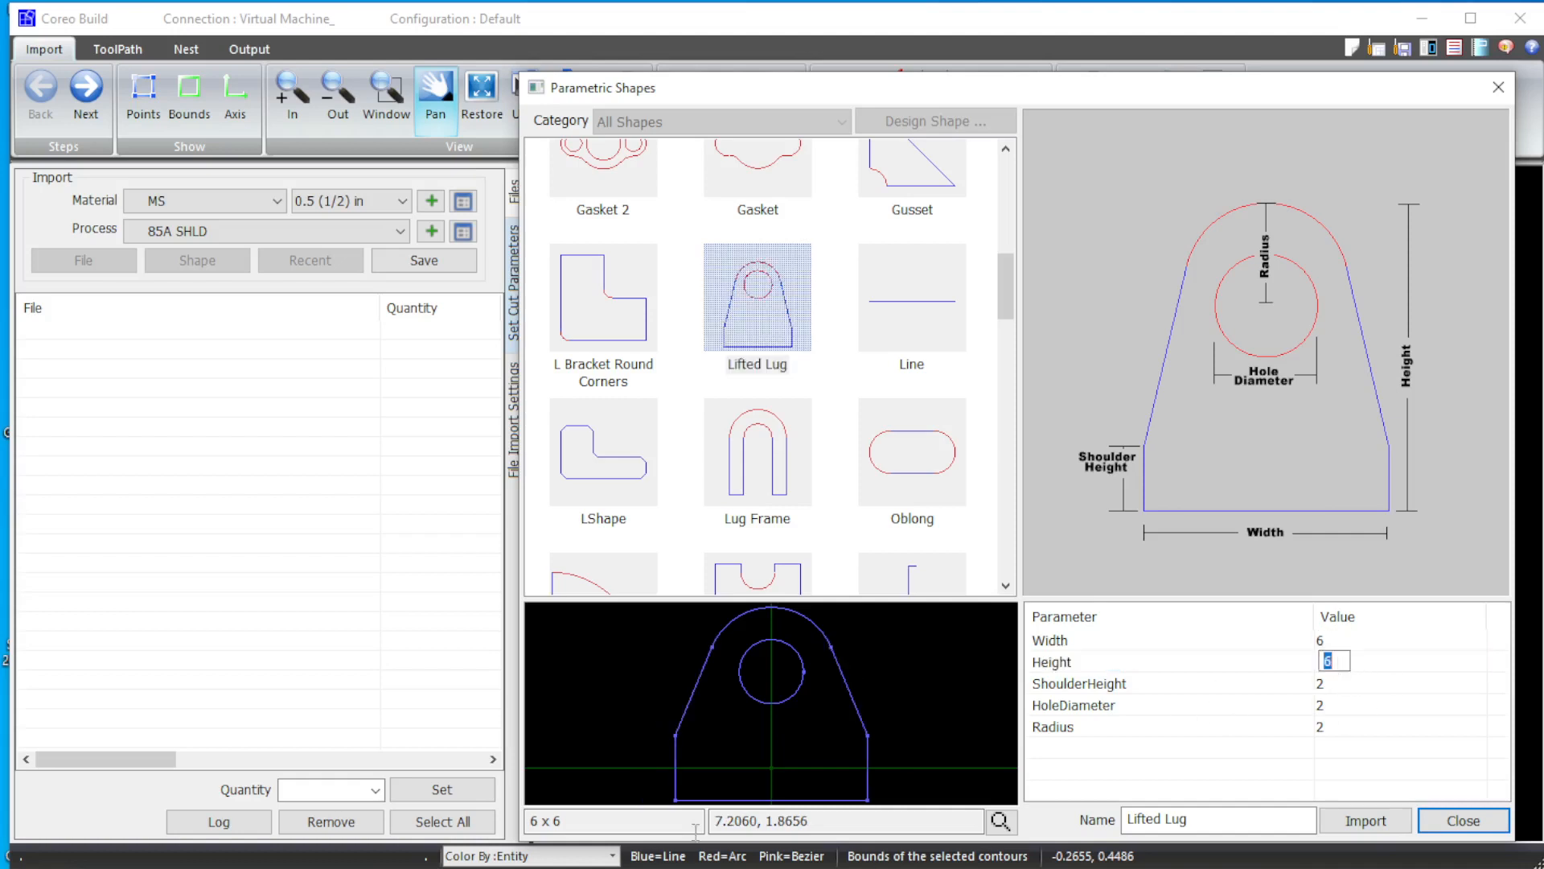
mouse_move(730, 715)
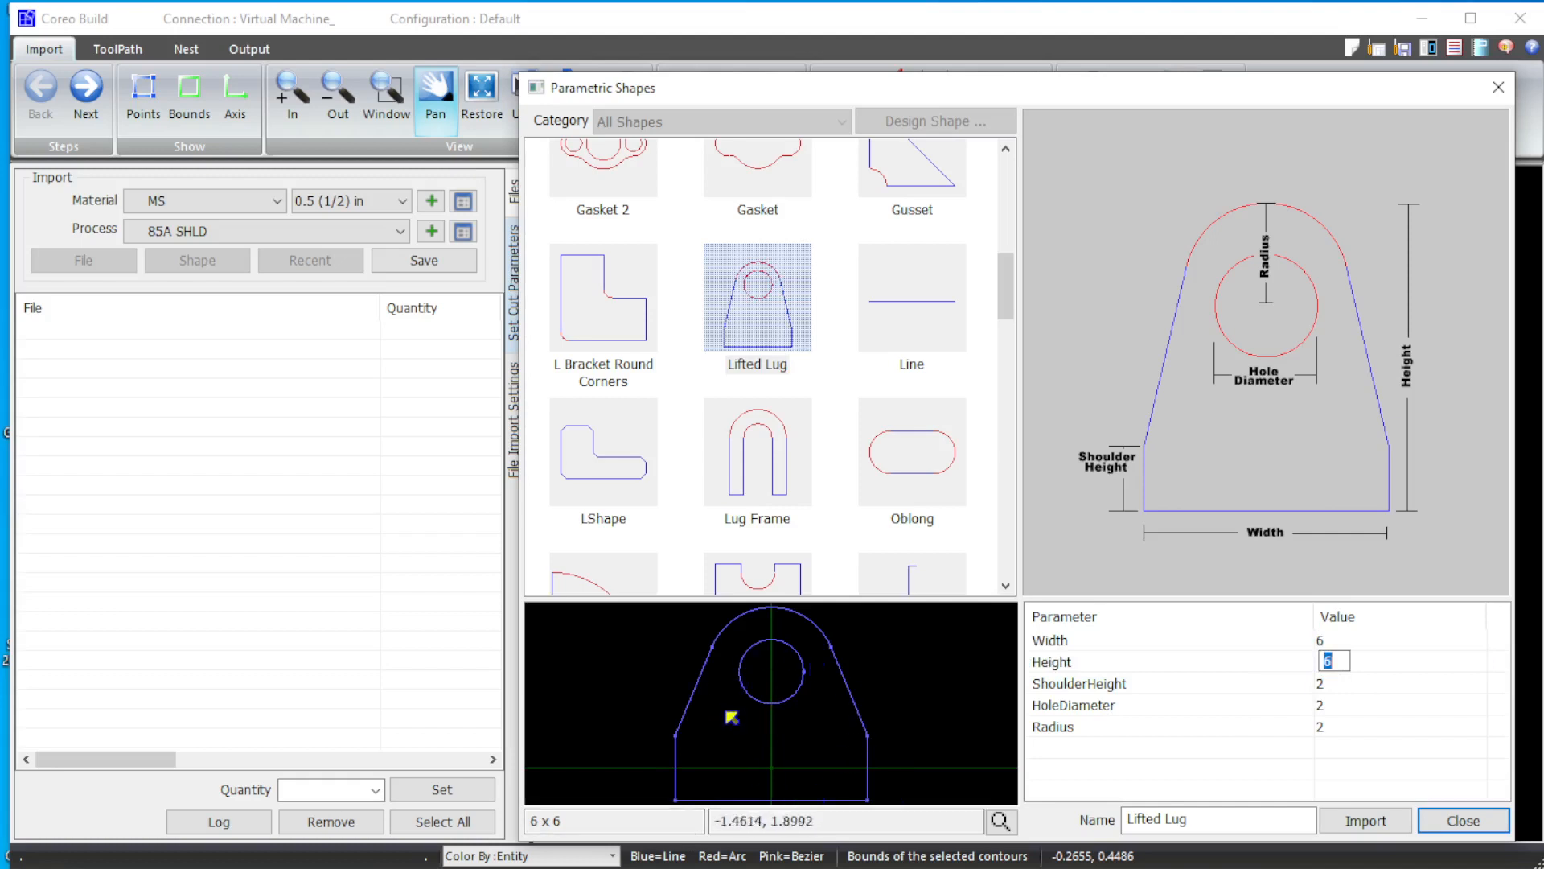
mouse_move(1344, 682)
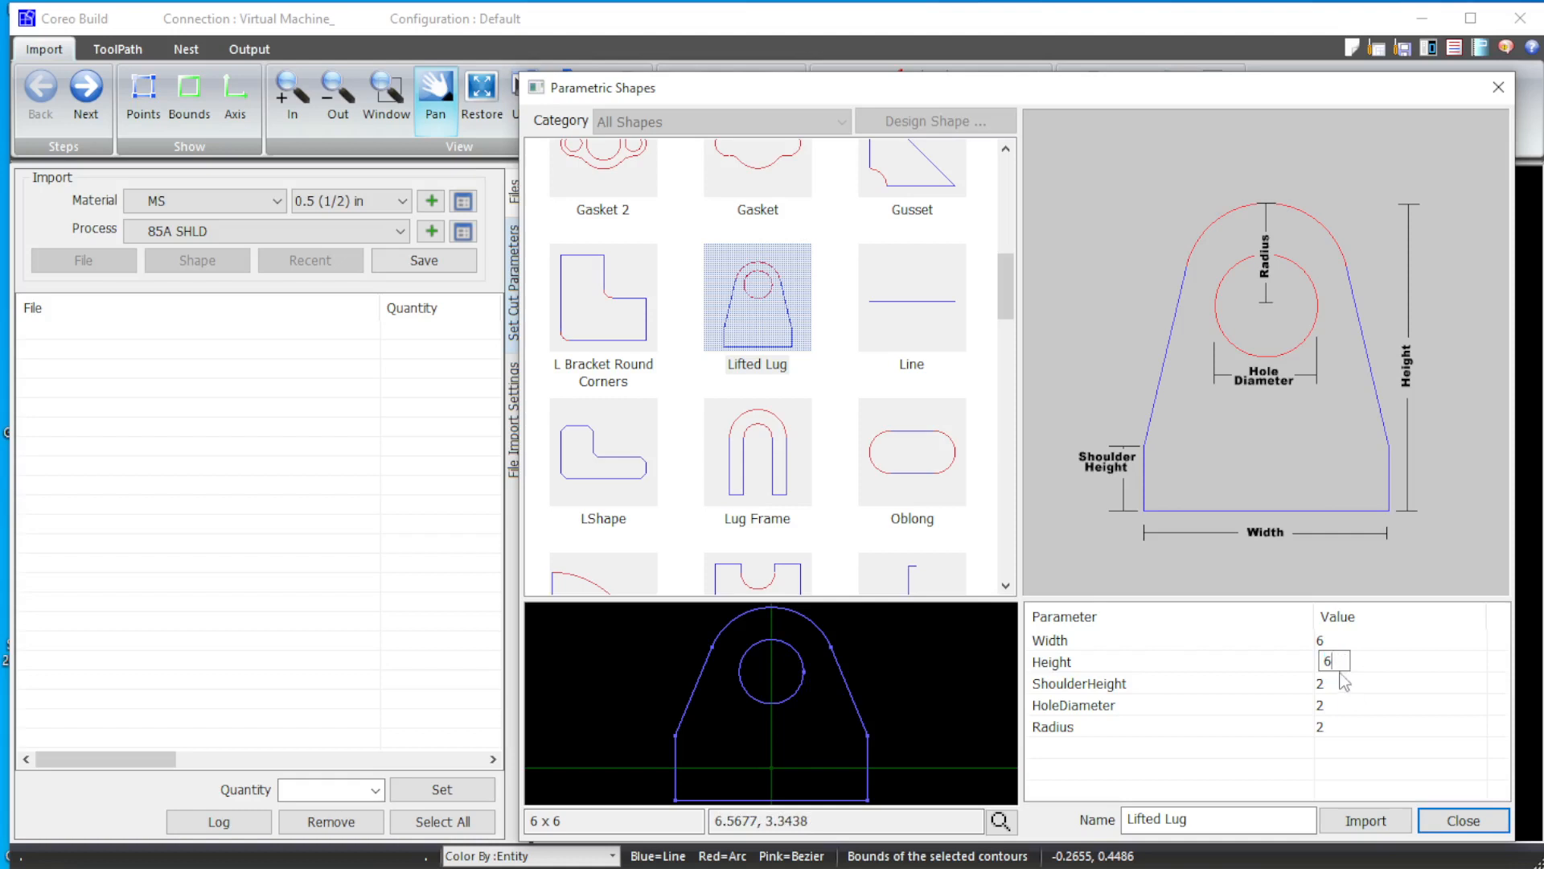
type("7")
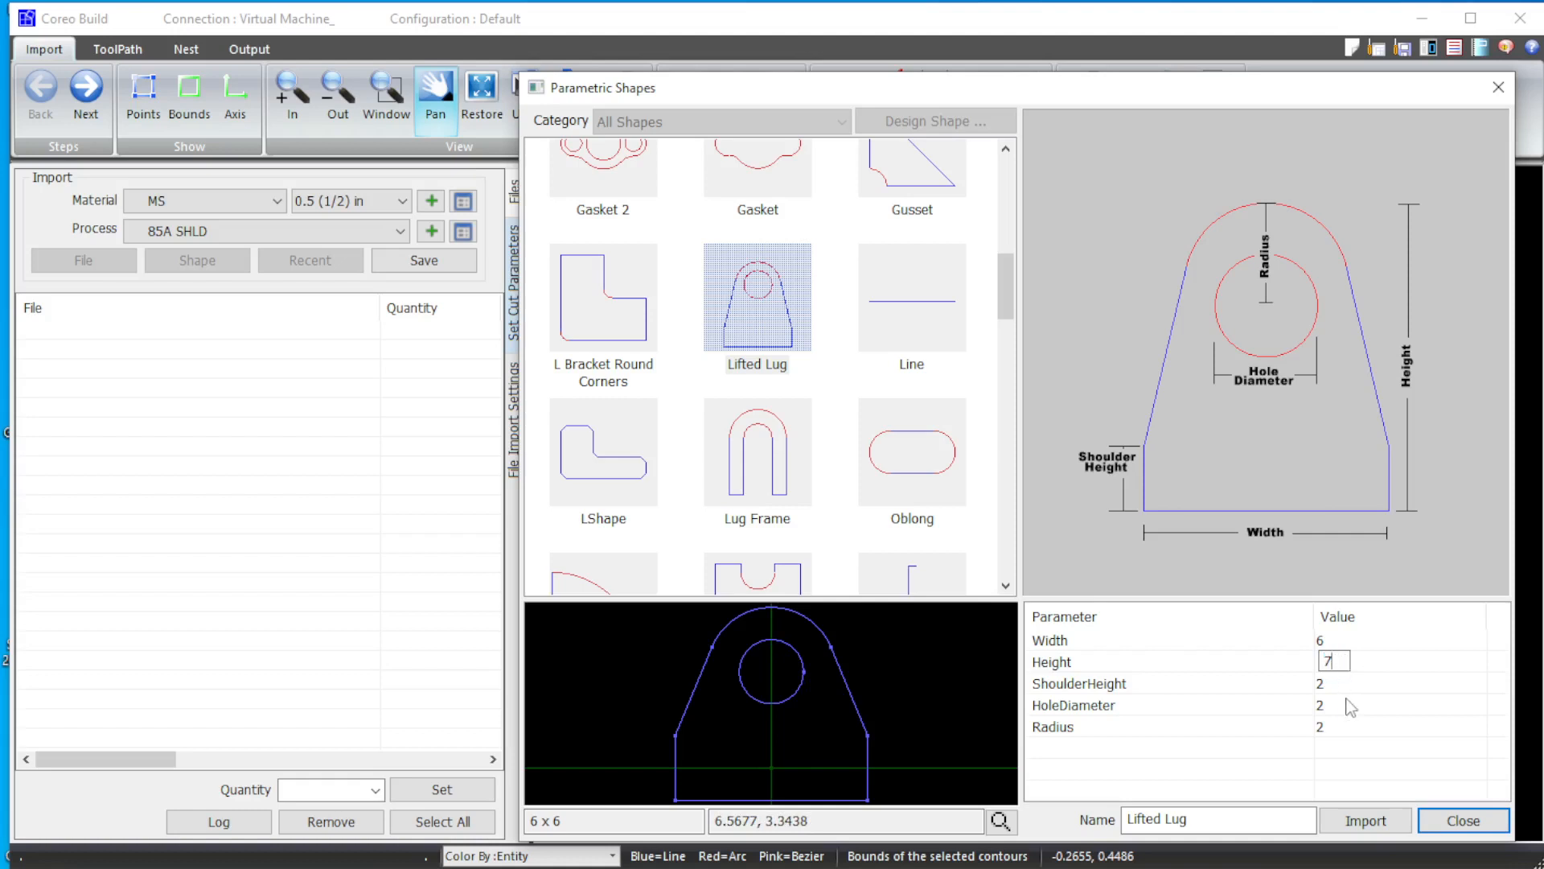
type("3")
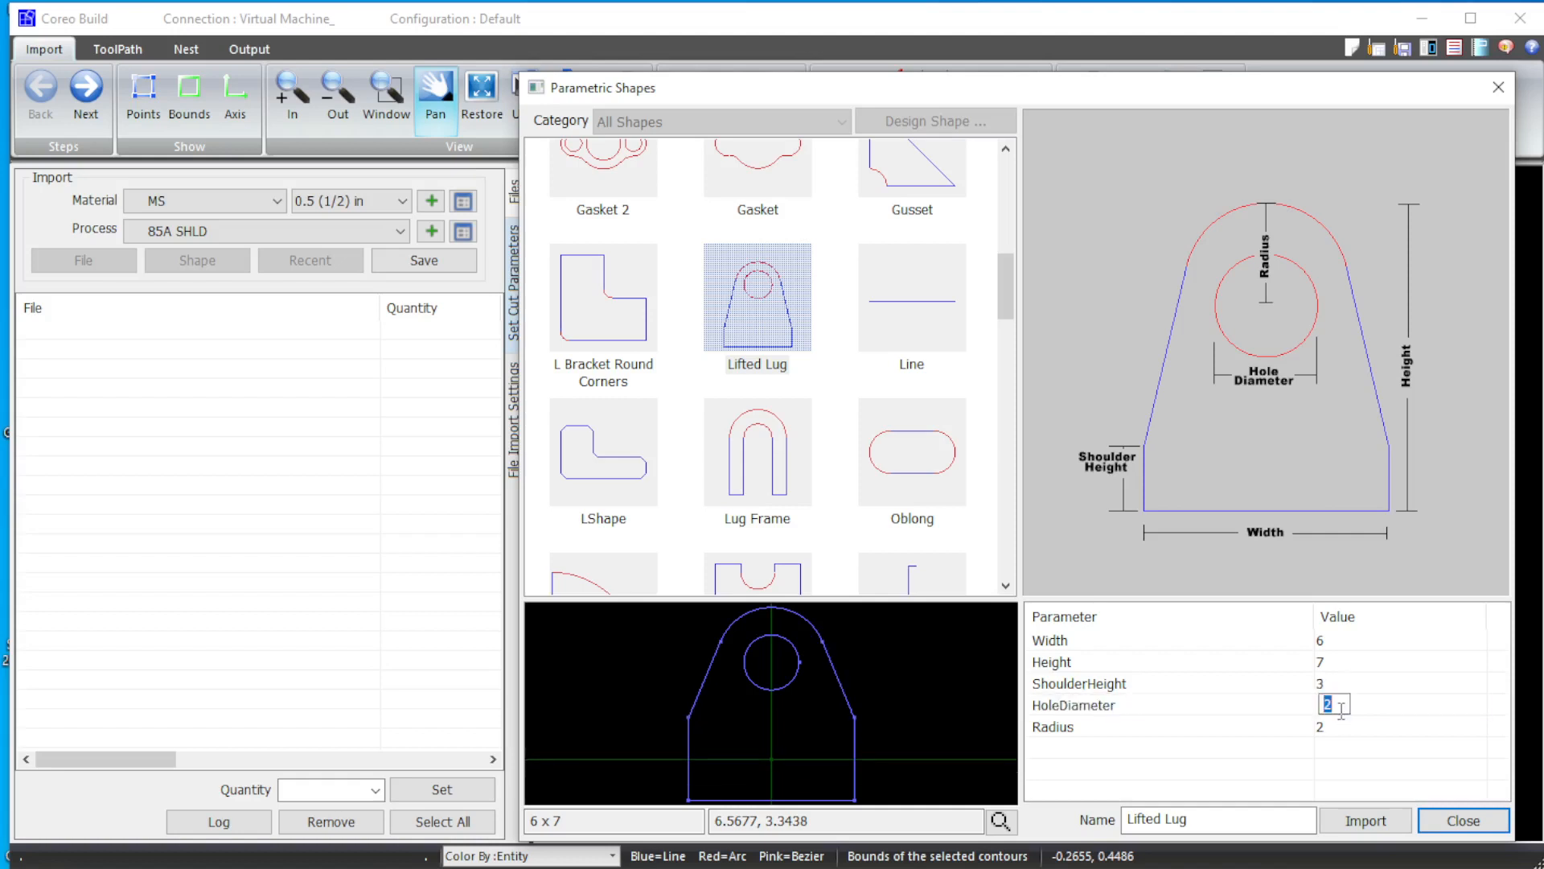
type("3")
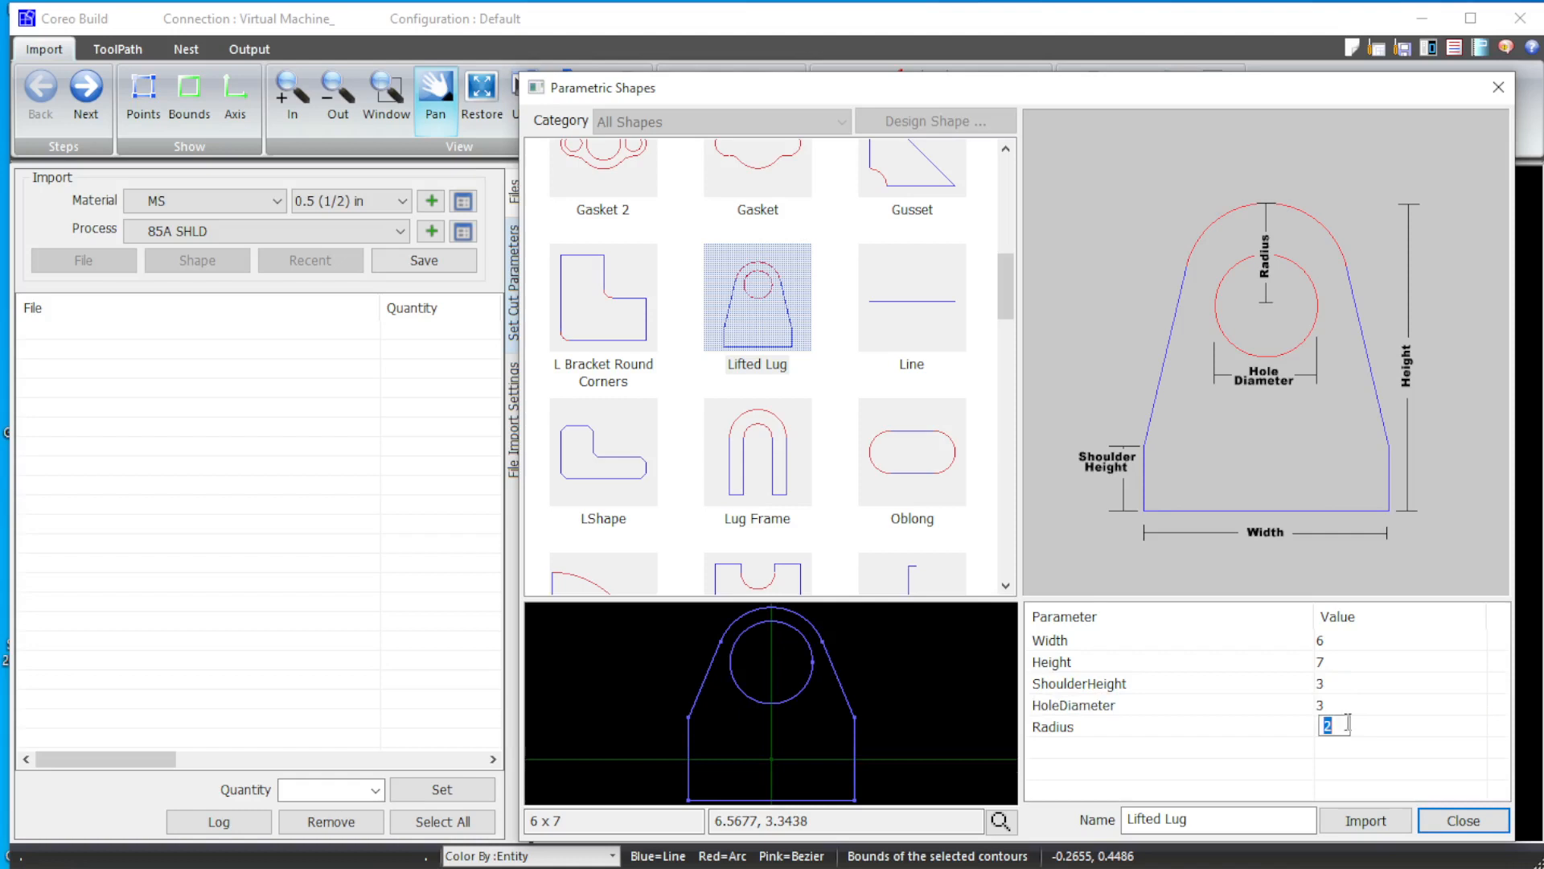
type(".5")
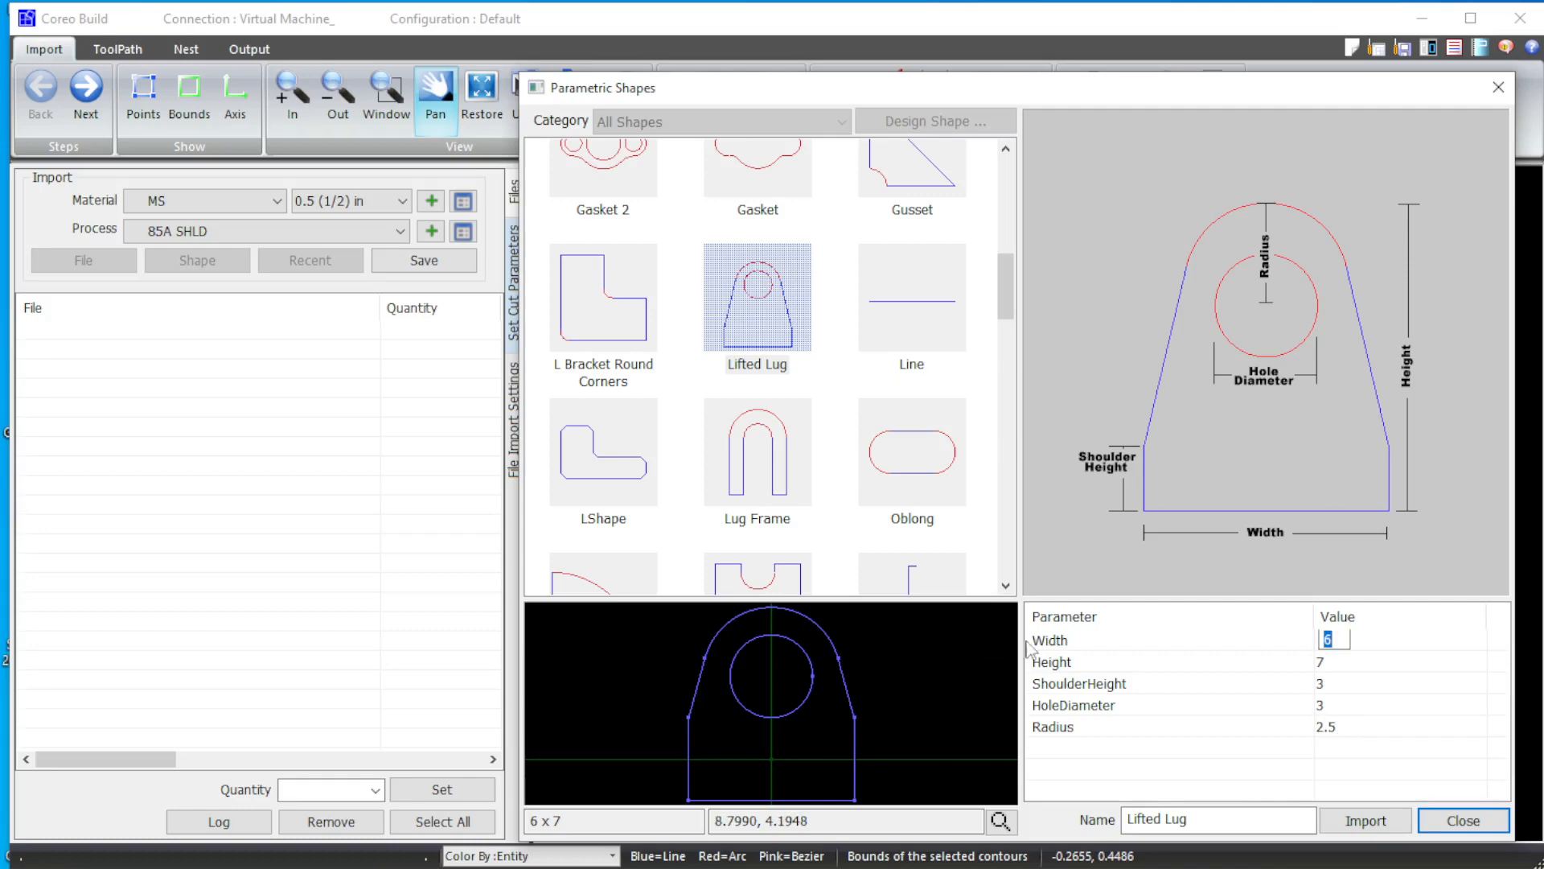
left_click(1364, 819)
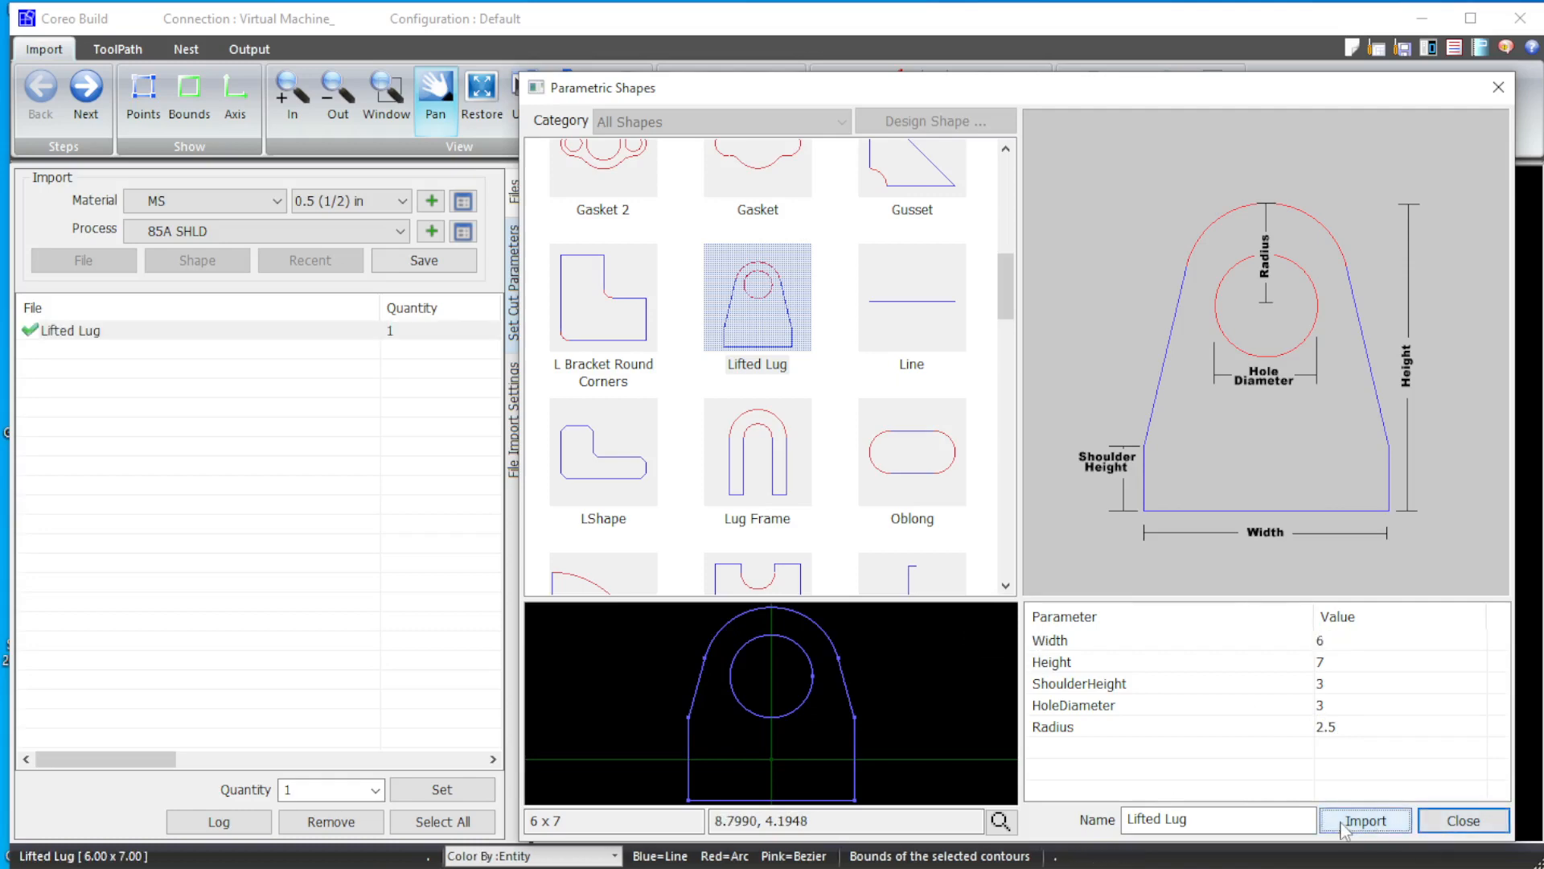
Step: Close the shape library and set the Lifted Lug quantity to 12
left_click(1364, 819)
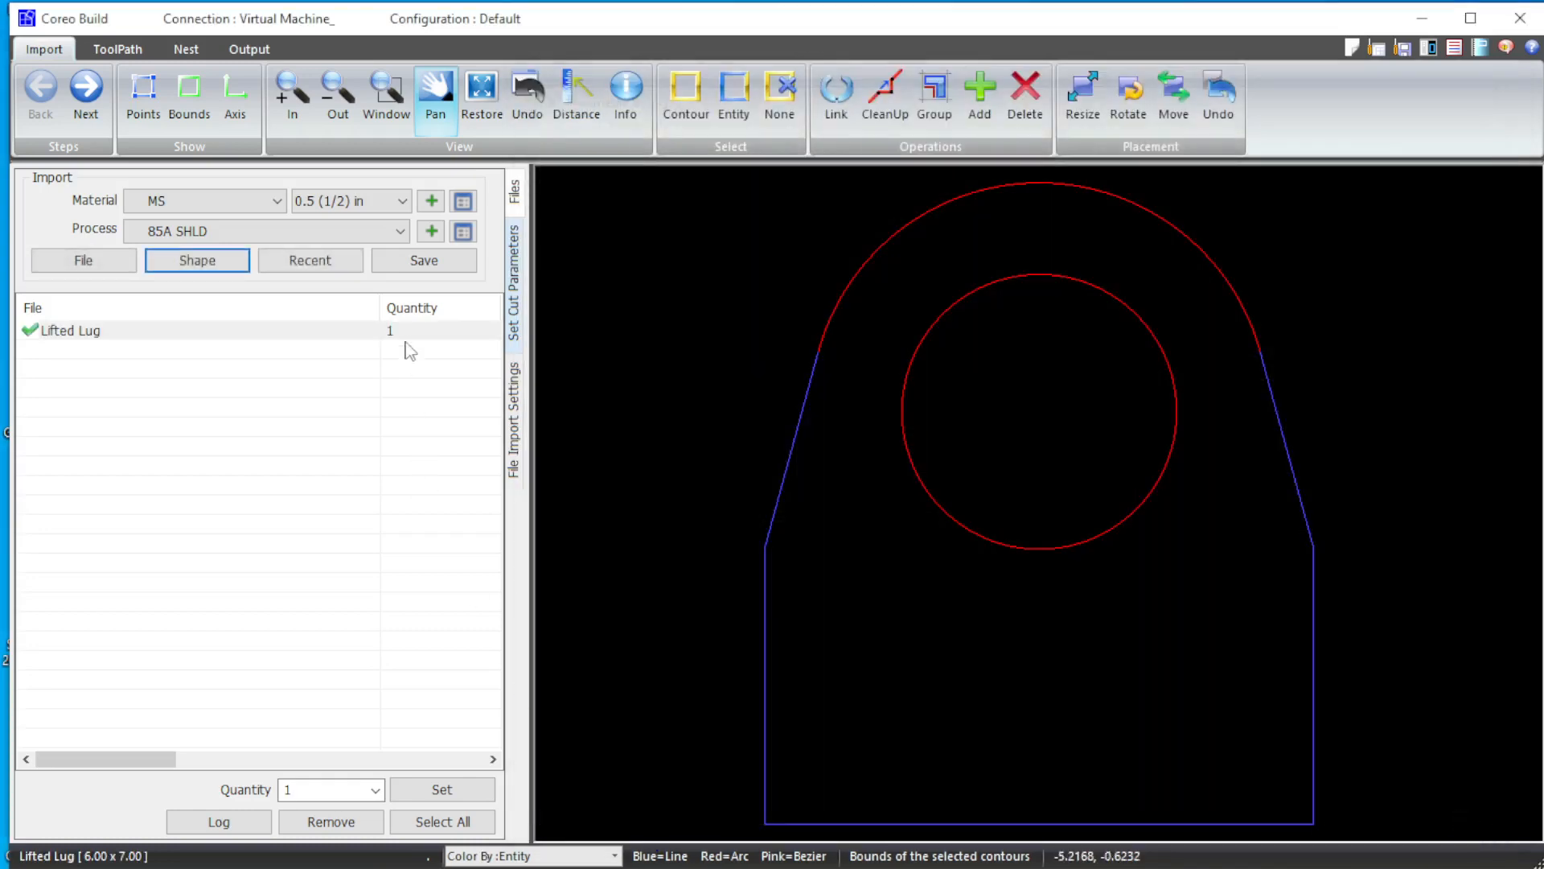
double_click(438, 330)
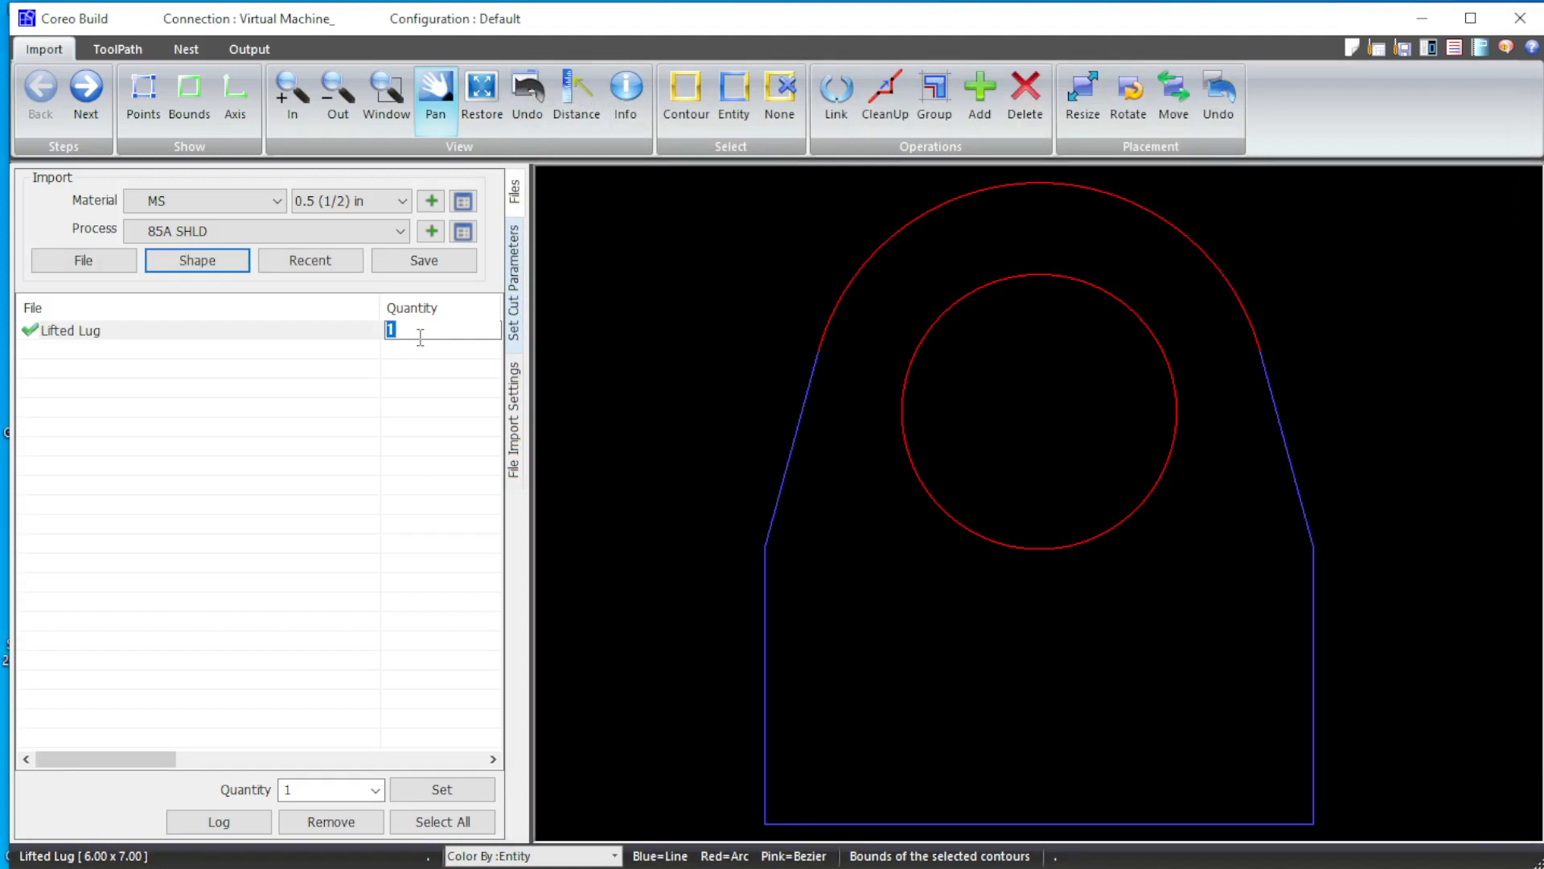
type("2")
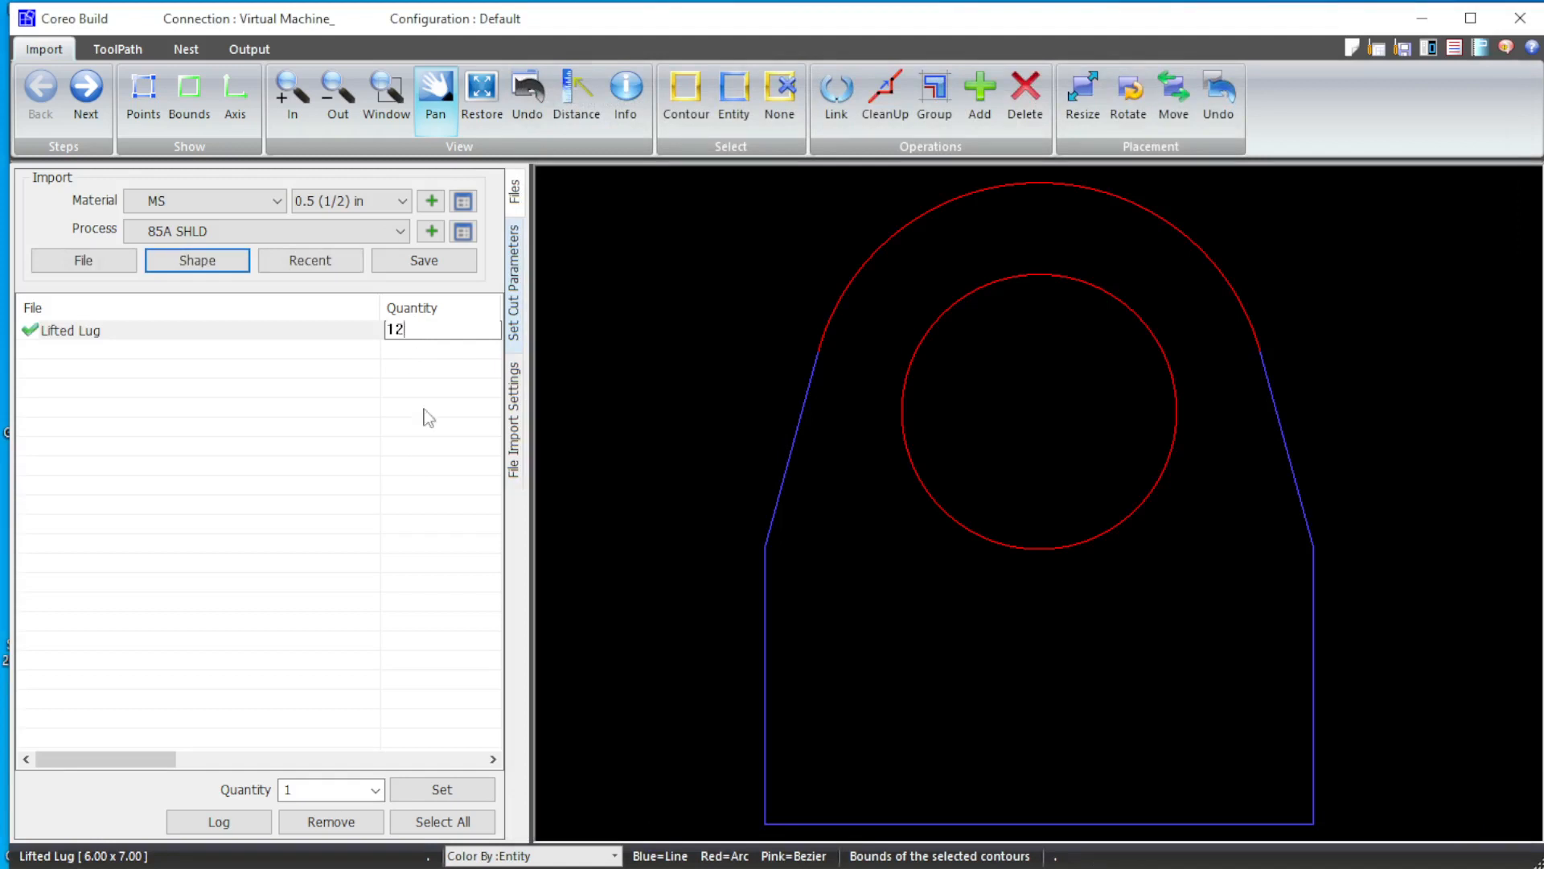
left_click(440, 788)
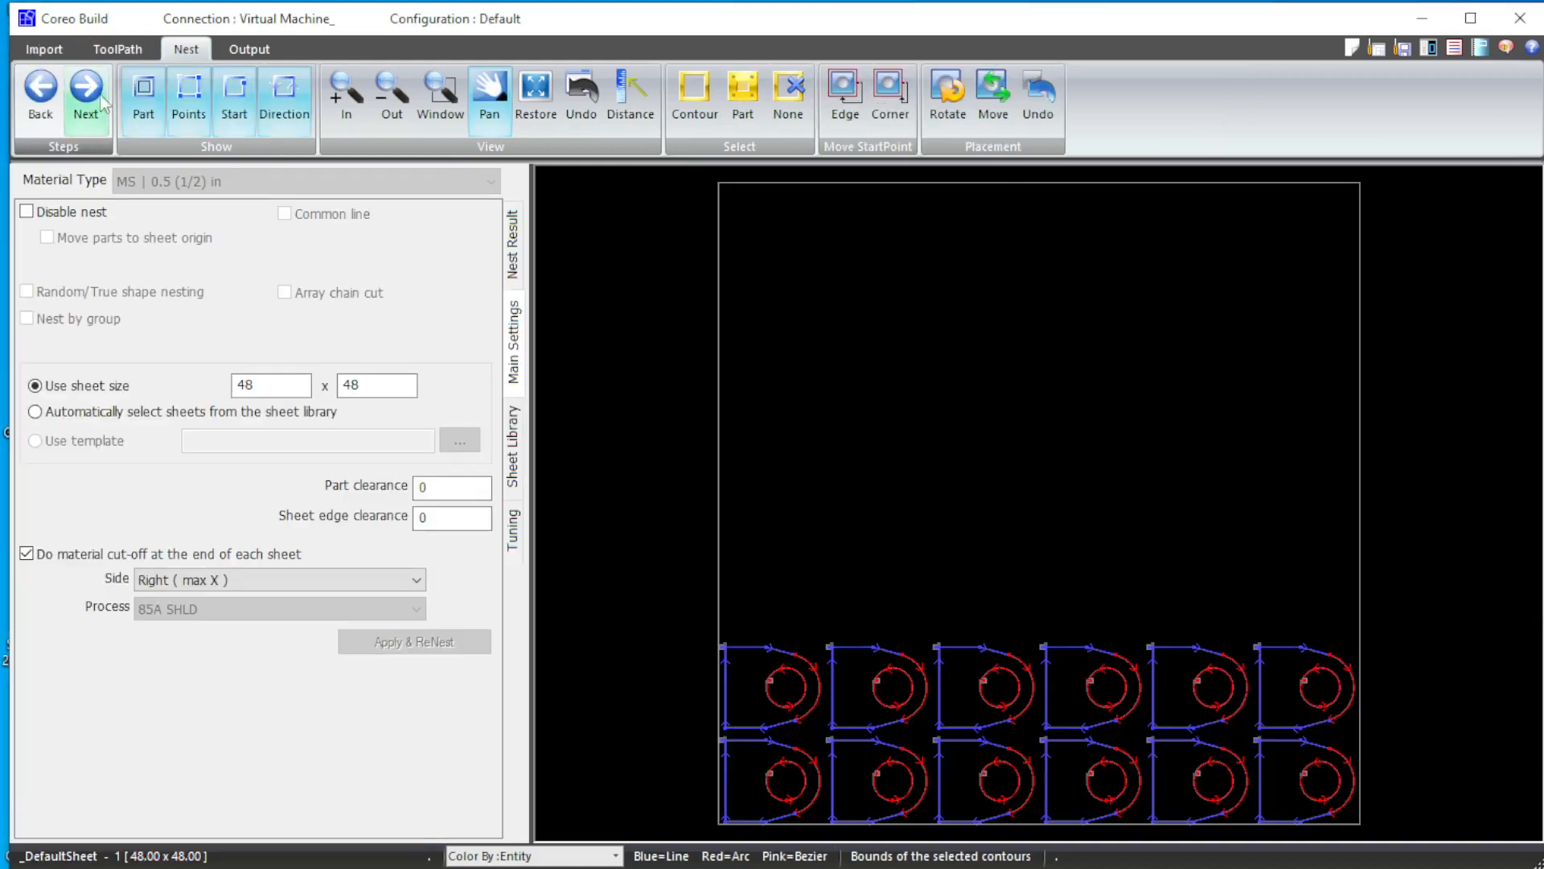
mouse_move(85, 89)
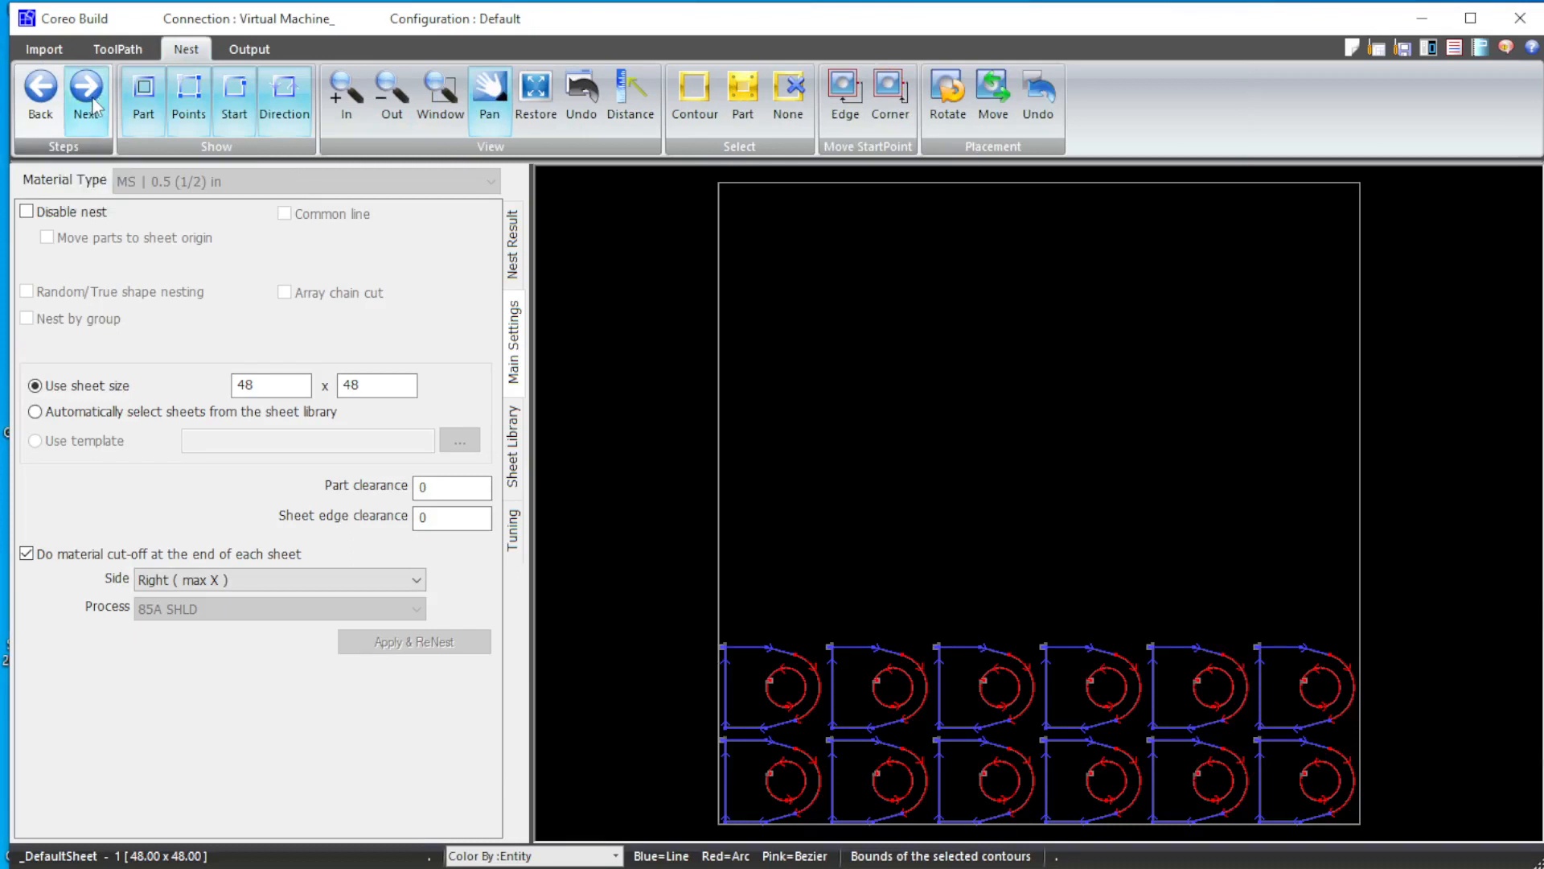
Step: Set nesting resolution to 0.25 in Tuning and re-nest the twelve lugs
left_click(511, 527)
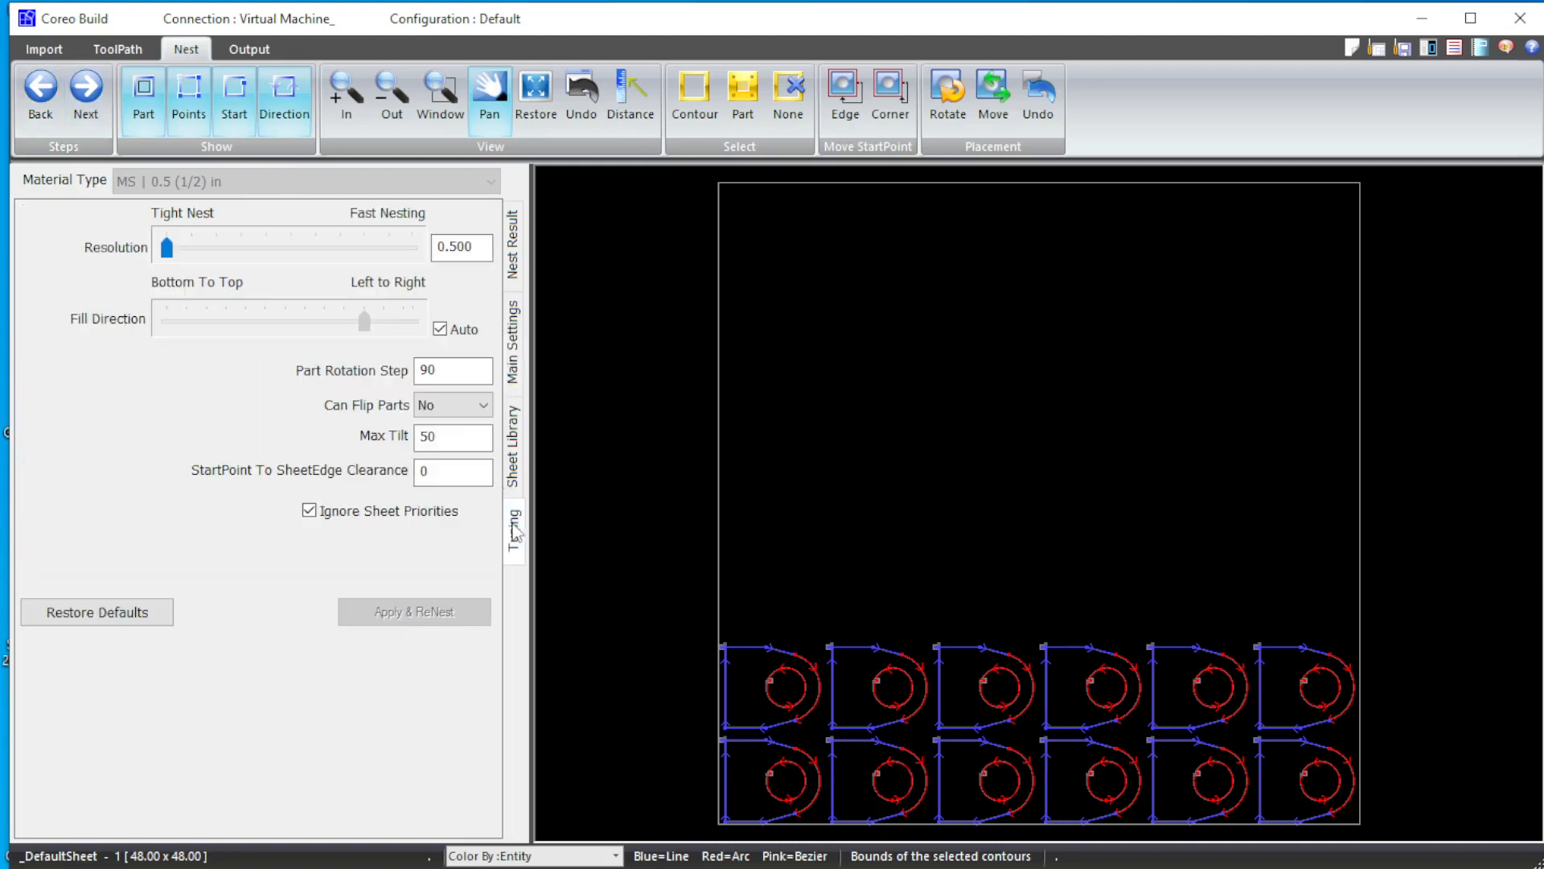
left_click(462, 248)
type("0.2500")
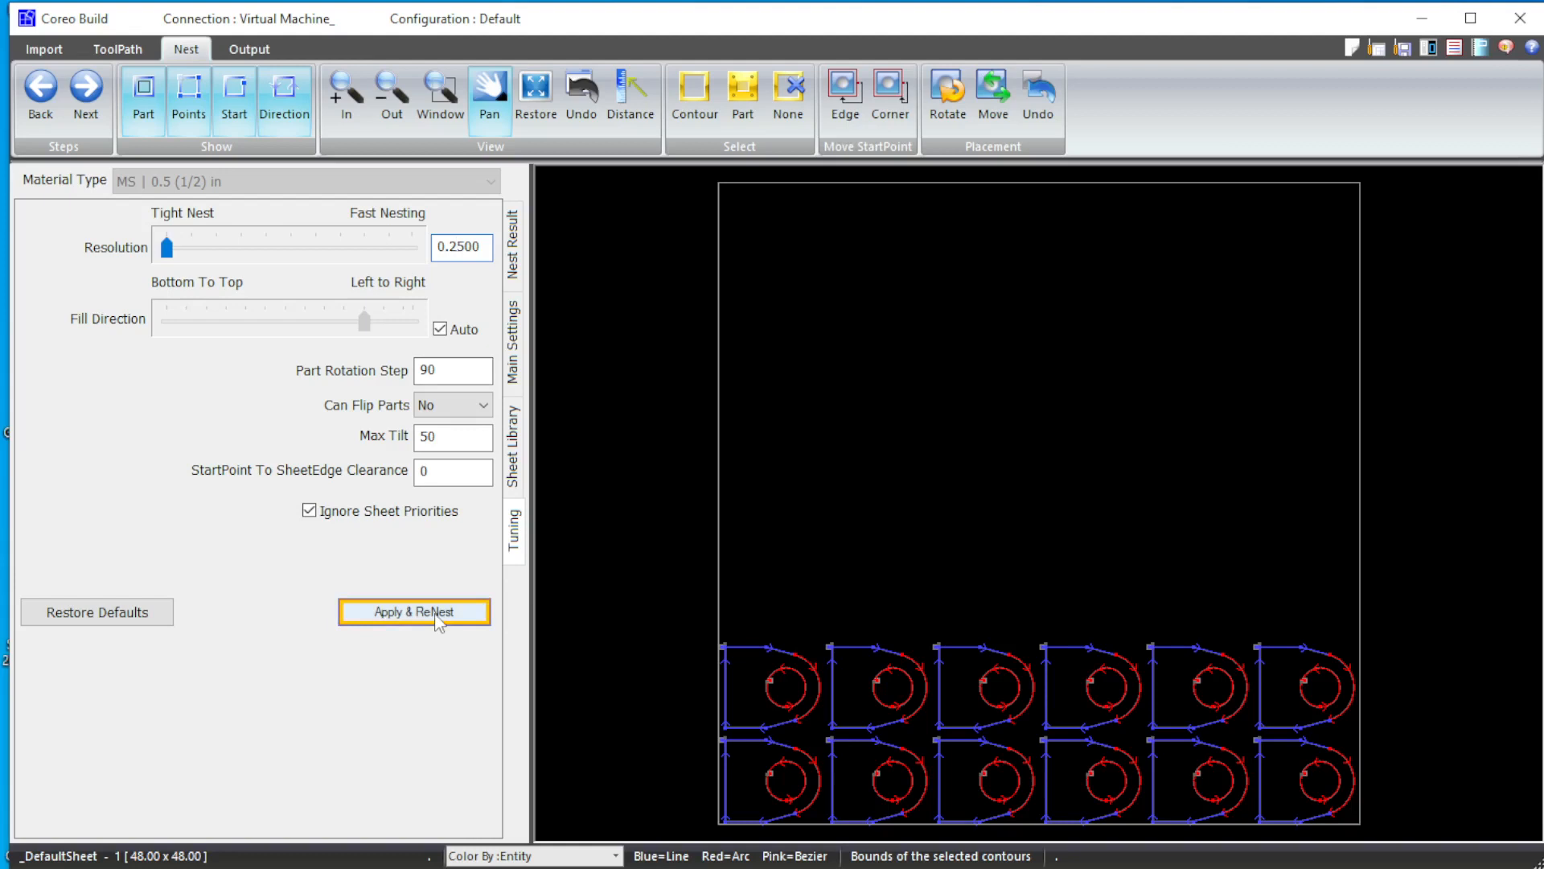
left_click(414, 611)
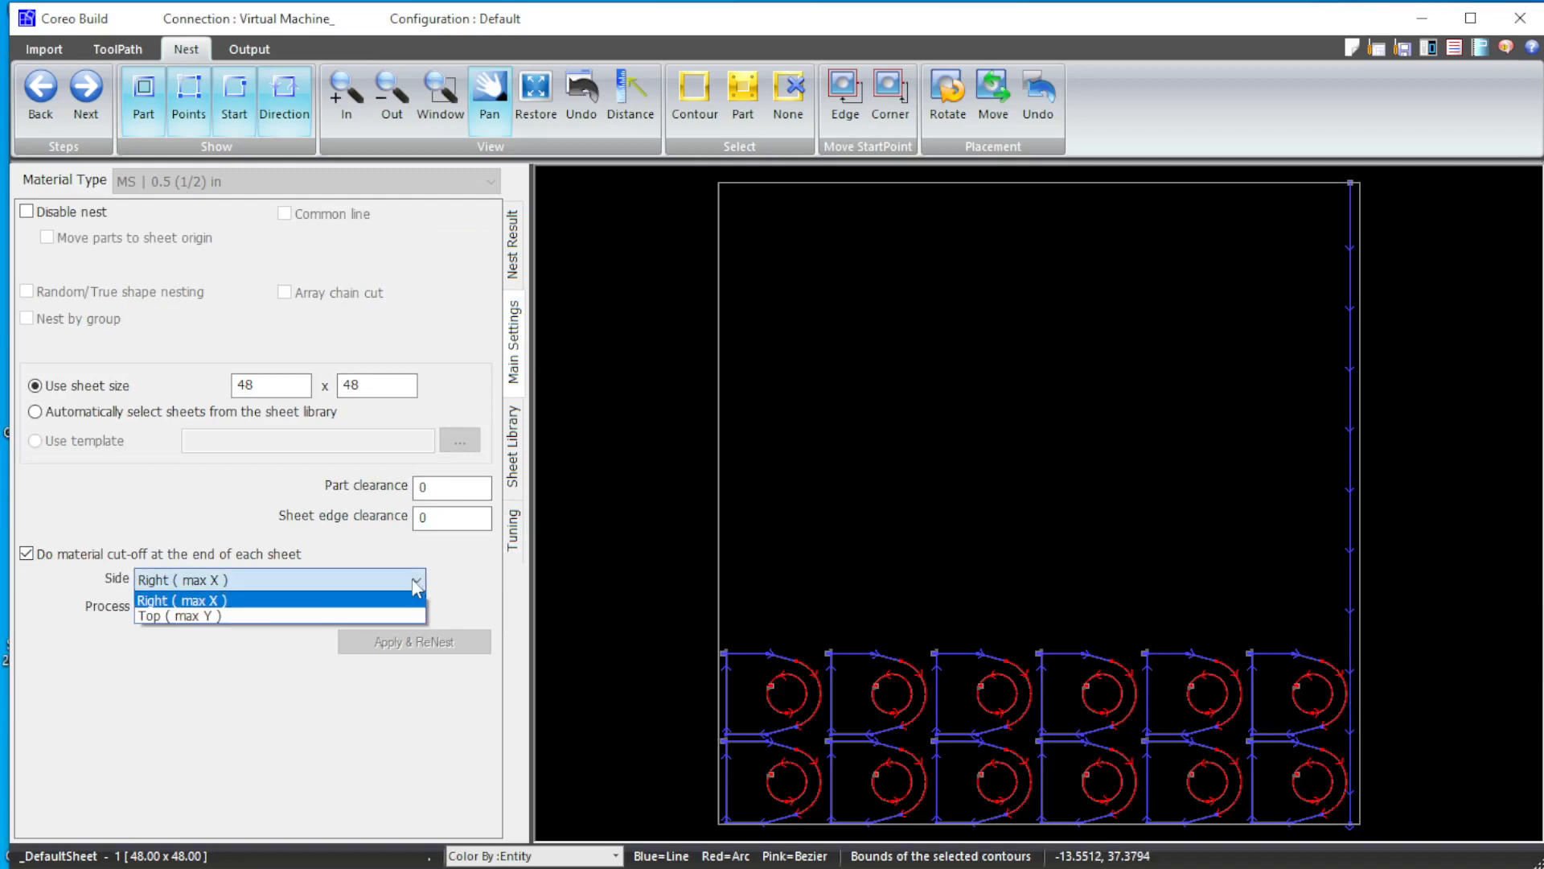
Step: Set the cut-off side to Top (max Y), re-nest, and hide the toolpath markers
left_click(179, 615)
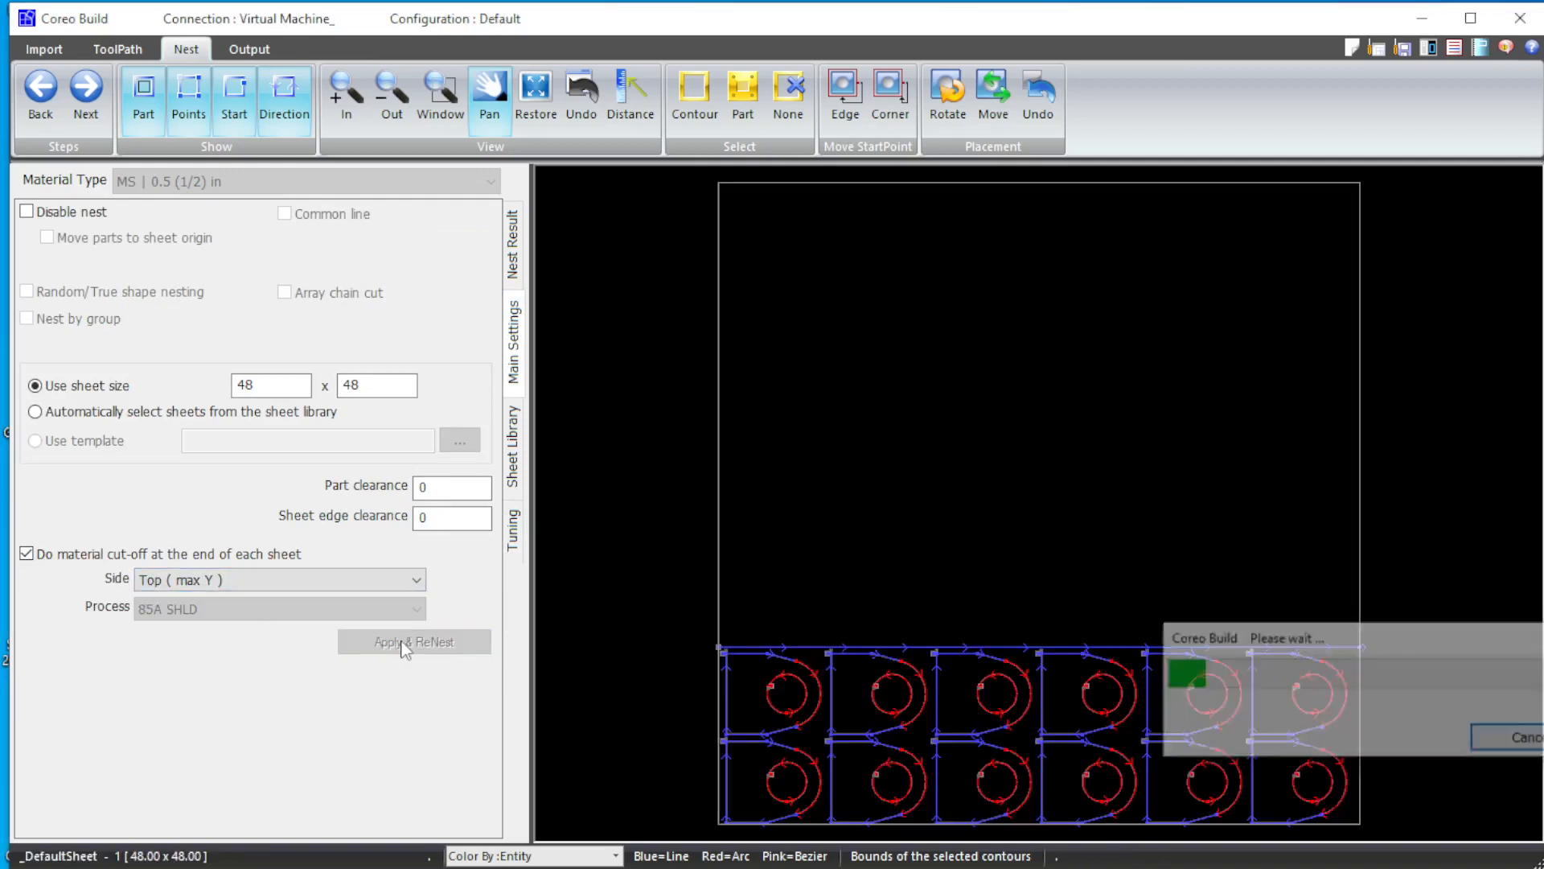
left_click(414, 641)
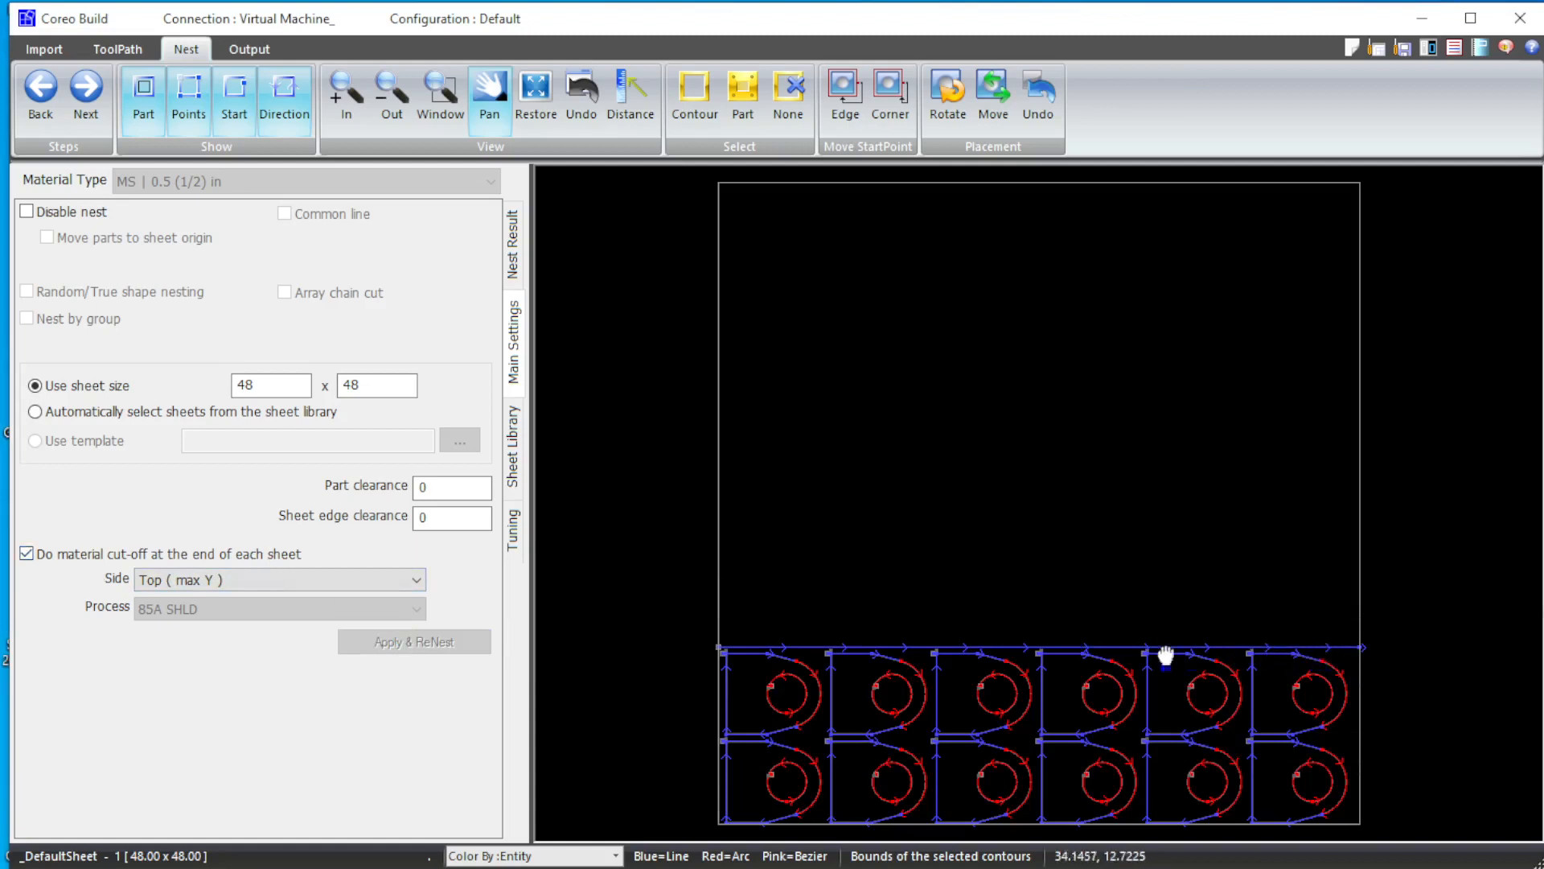
mouse_move(1279, 756)
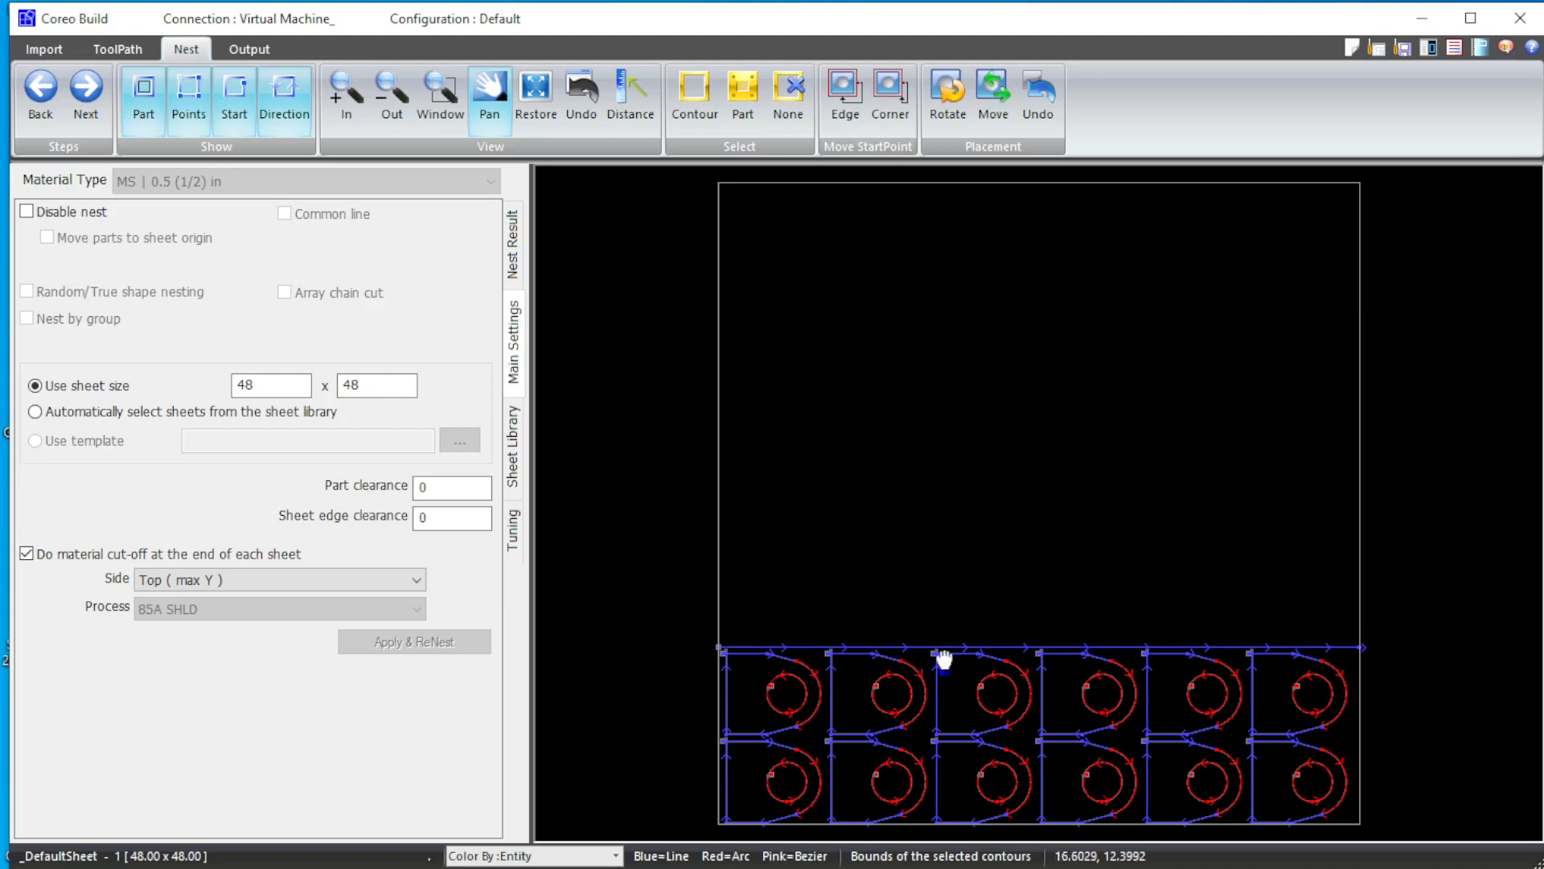
mouse_move(1107, 502)
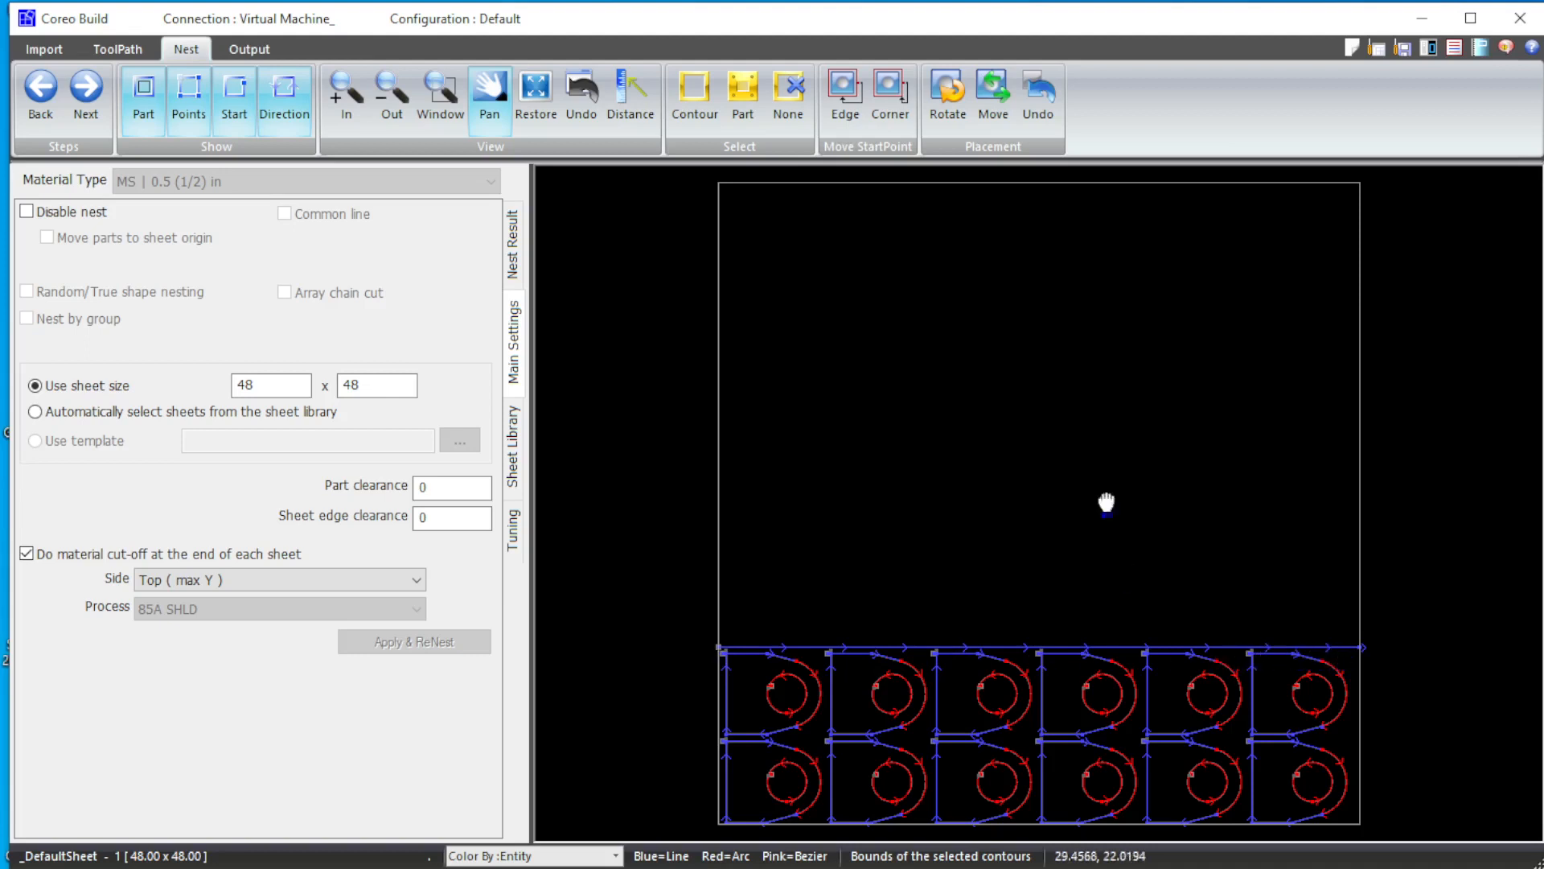
mouse_move(993, 321)
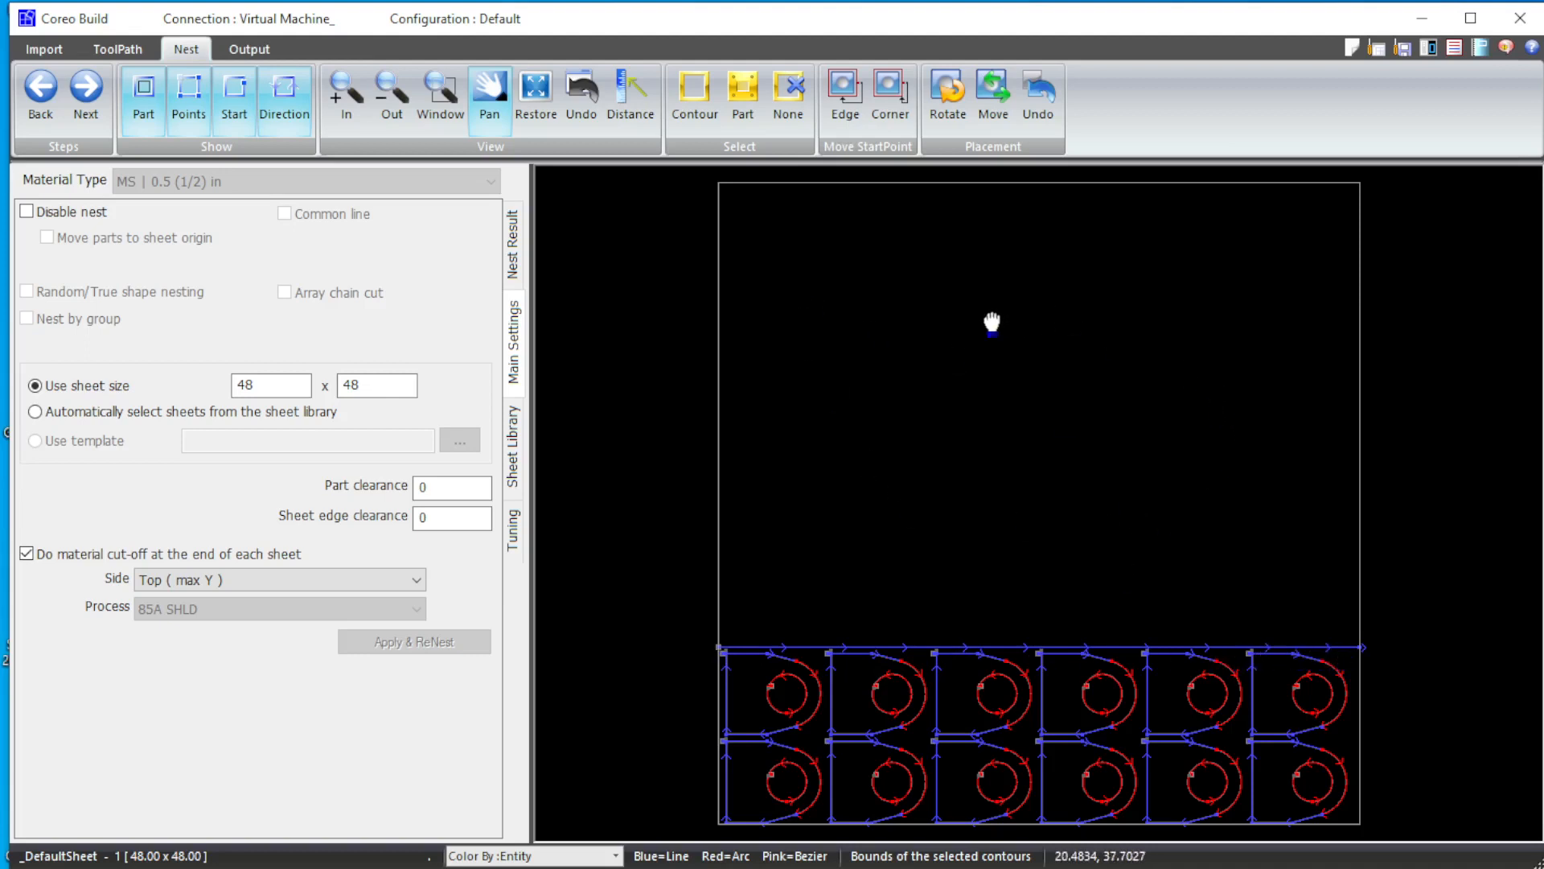
left_click(284, 95)
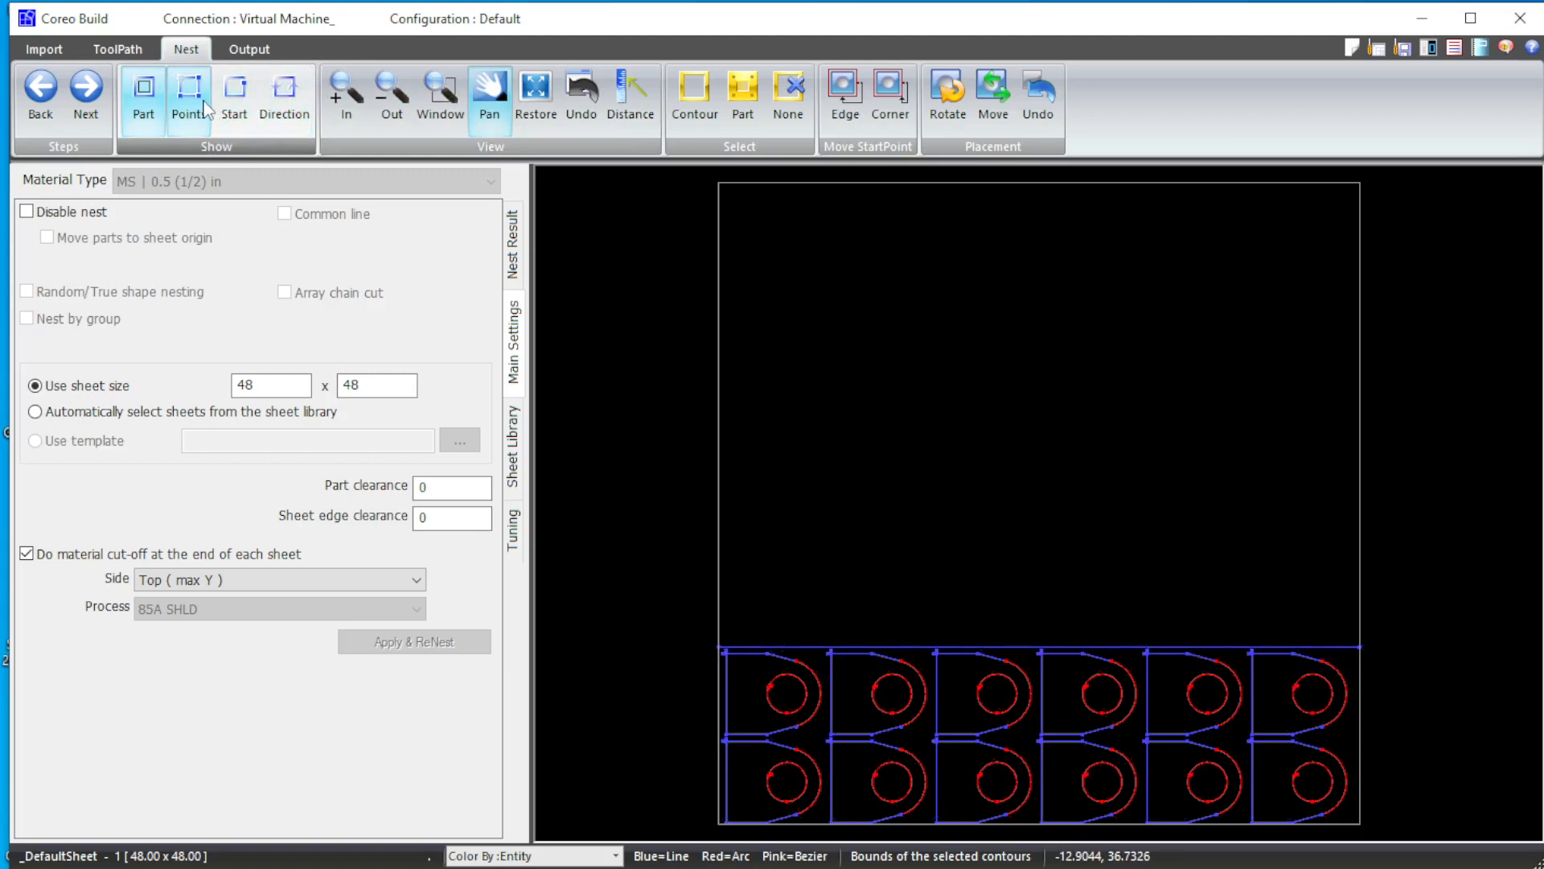
Step: Turn off Points and Part display so the nested lugs show as plain outlines
left_click(141, 93)
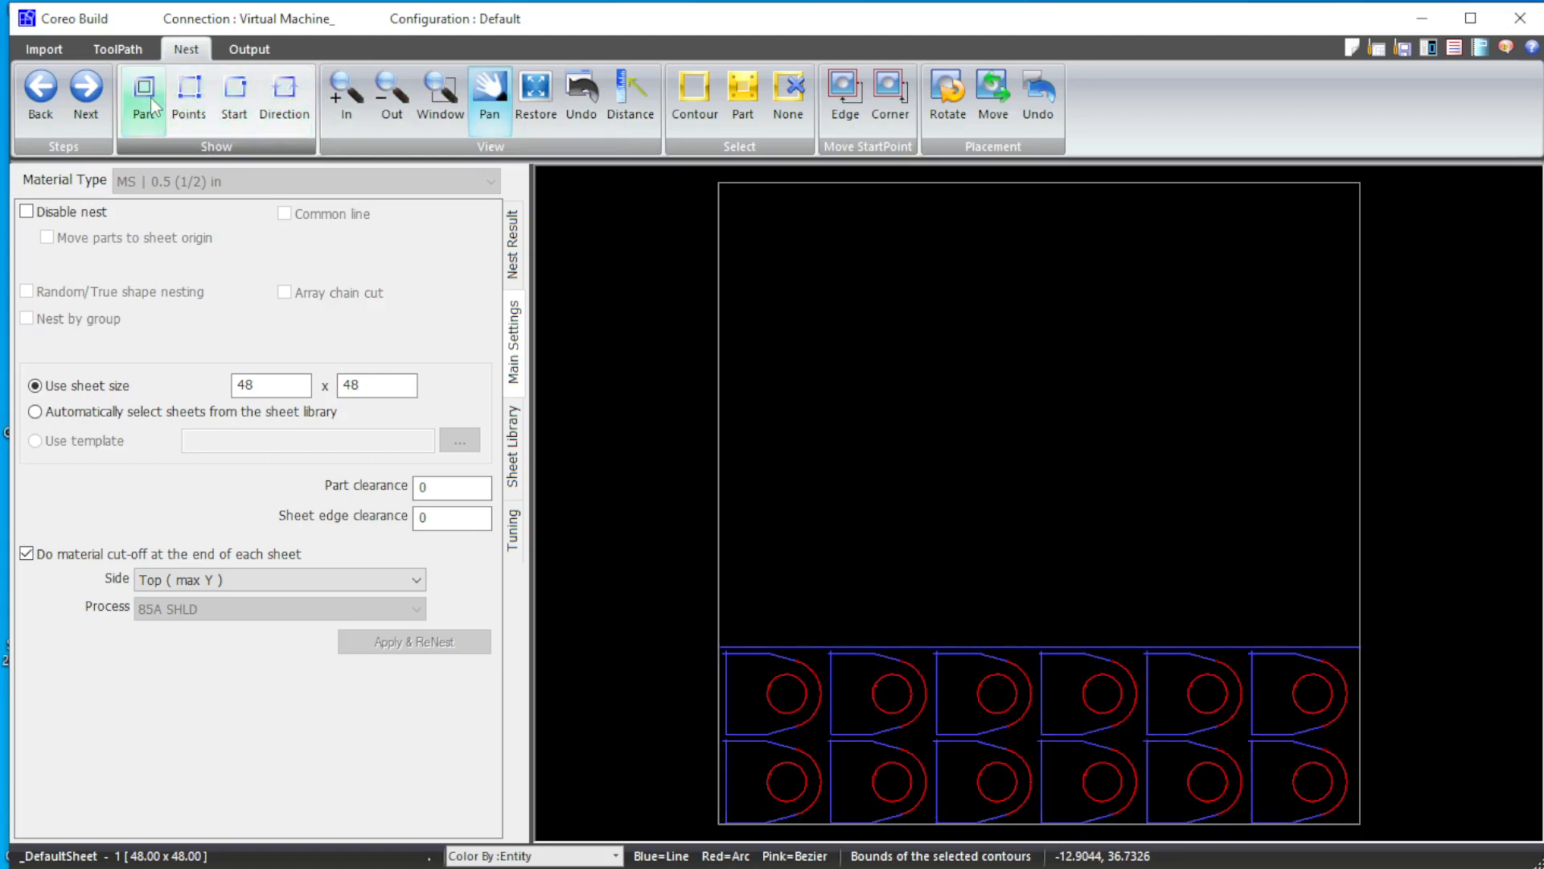
left_click(188, 93)
type("1/2\" 85")
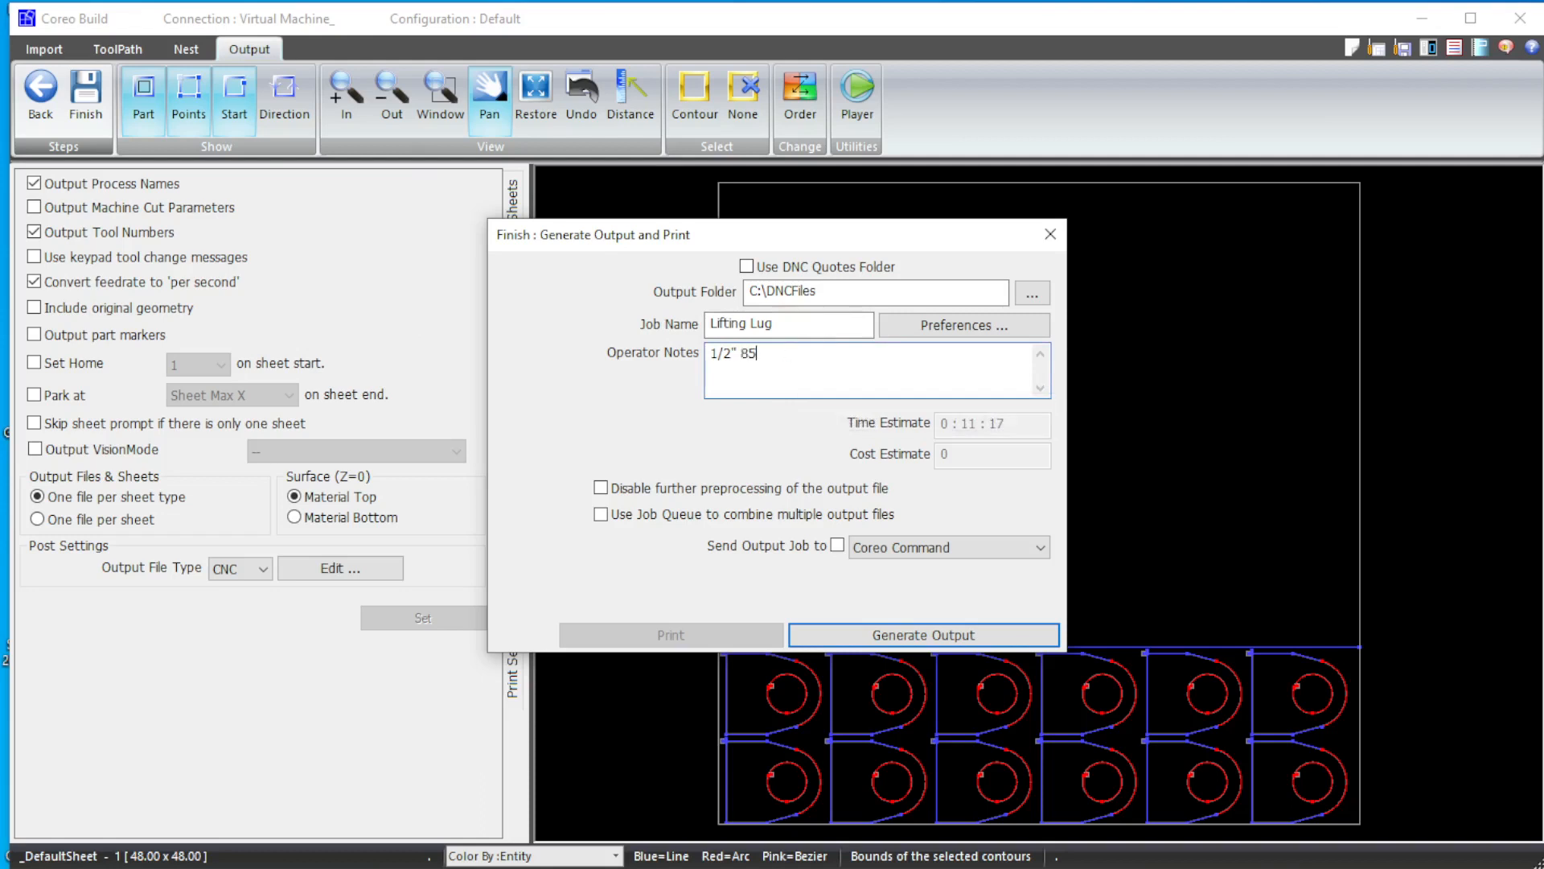
Step: Complete the operator notes to read 1/2" 85 amp for the Lifting Lug job
type("amp")
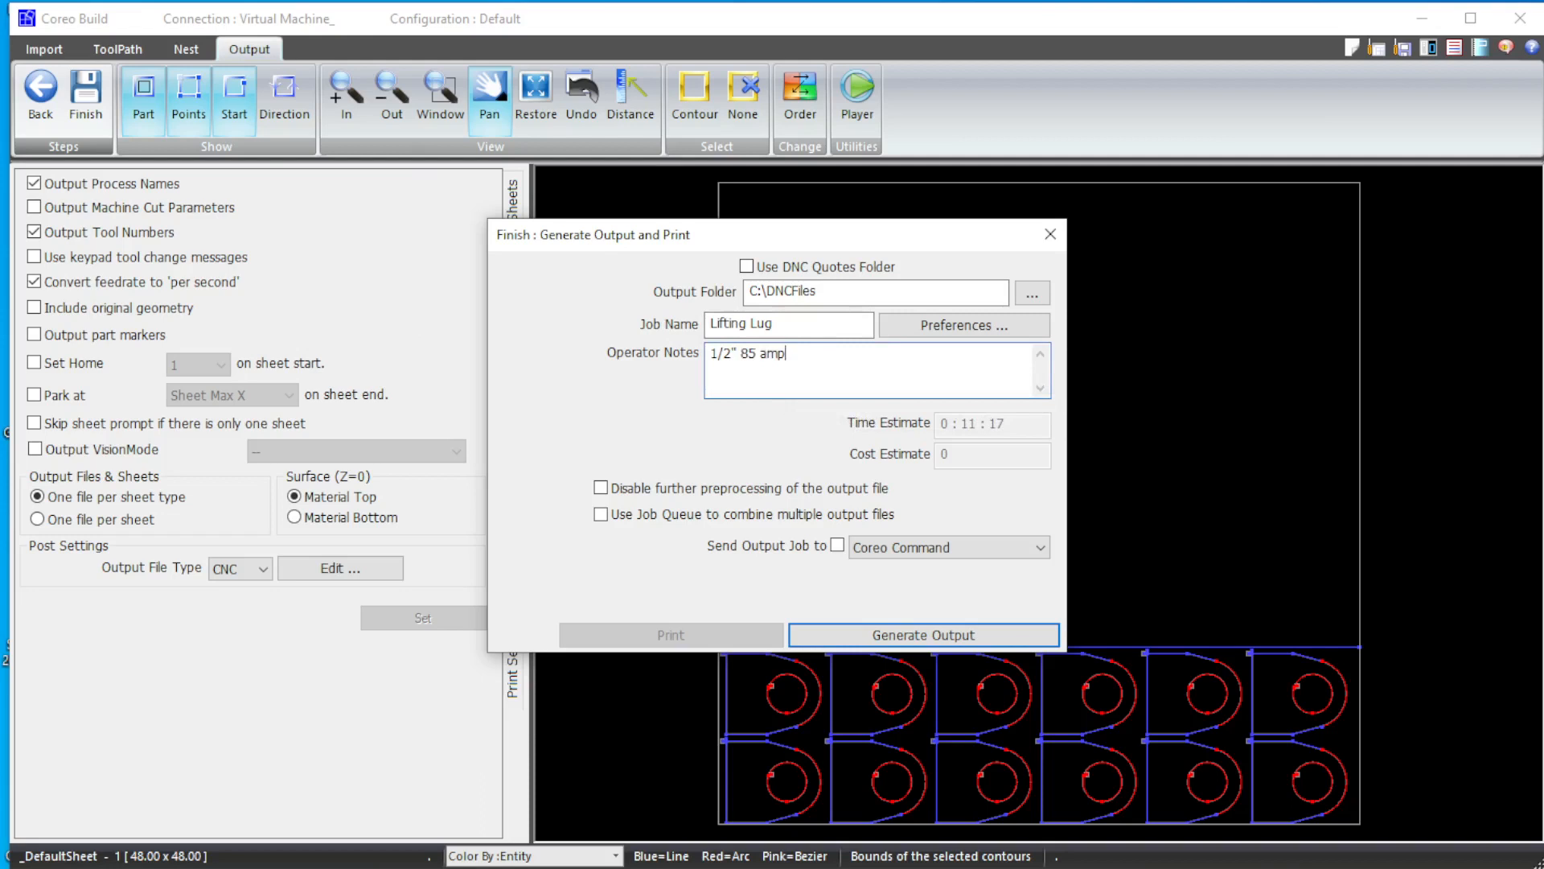
mouse_move(985, 455)
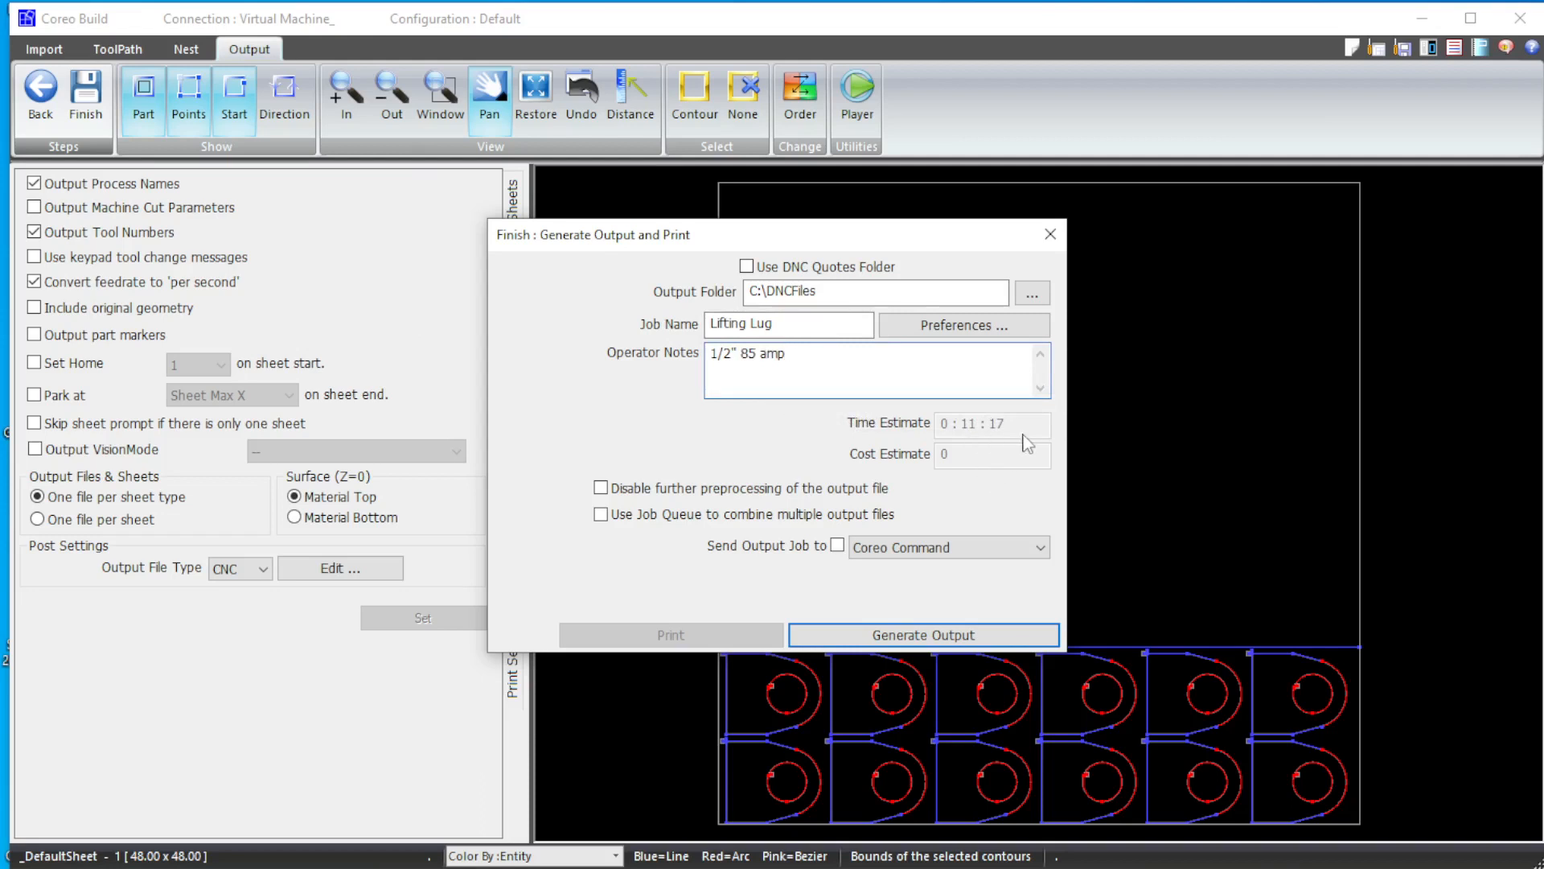
mouse_move(1020, 434)
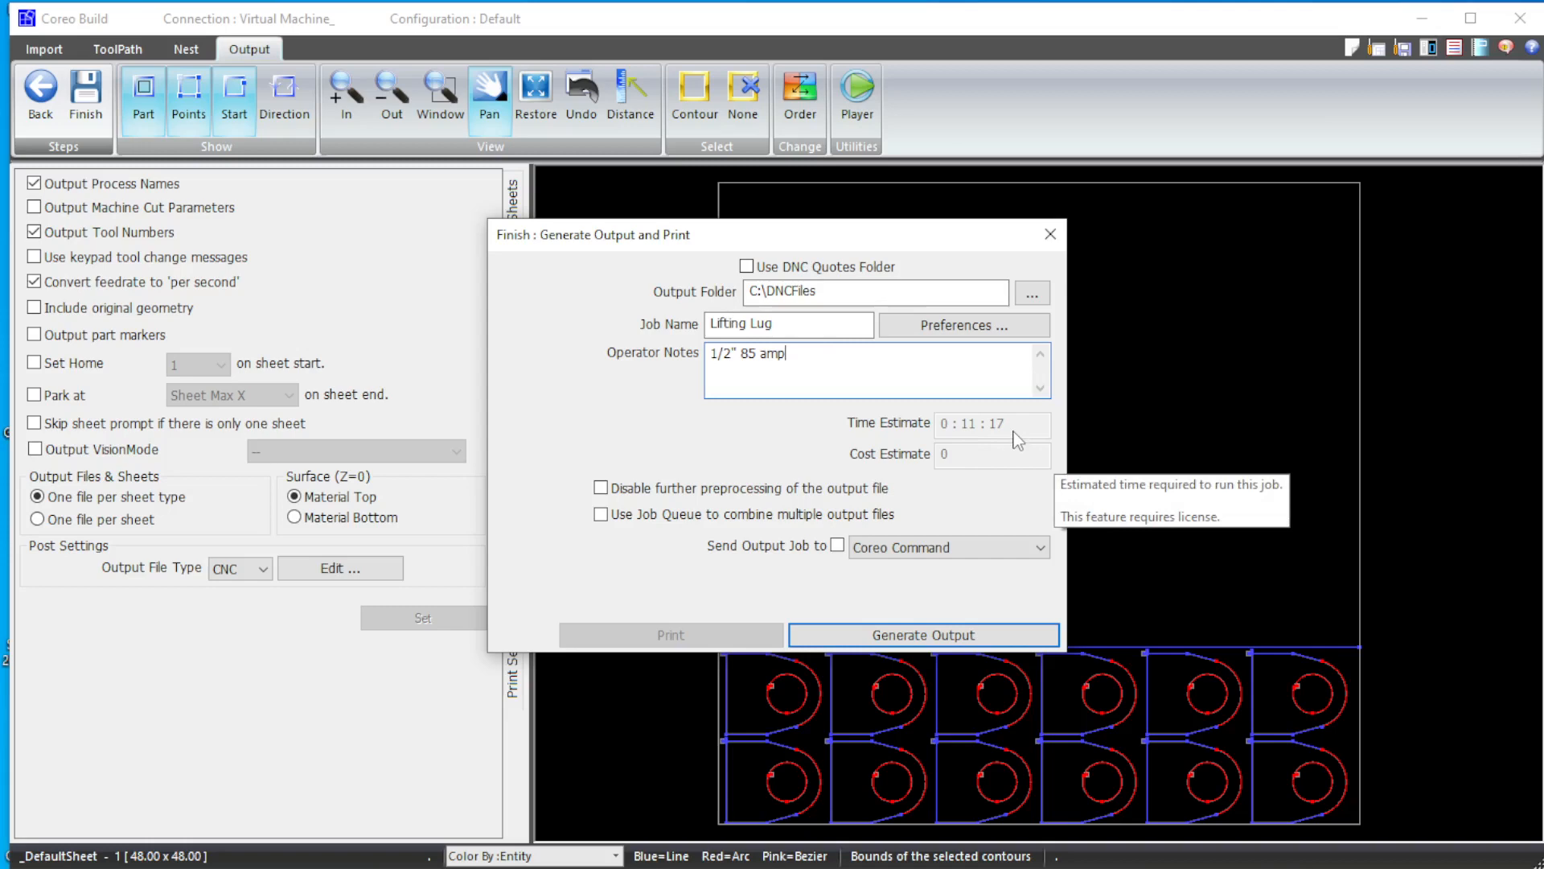
Step: Generate the CNC output for the Lifting Lug job, declining to save the changed nest settings
left_click(922, 634)
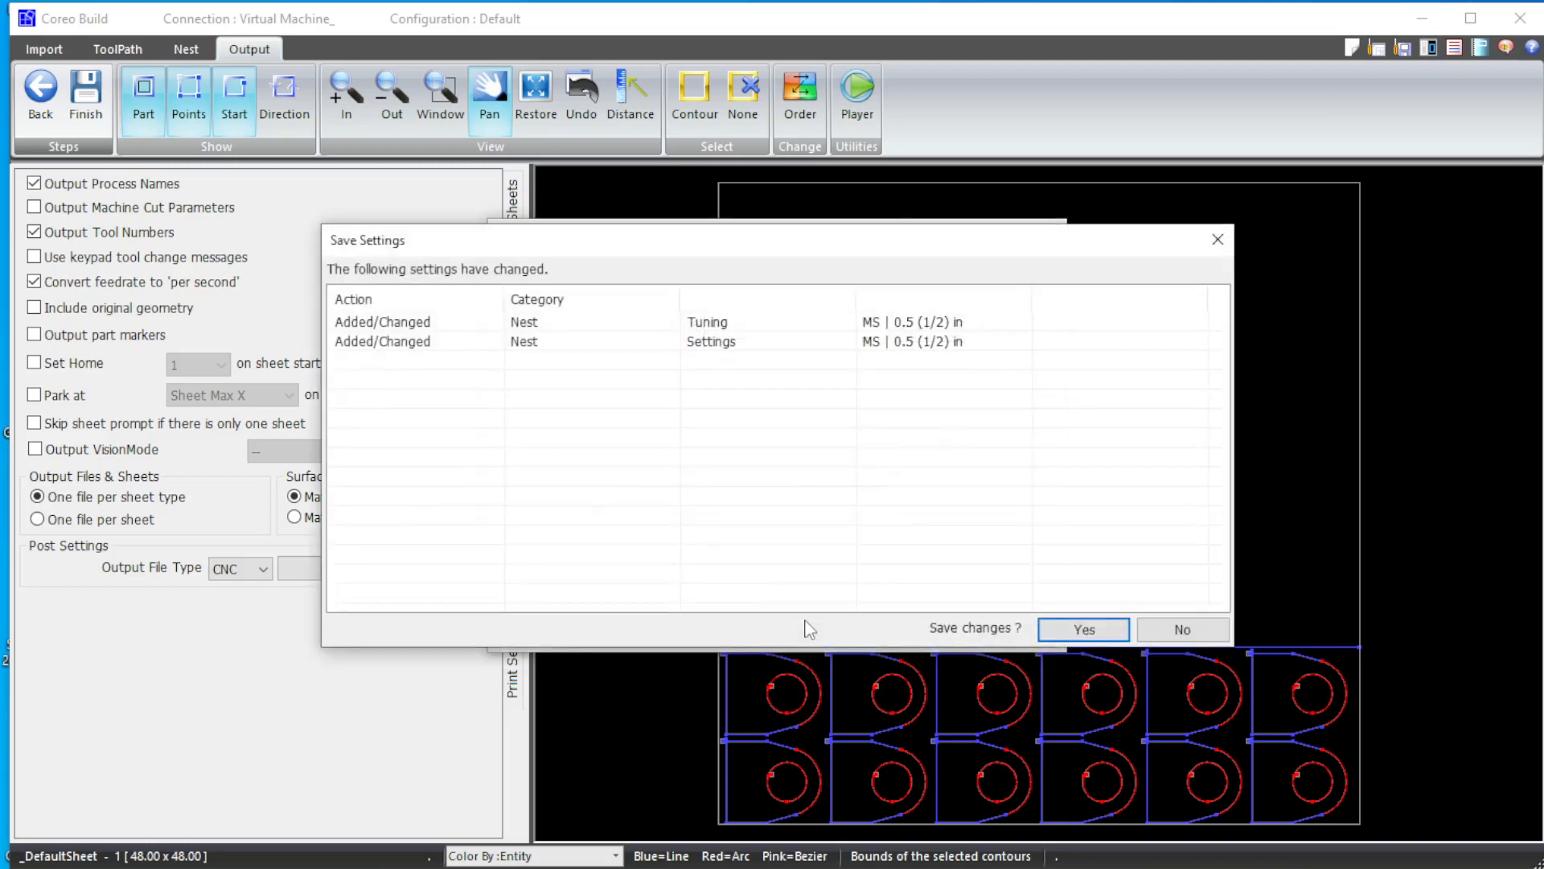
mouse_move(463, 370)
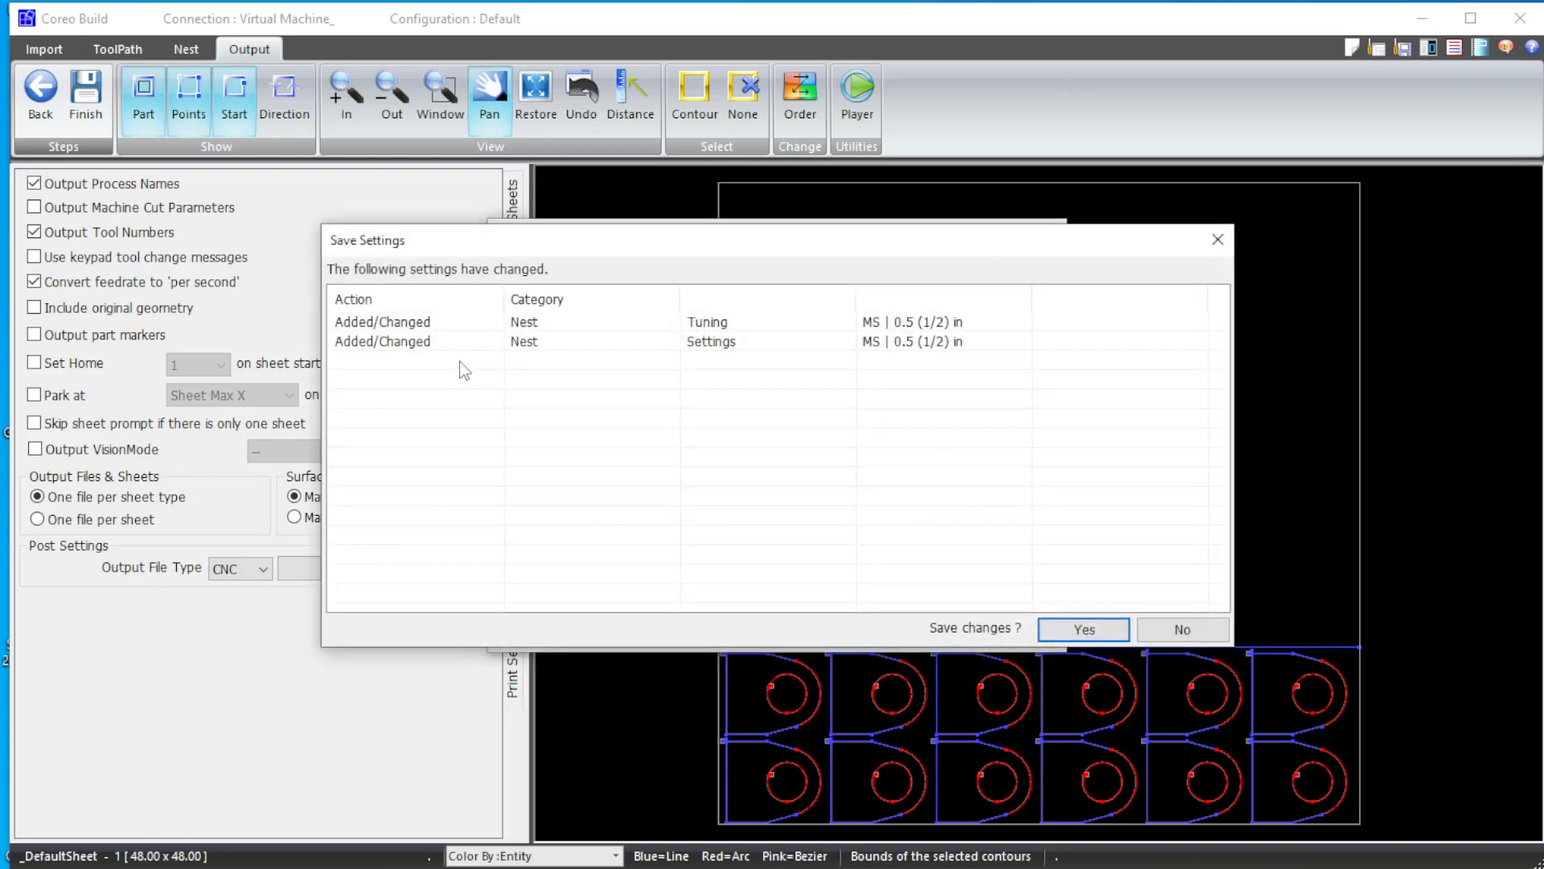
mouse_move(737, 344)
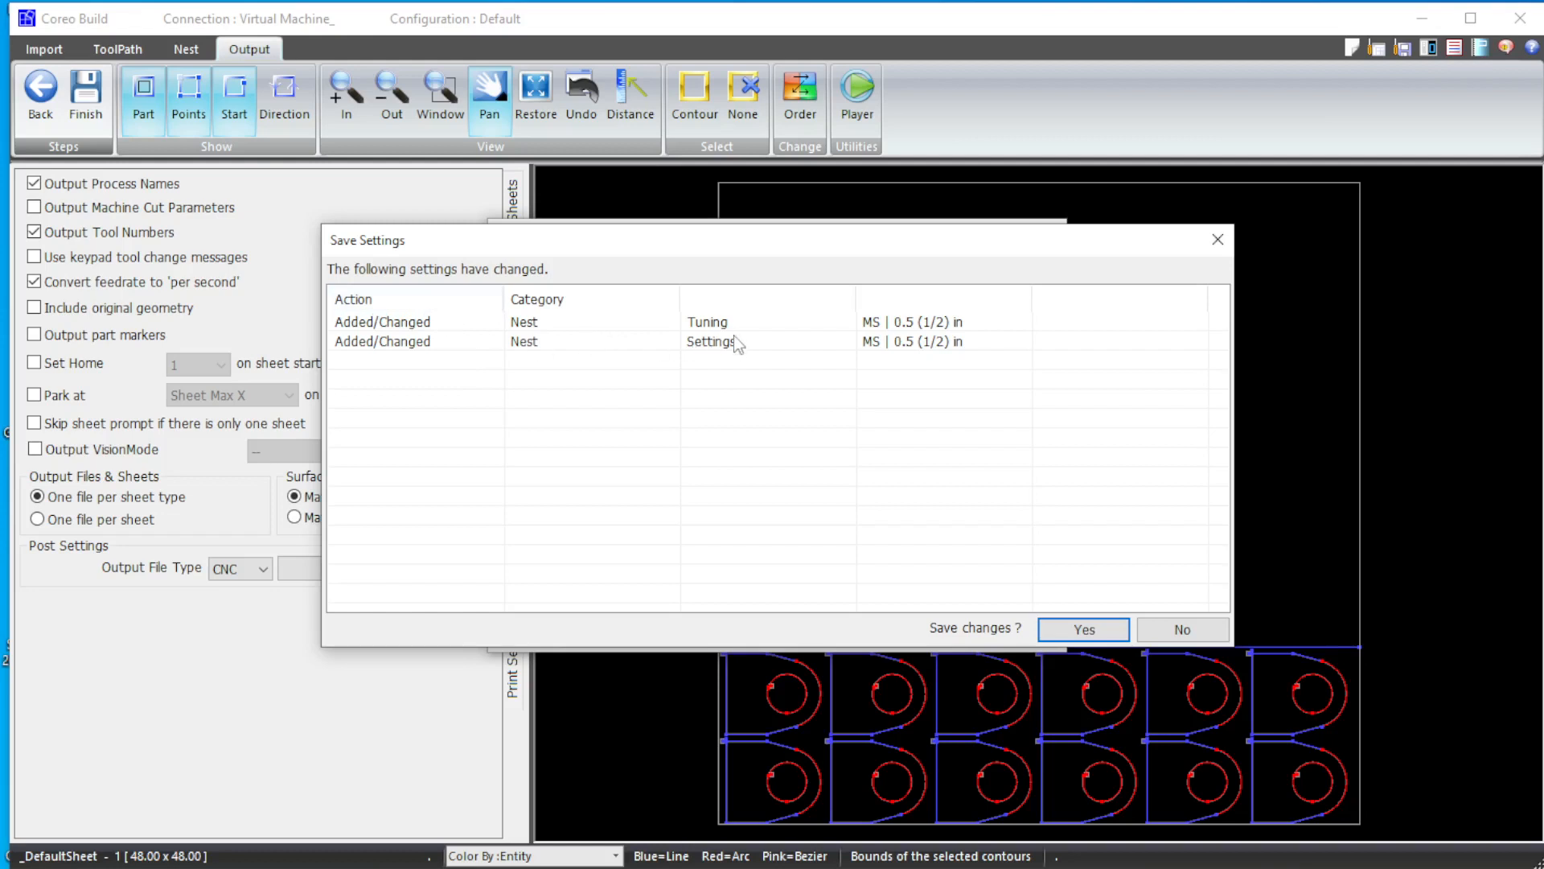
mouse_move(1005, 589)
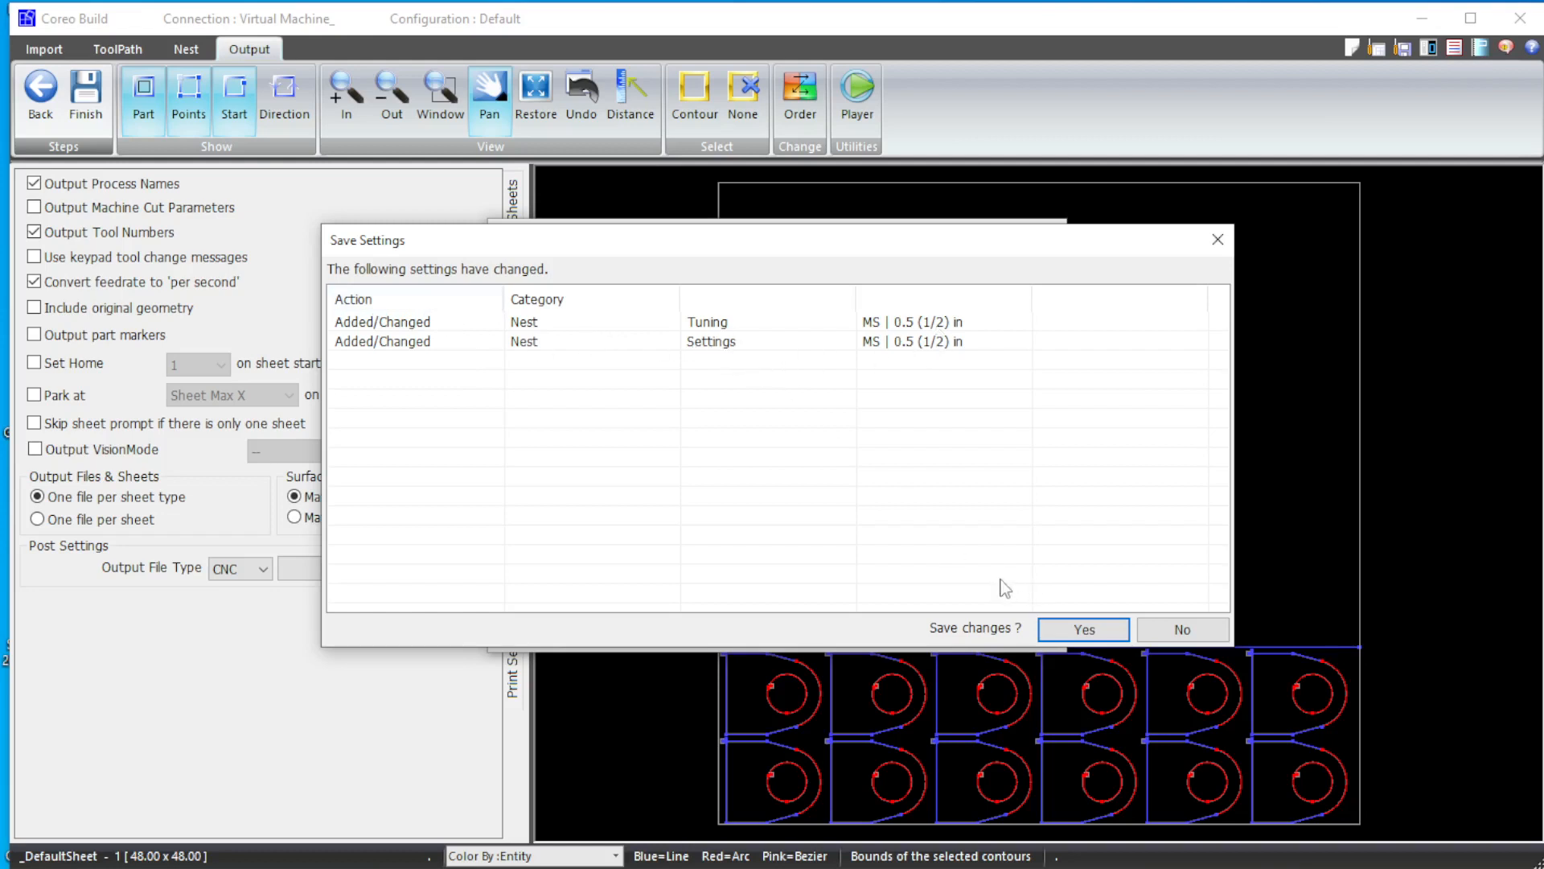
mouse_move(714, 399)
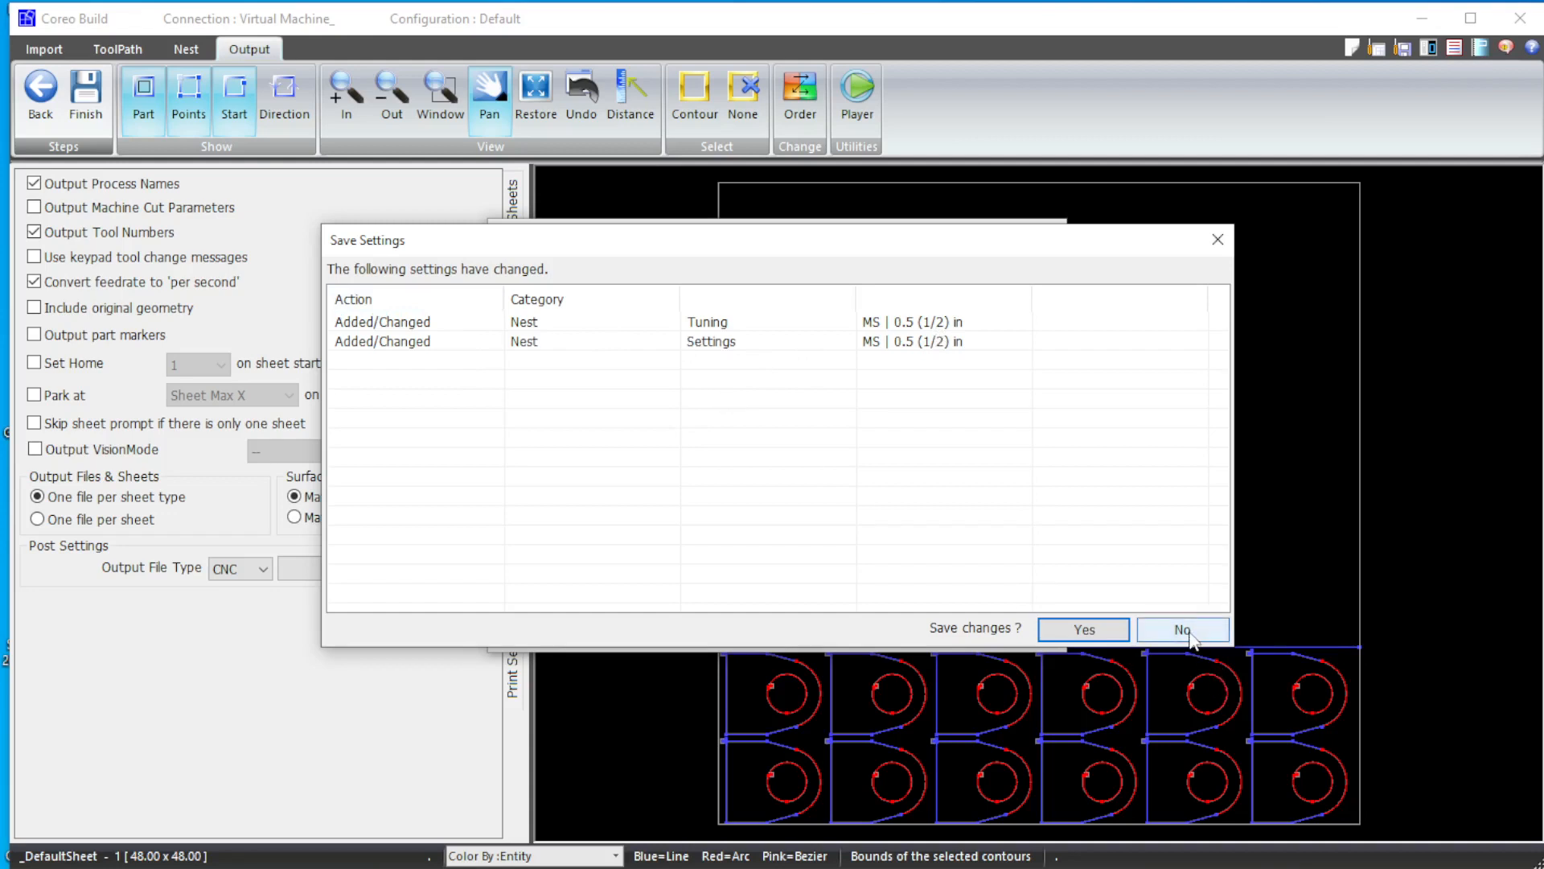
left_click(1182, 629)
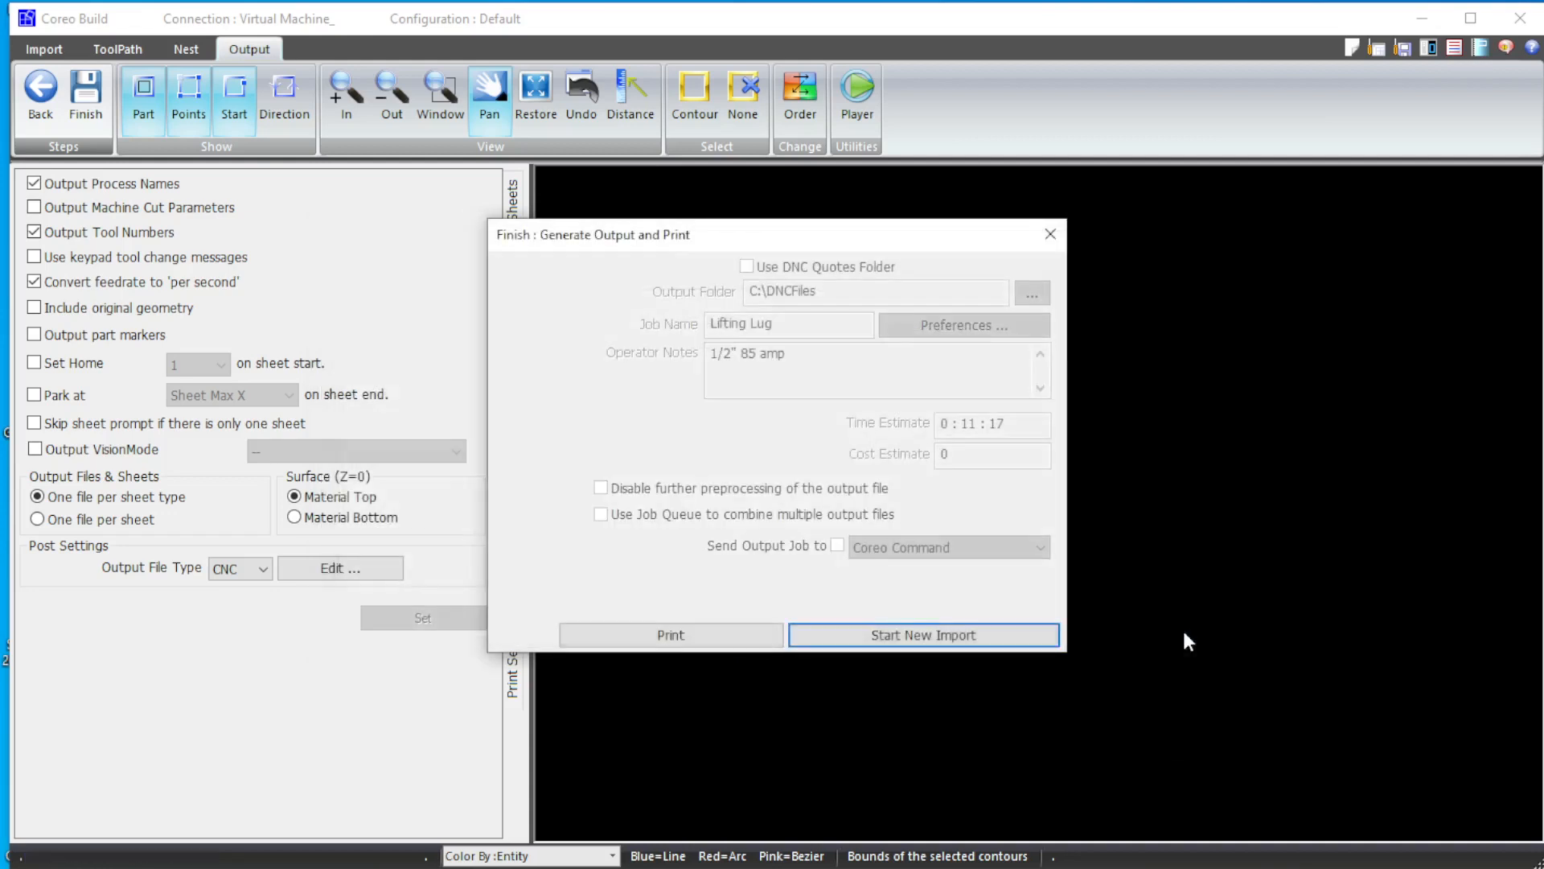